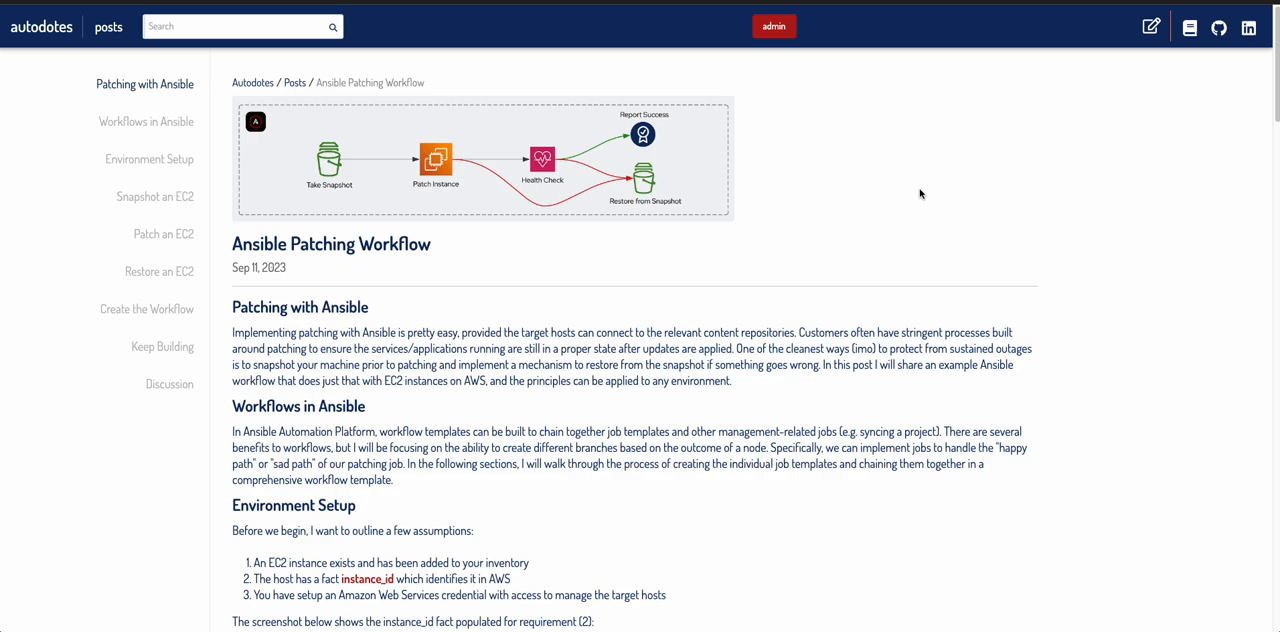
pyautogui.moveTo(908, 280)
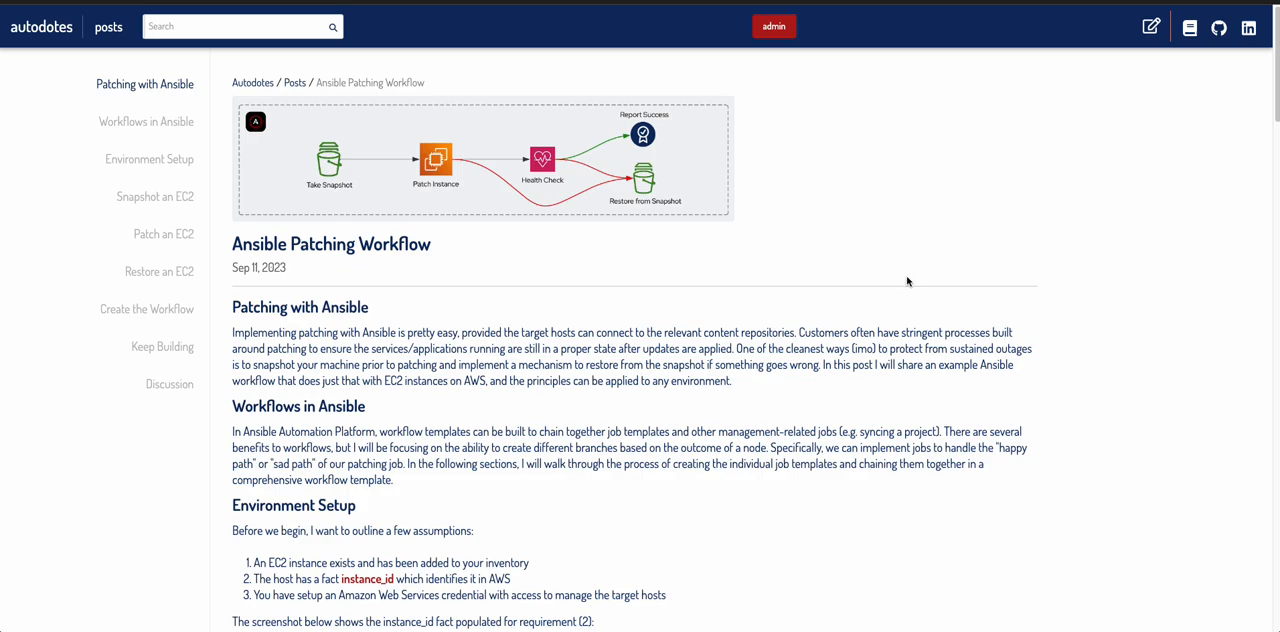
pyautogui.moveTo(1024, 172)
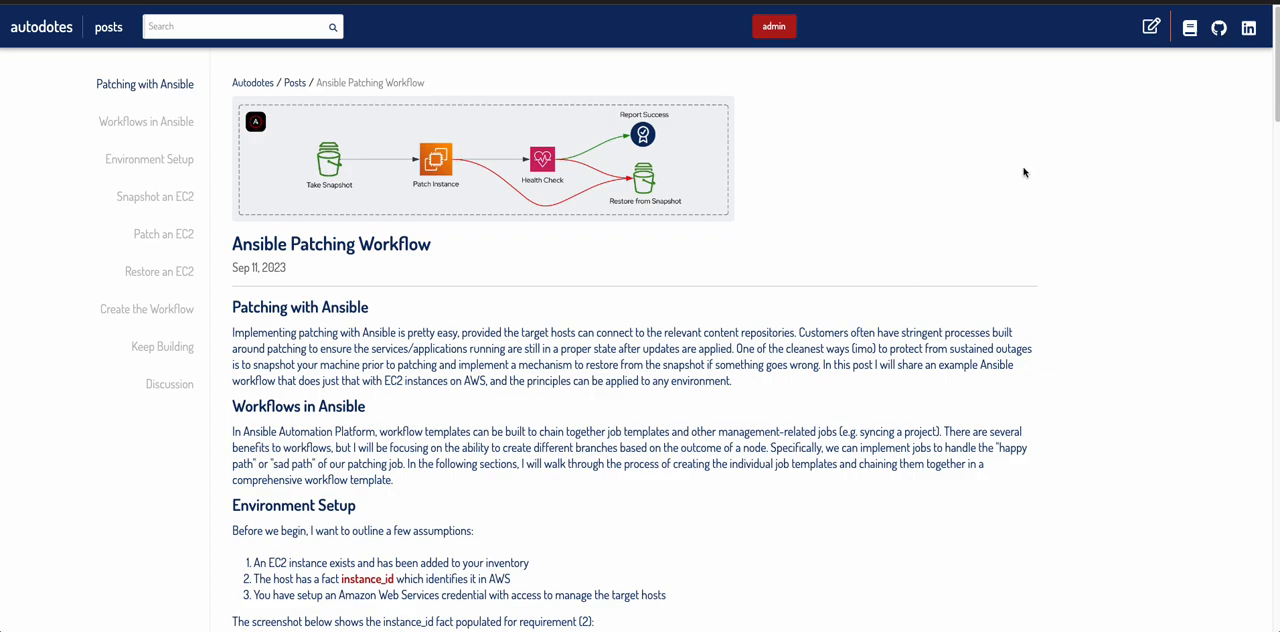
pyautogui.moveTo(452, 108)
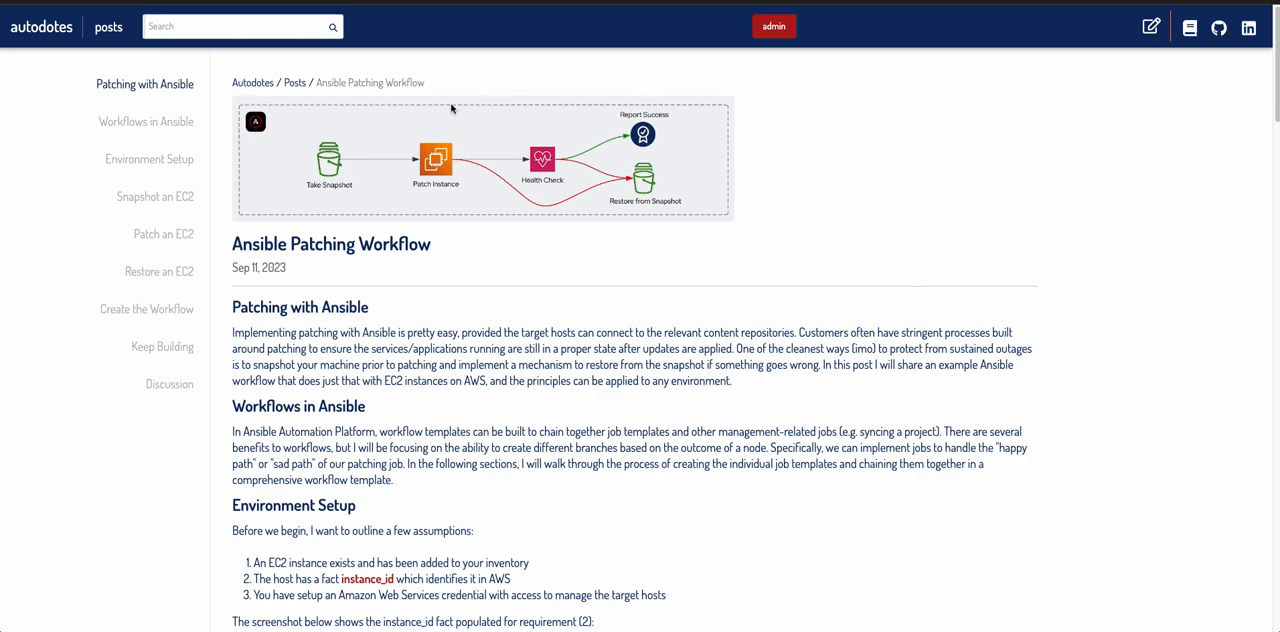
pyautogui.moveTo(688, 168)
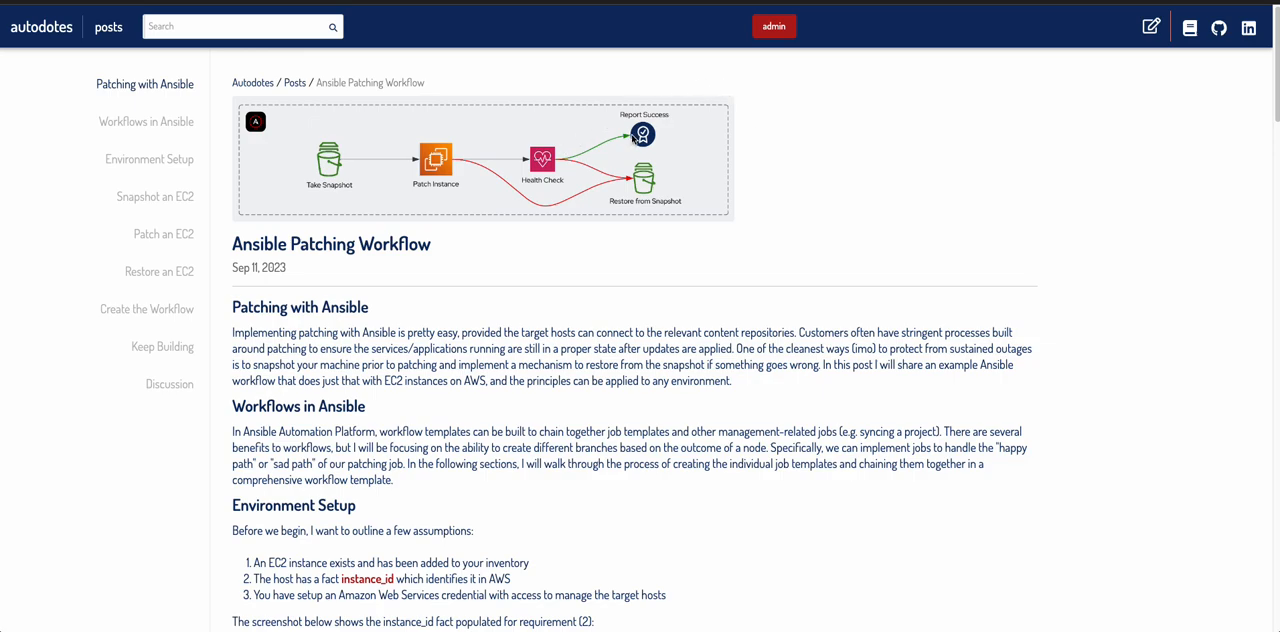
pyautogui.moveTo(632, 138)
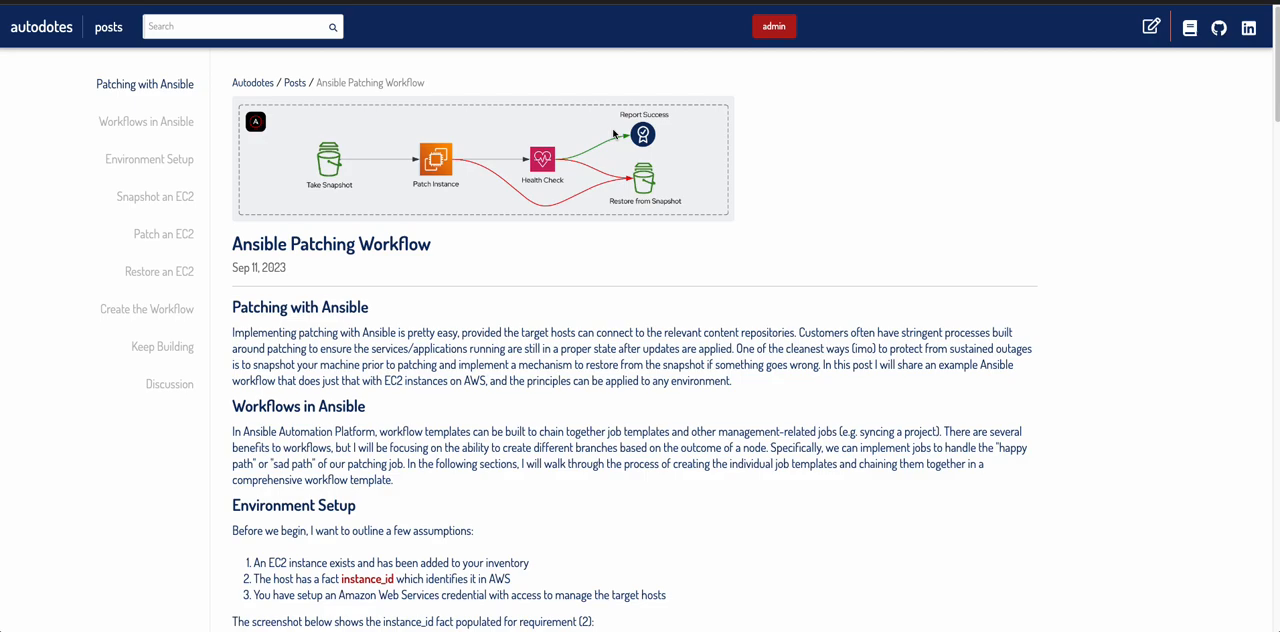
pyautogui.moveTo(608, 116)
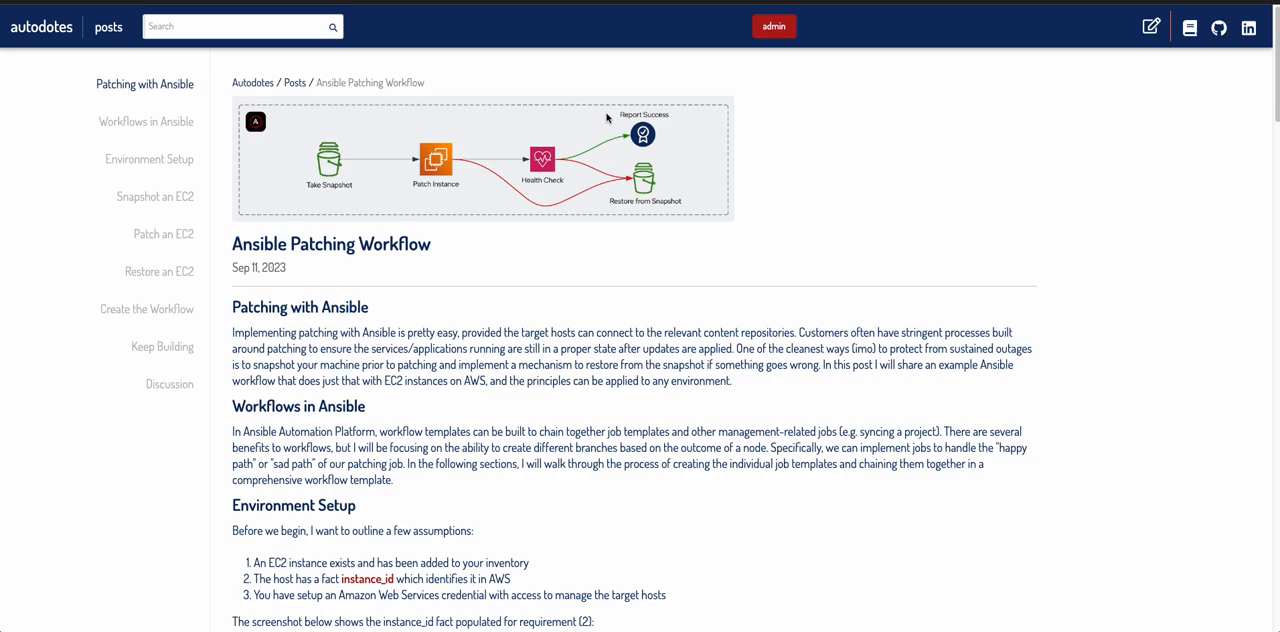
pyautogui.moveTo(586, 196)
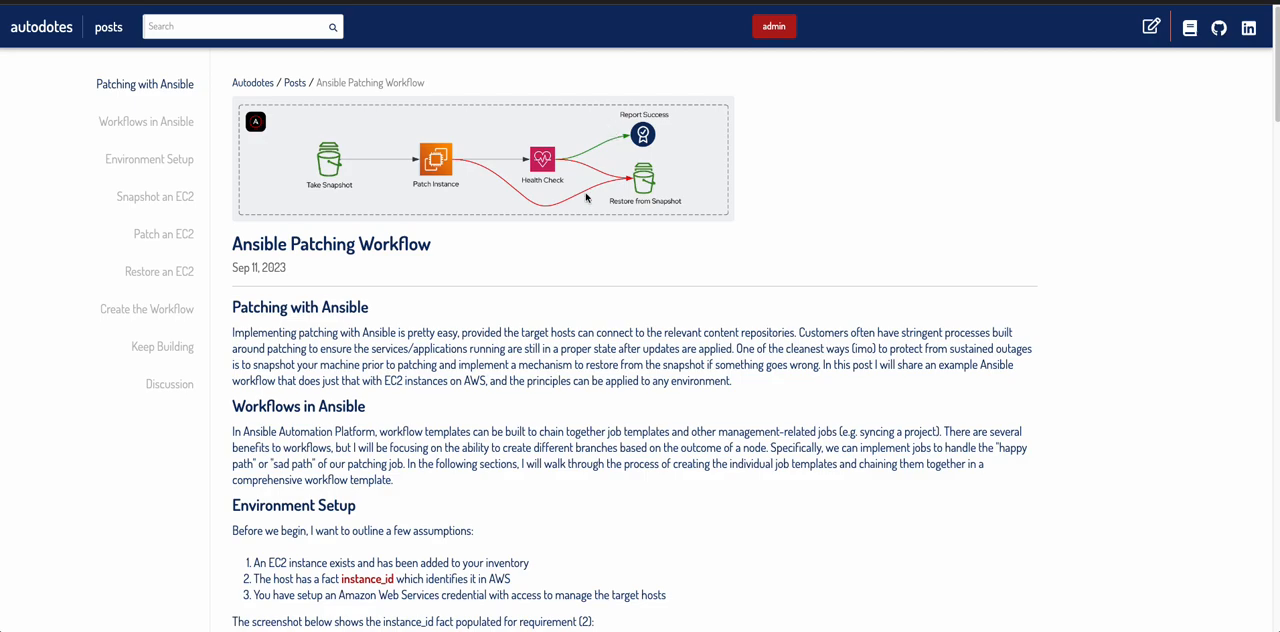
pyautogui.moveTo(292, 150)
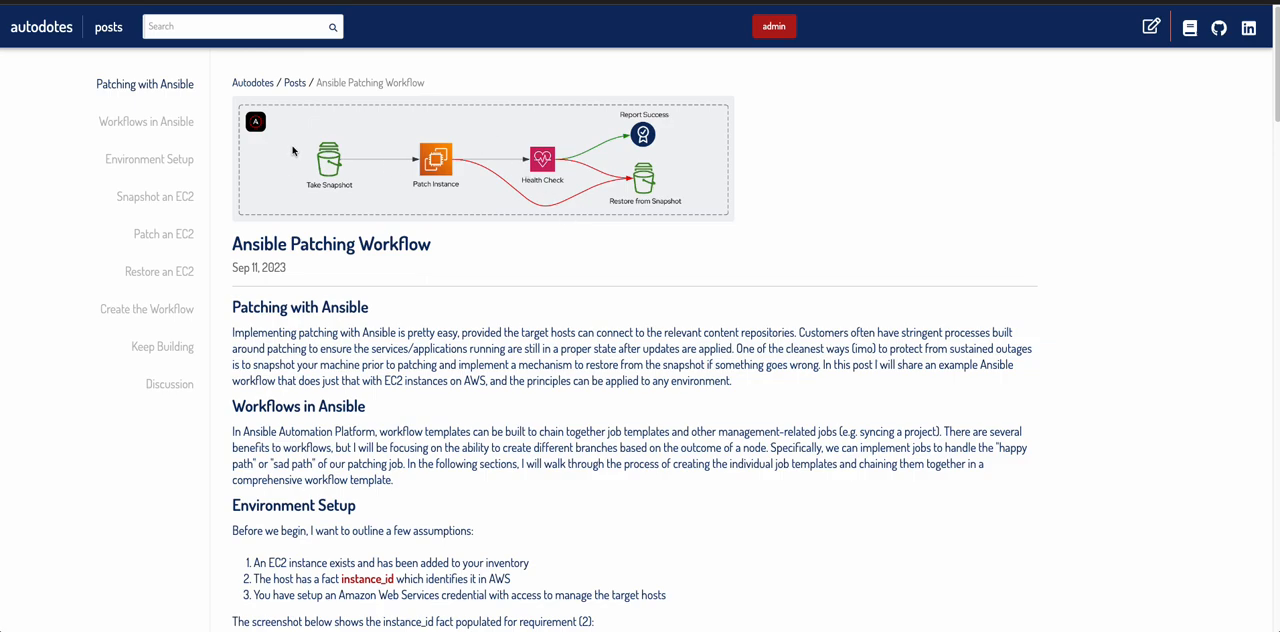
pyautogui.moveTo(292, 152)
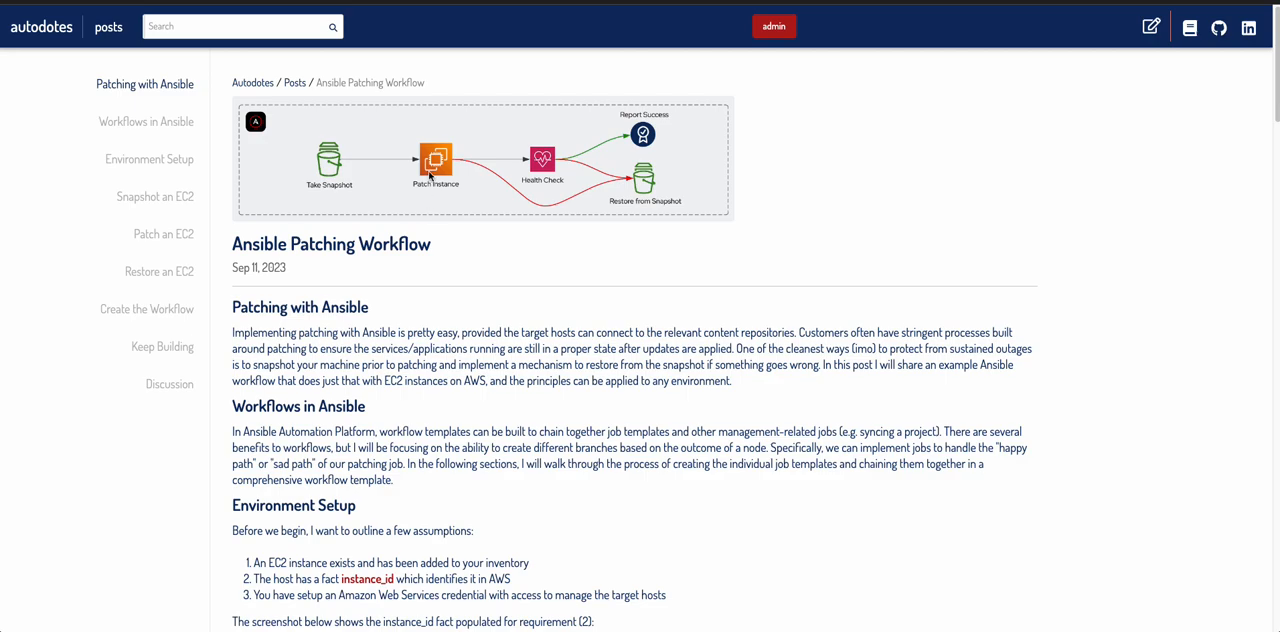
pyautogui.moveTo(484, 182)
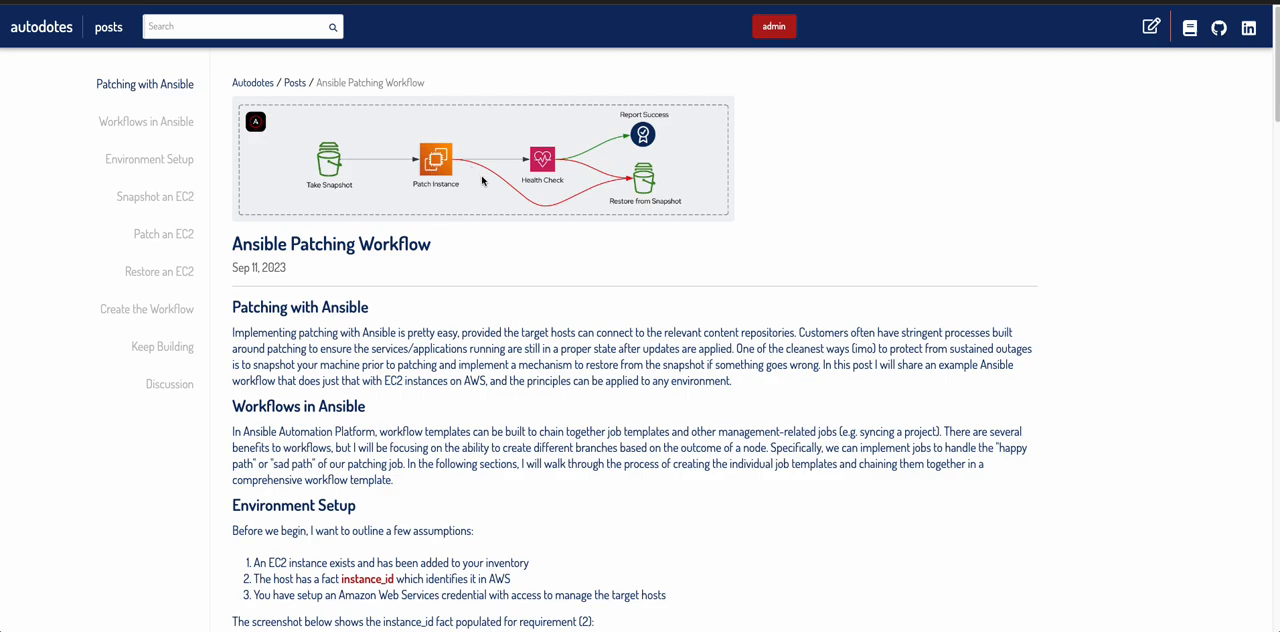
pyautogui.moveTo(620, 156)
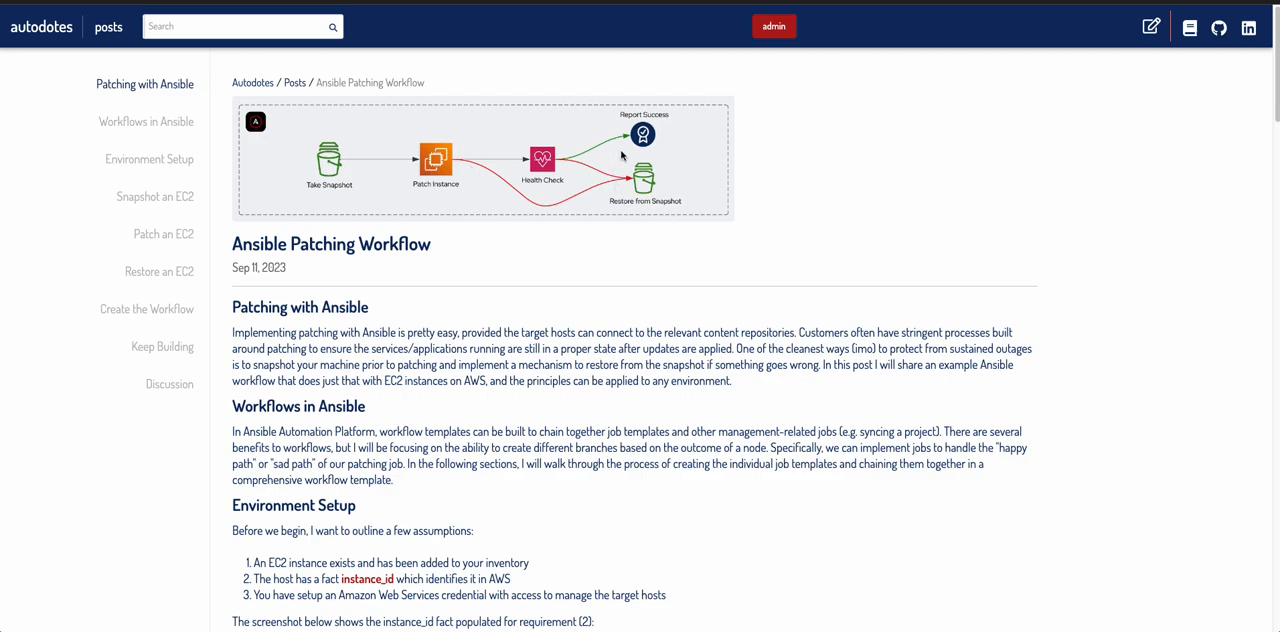
pyautogui.moveTo(634, 140)
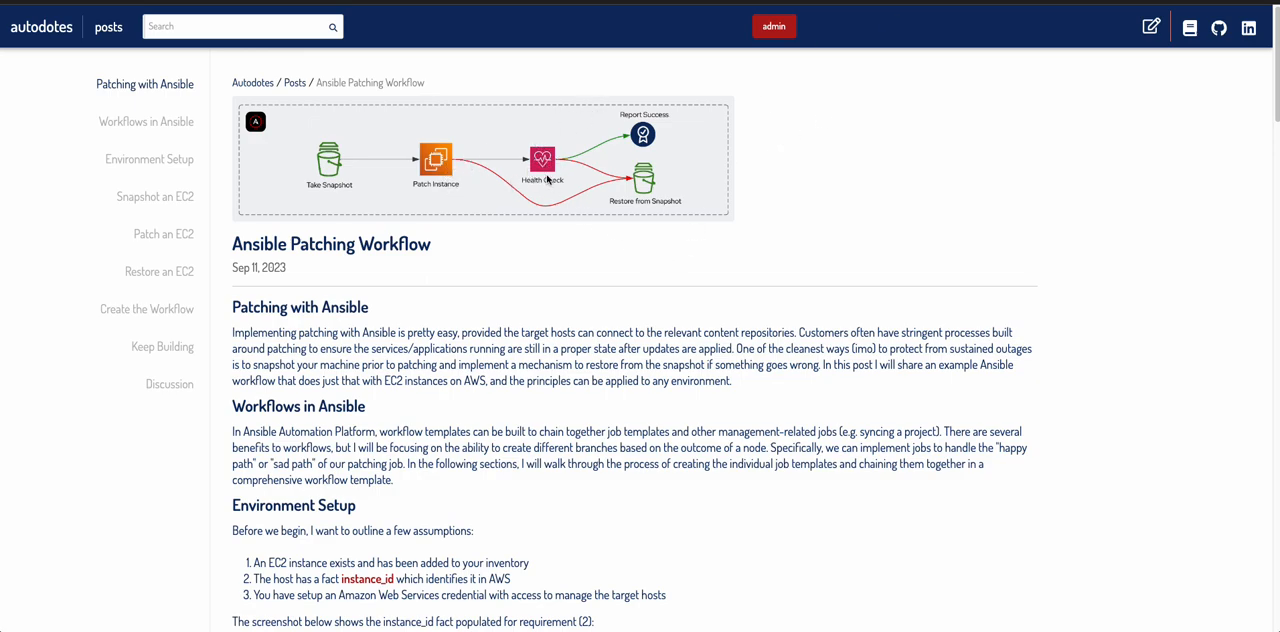
pyautogui.moveTo(484, 144)
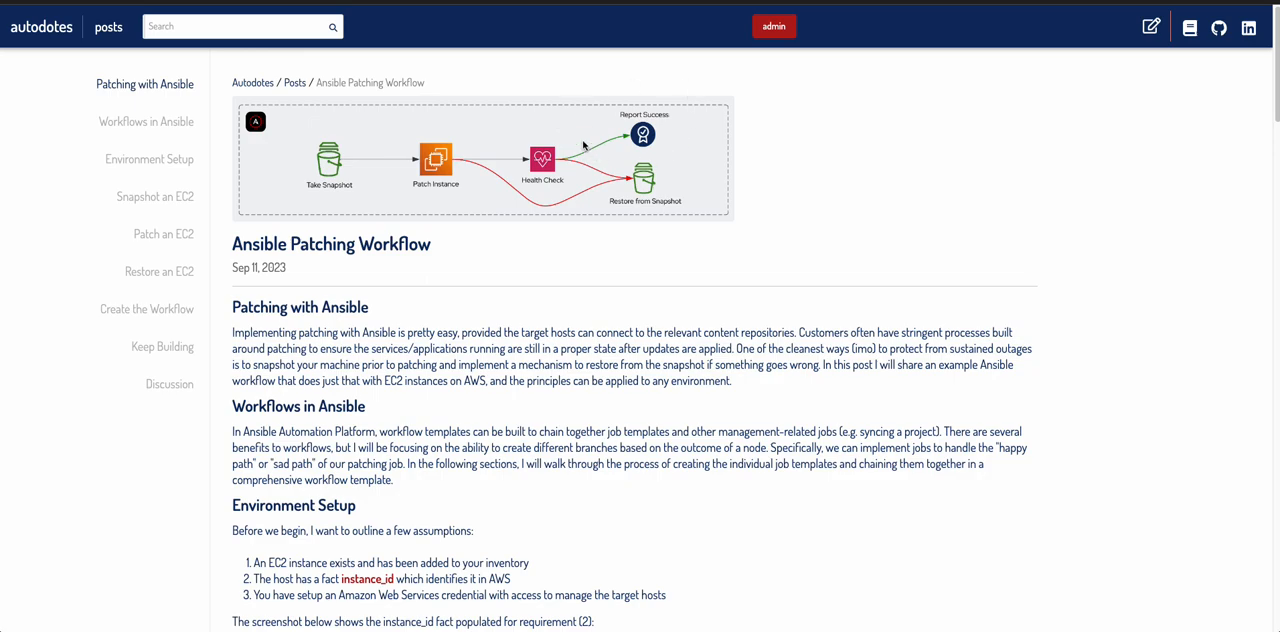
pyautogui.moveTo(698, 116)
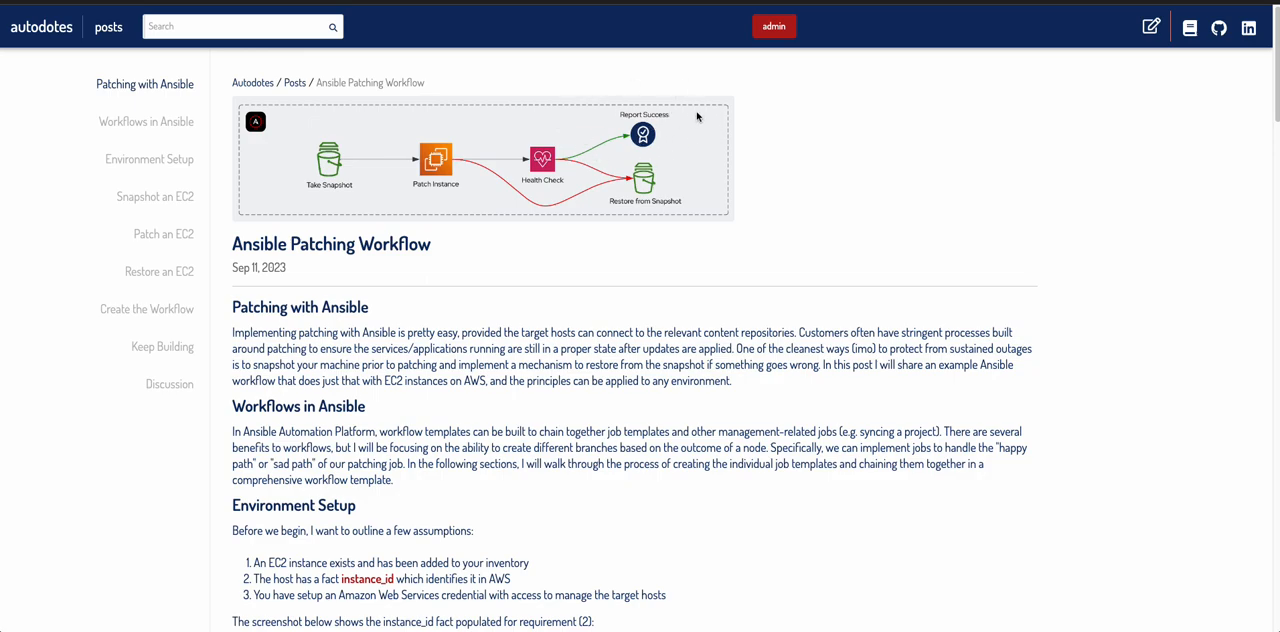
pyautogui.moveTo(636, 80)
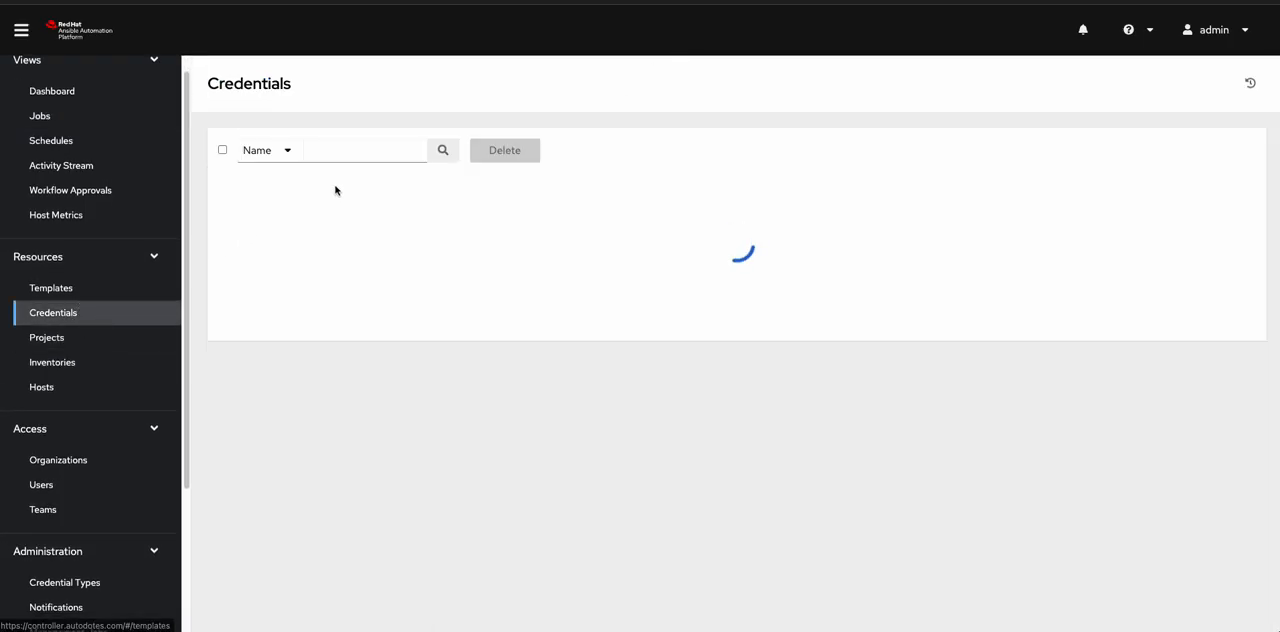
# Filter the credentials list by name 'aws', leaving AWS ec2-user and AWS Sandbox.
pyautogui.write('aws')
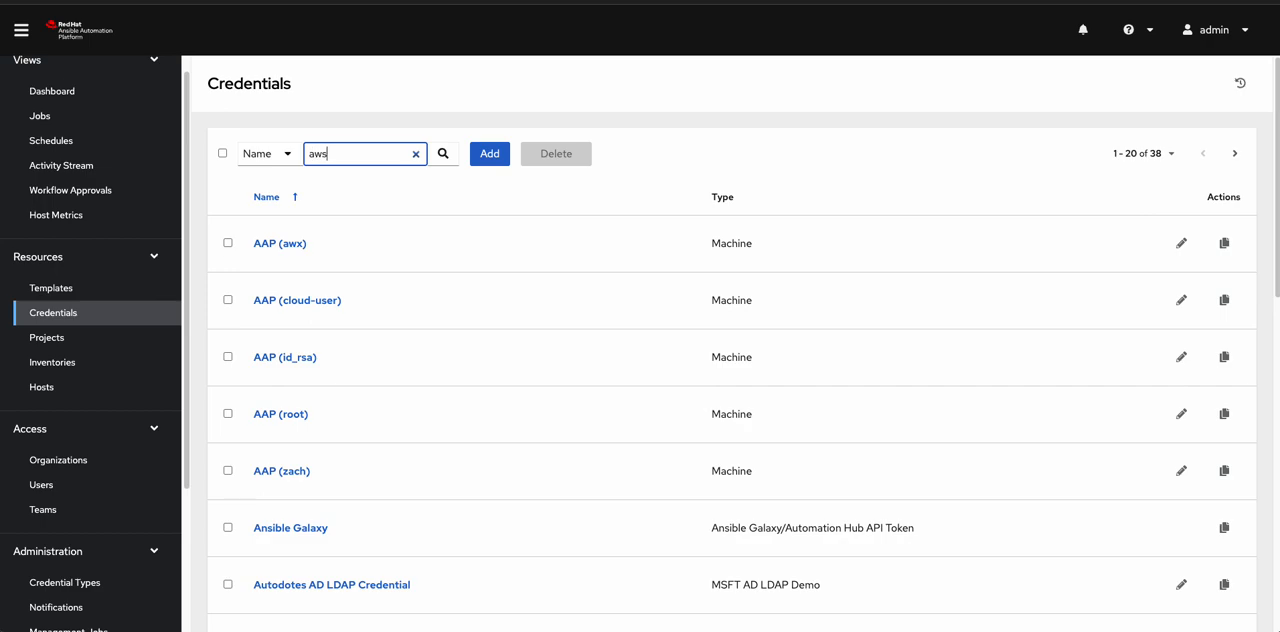
pyautogui.click(442, 152)
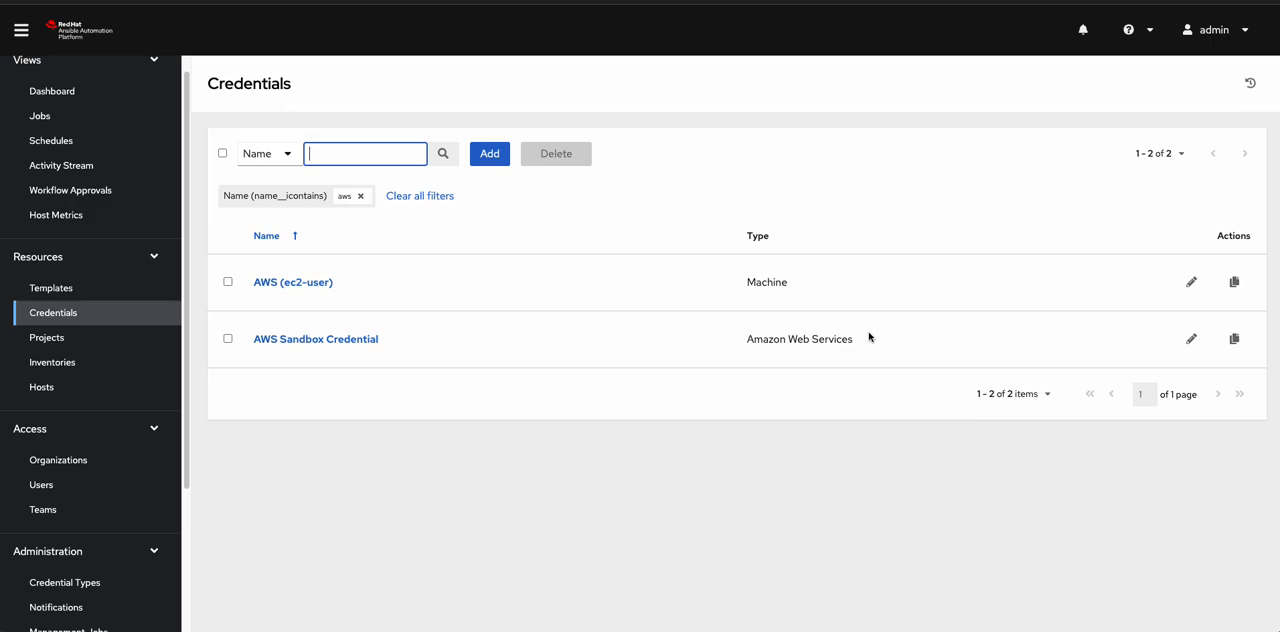
pyautogui.moveTo(808, 314)
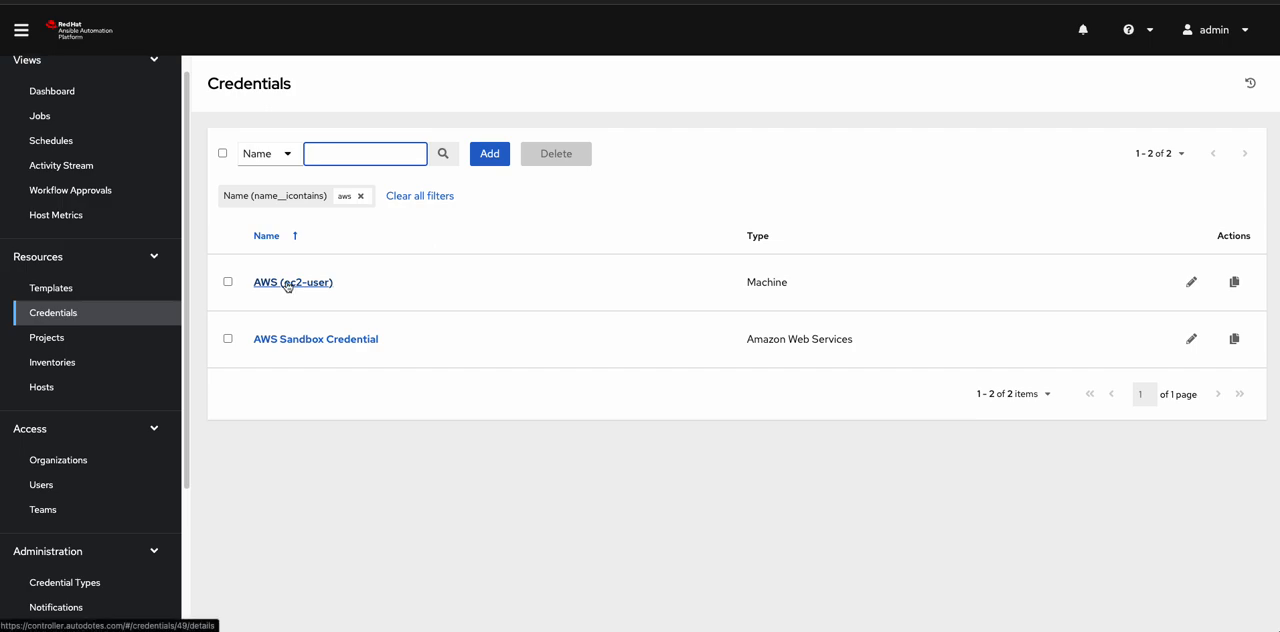
pyautogui.moveTo(348, 334)
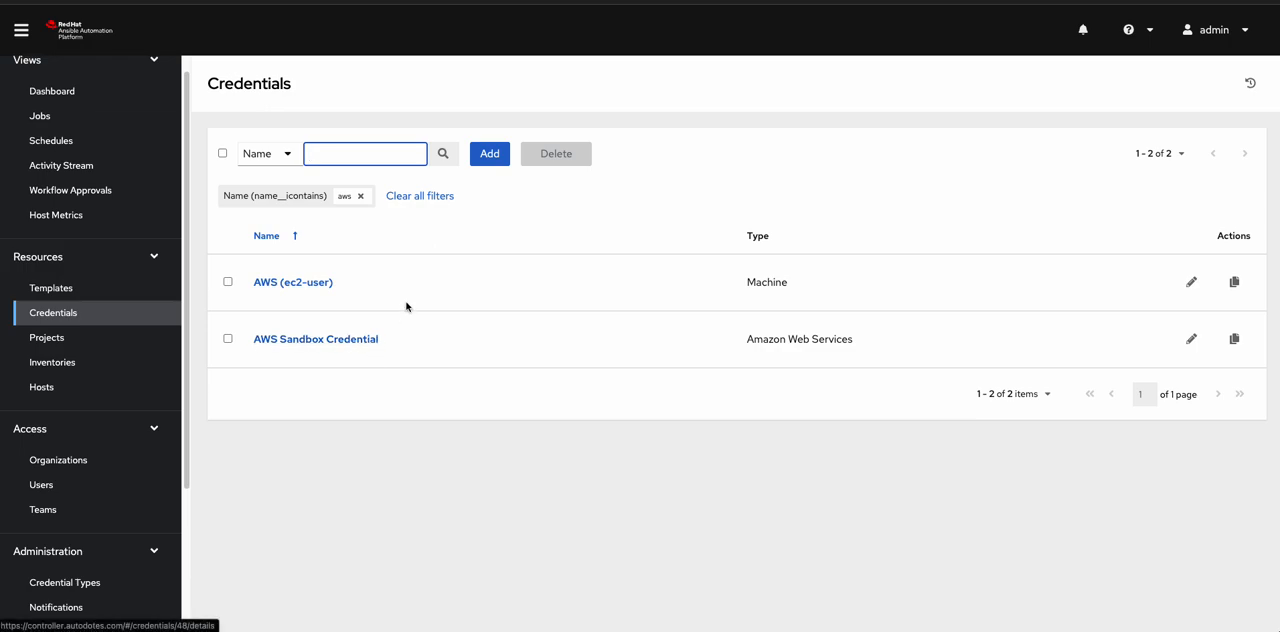
# Navigate Inventories > Cloud Inventory > Sources and view the AWS Sandbox (sb6fx) EC2 source.
pyautogui.click(52, 362)
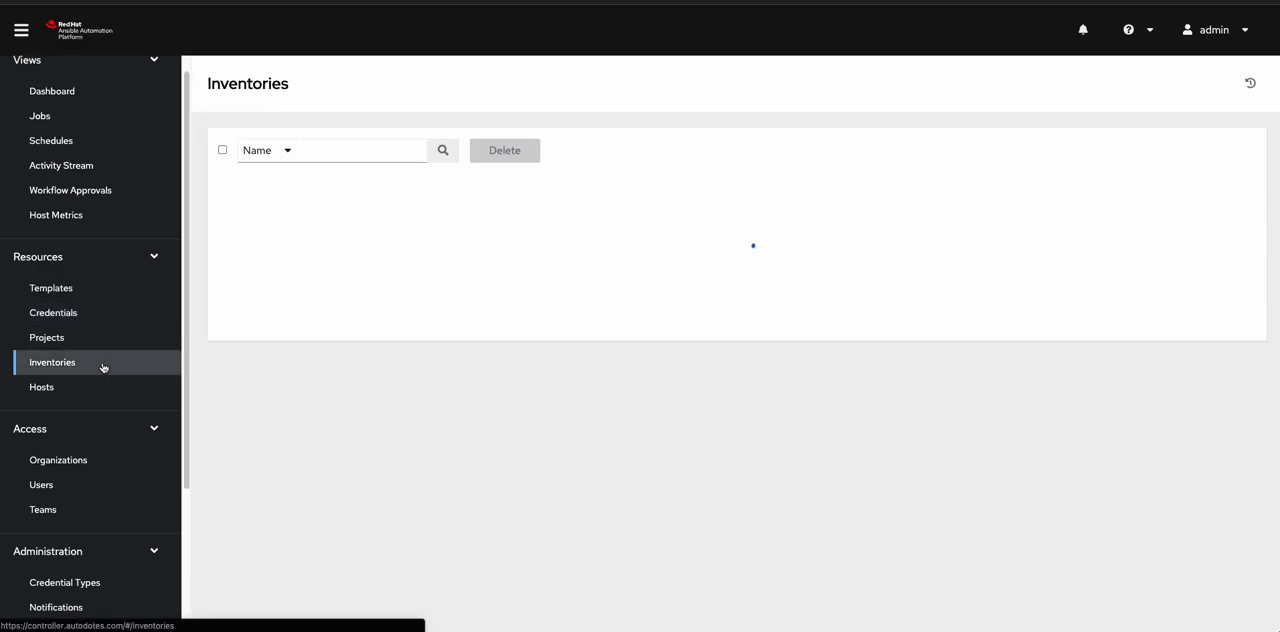
pyautogui.click(52, 362)
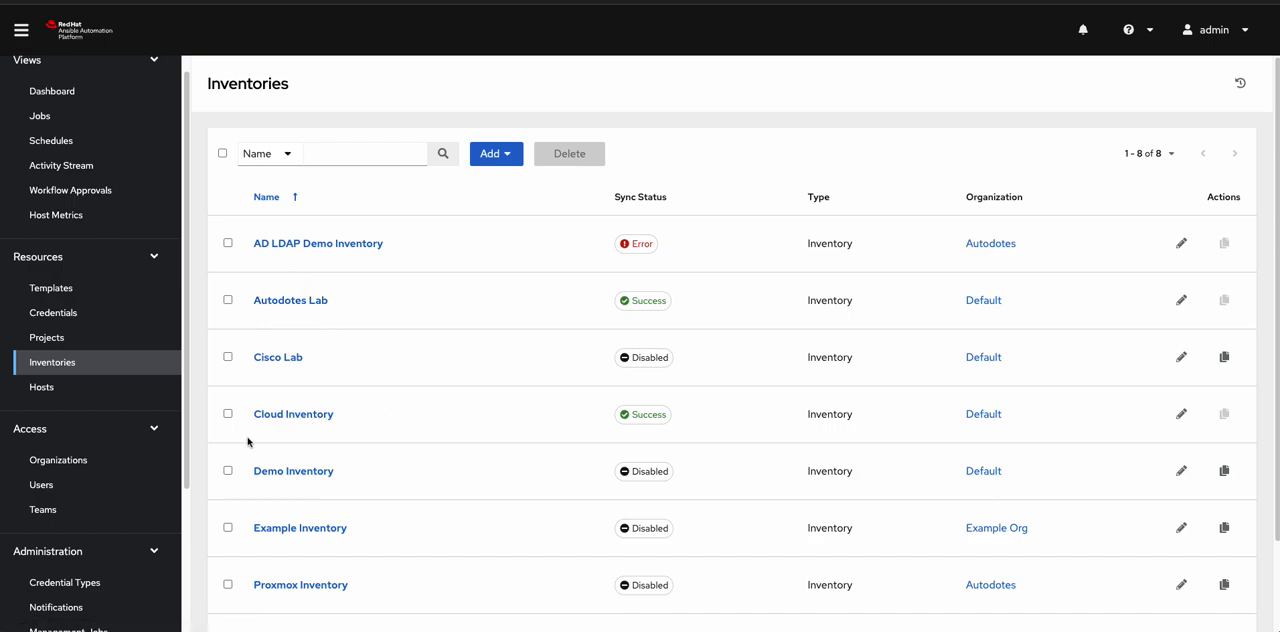
pyautogui.click(292, 414)
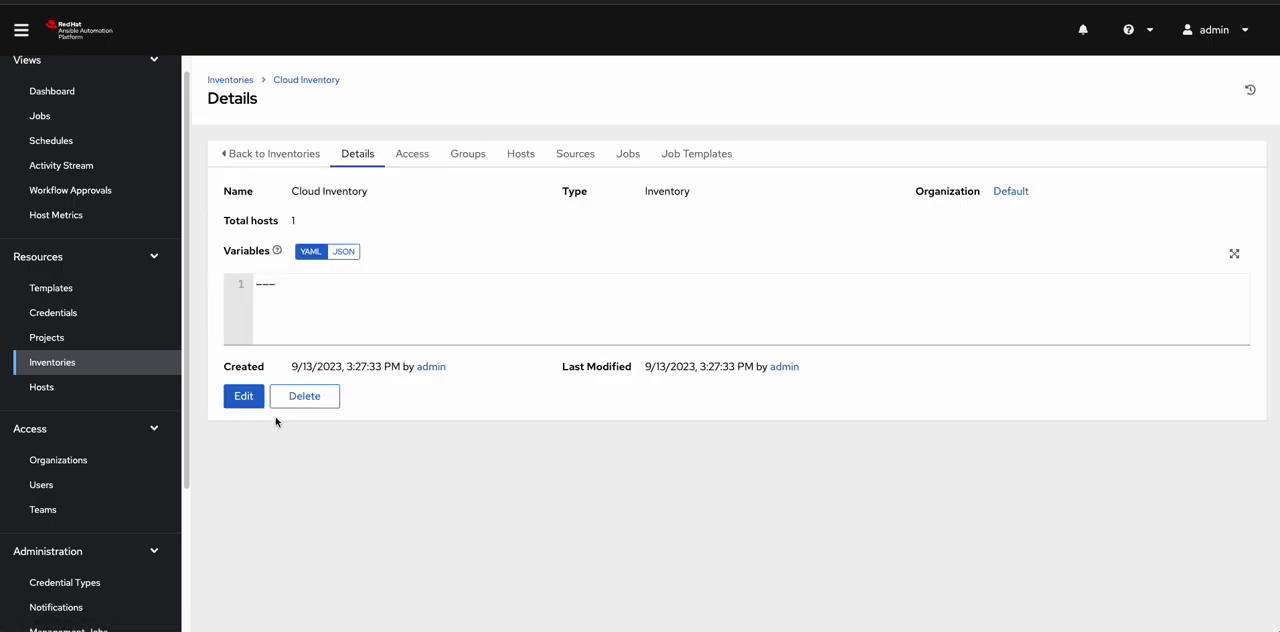
pyautogui.moveTo(212, 460)
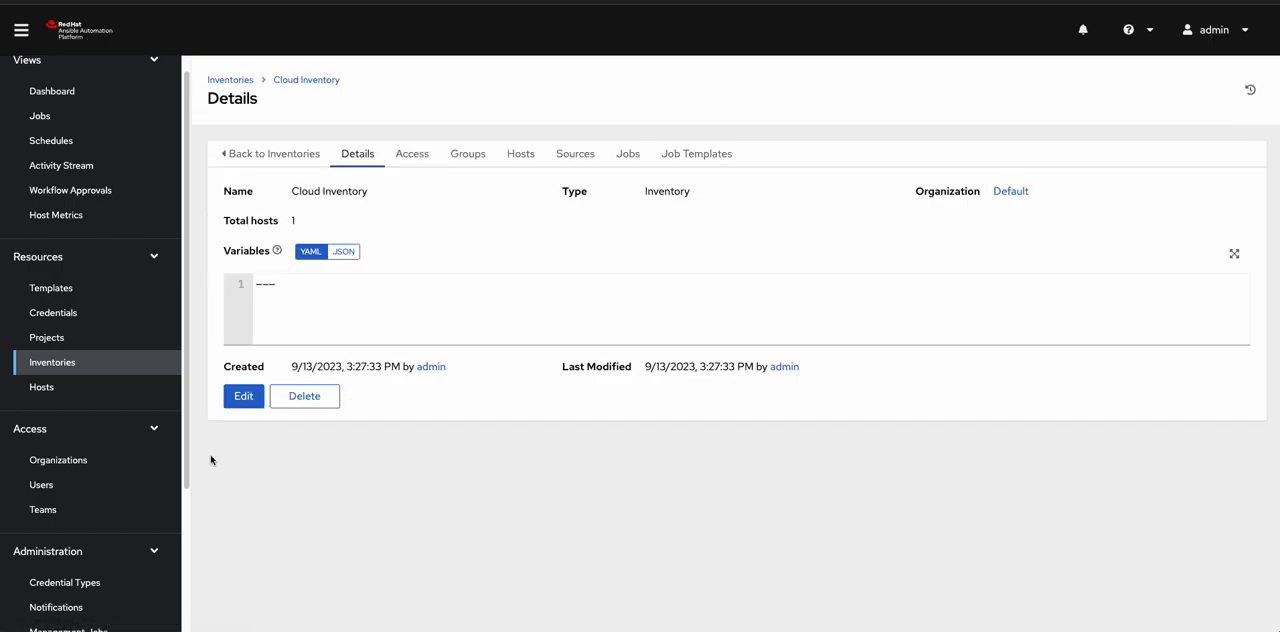
pyautogui.click(576, 152)
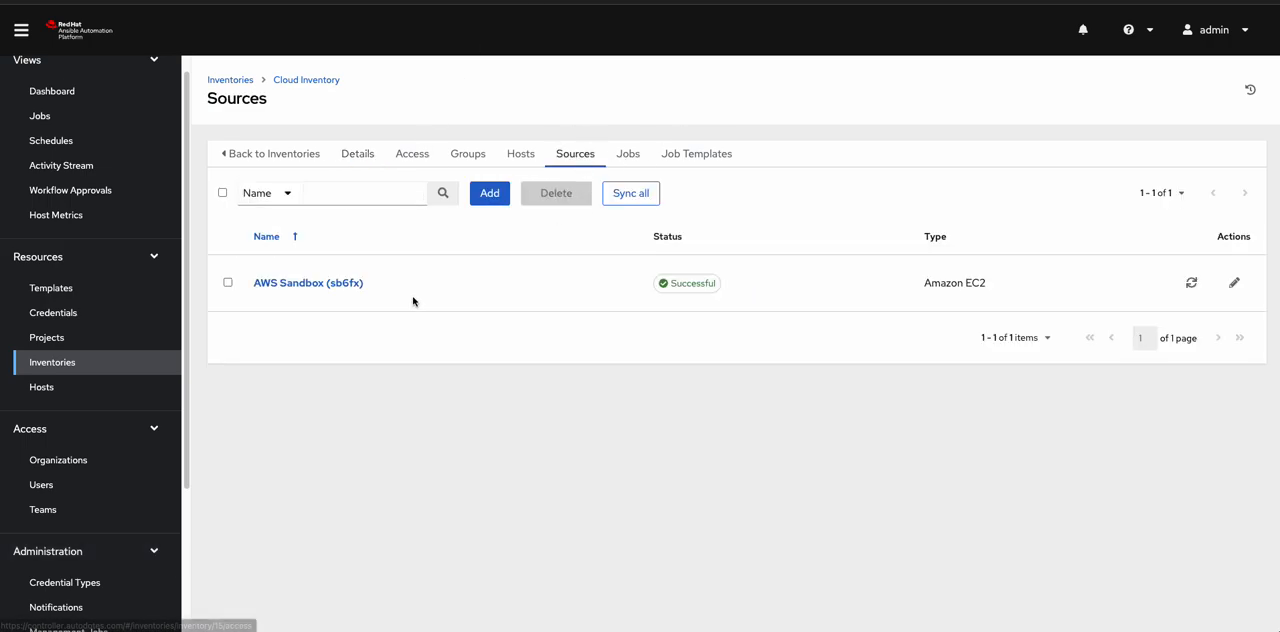
pyautogui.moveTo(918, 290)
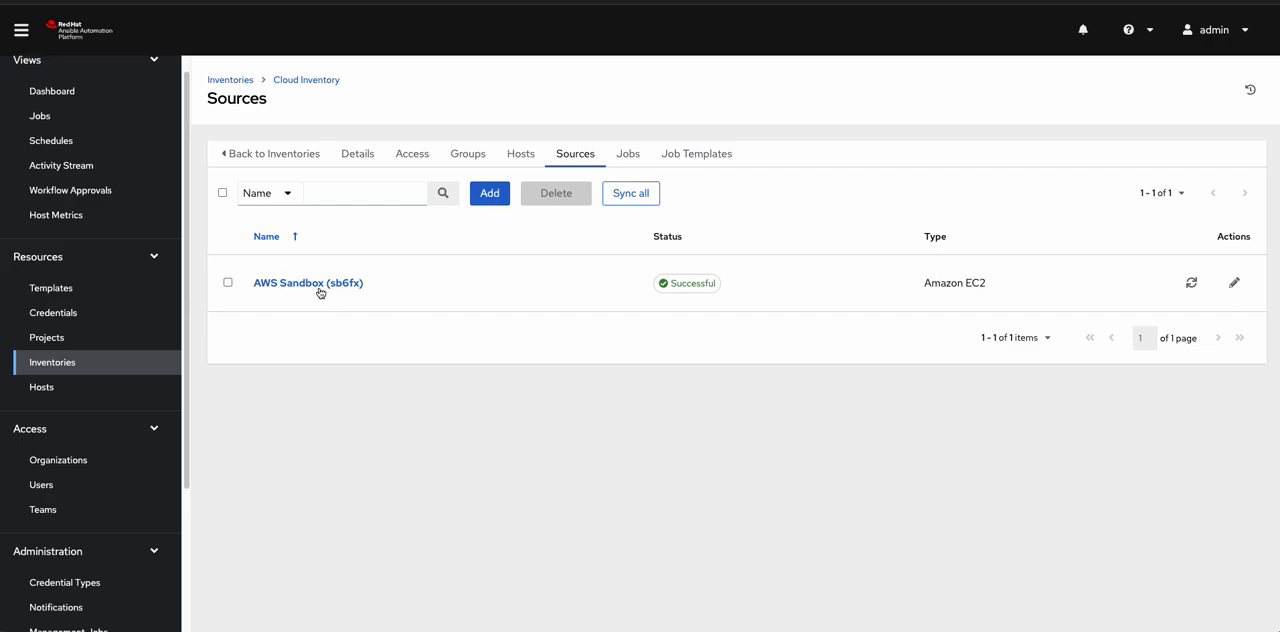
pyautogui.click(308, 284)
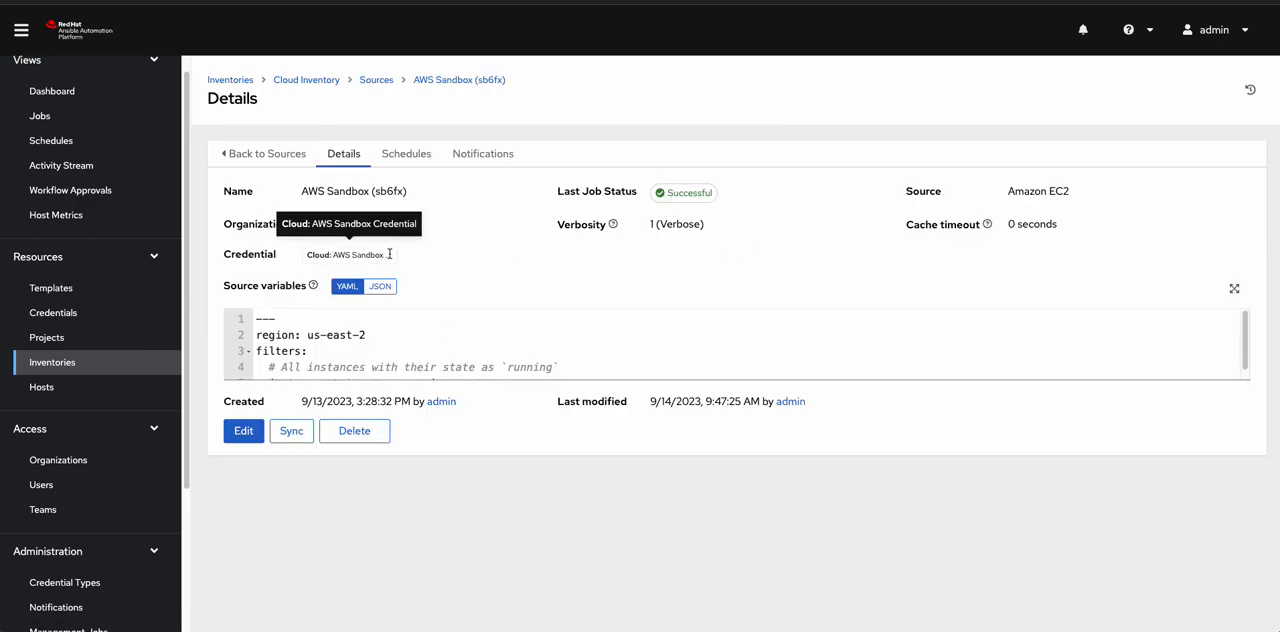
pyautogui.moveTo(1196, 300)
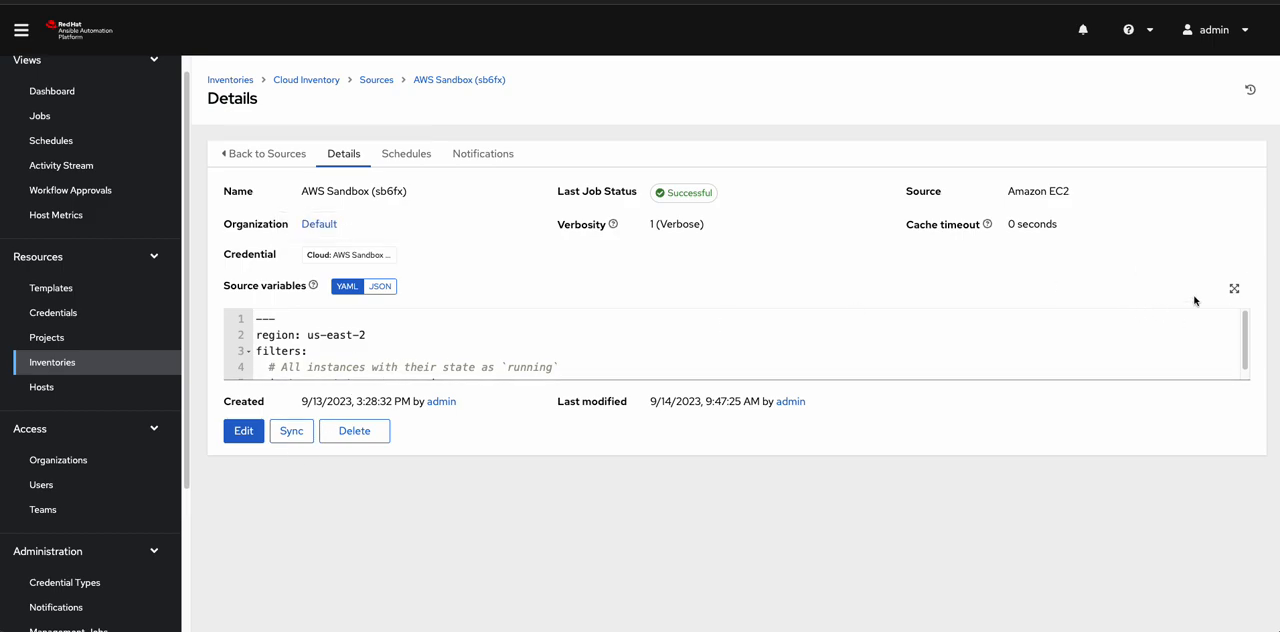
pyautogui.click(1234, 288)
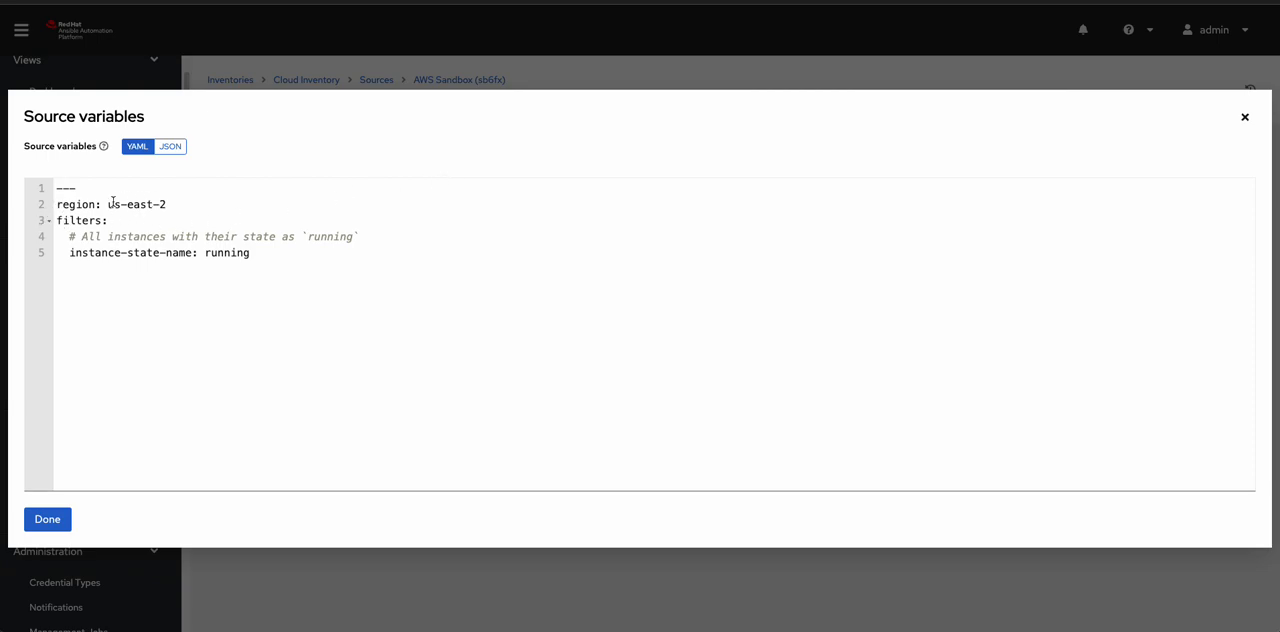
pyautogui.moveTo(208, 196)
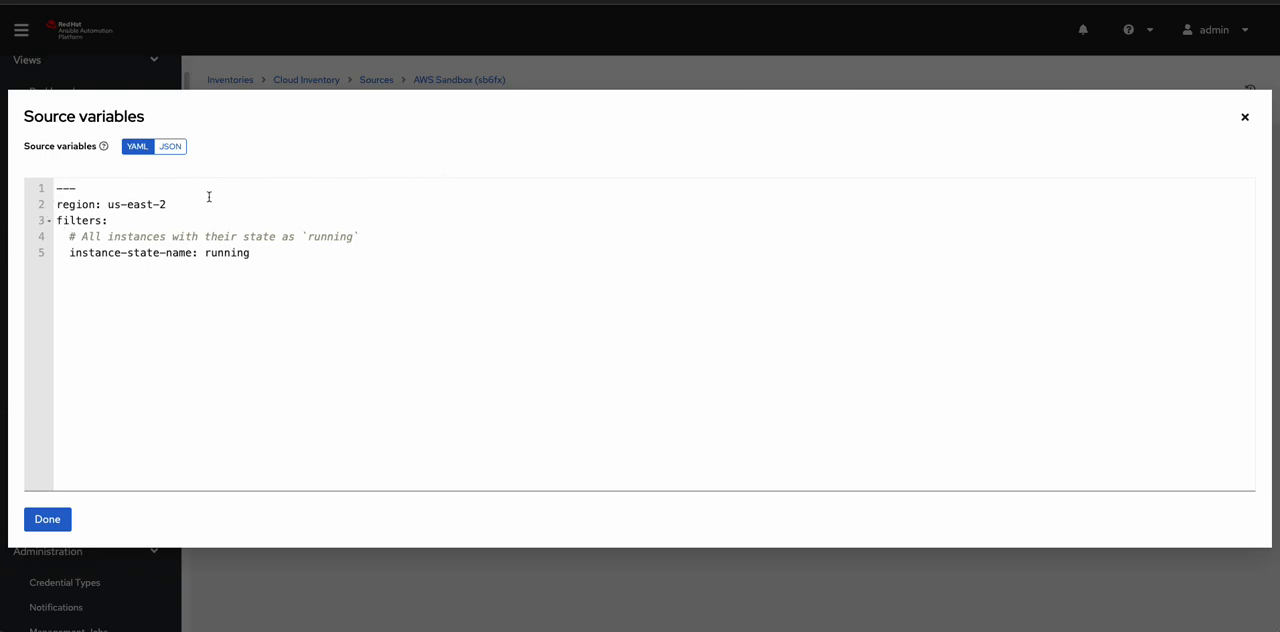
pyautogui.moveTo(144, 274)
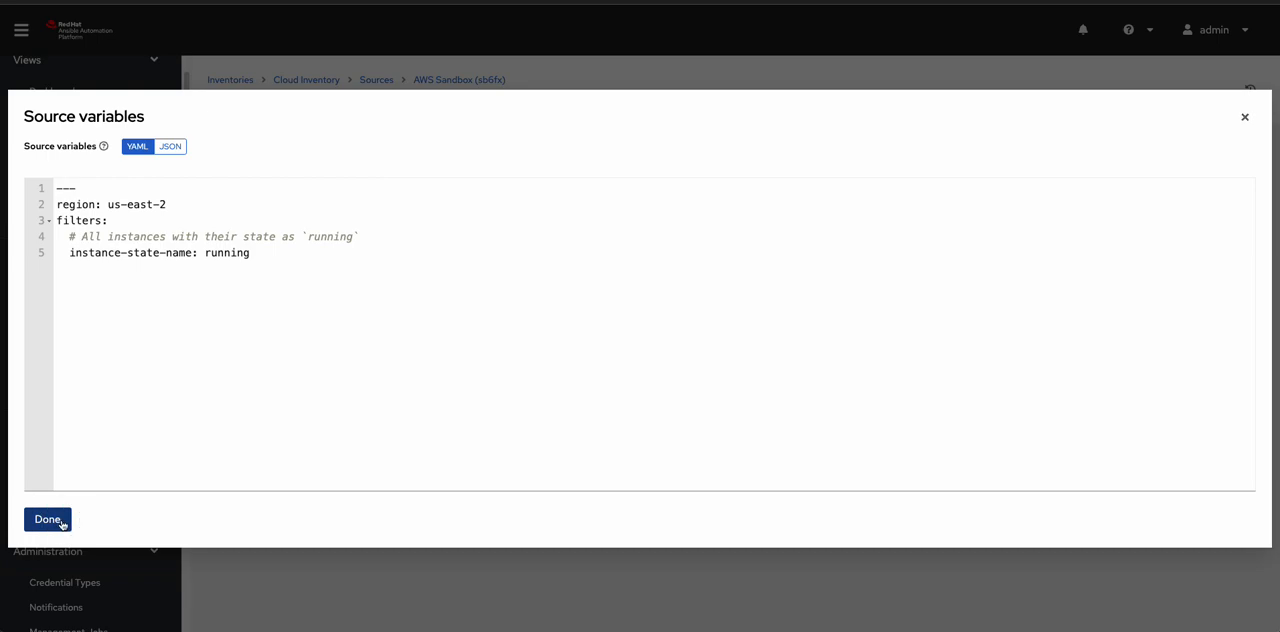
pyautogui.click(48, 520)
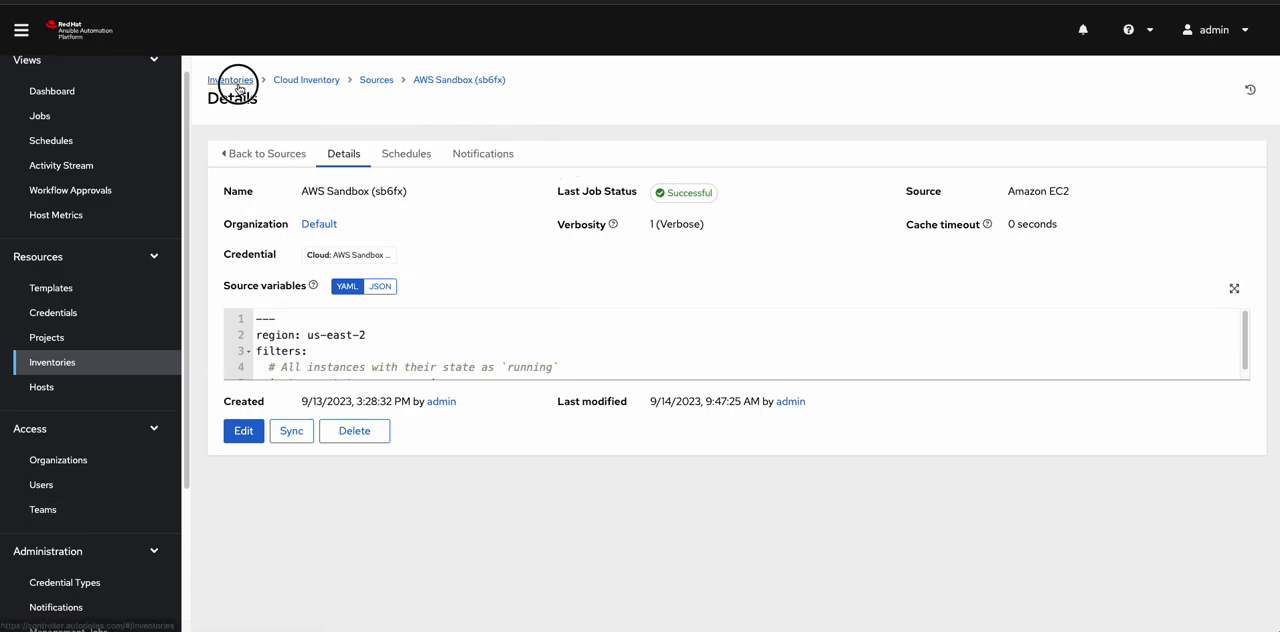
# Switch to the GitHub tab showing restore_from_snapshot.yml.
pyautogui.click(230, 80)
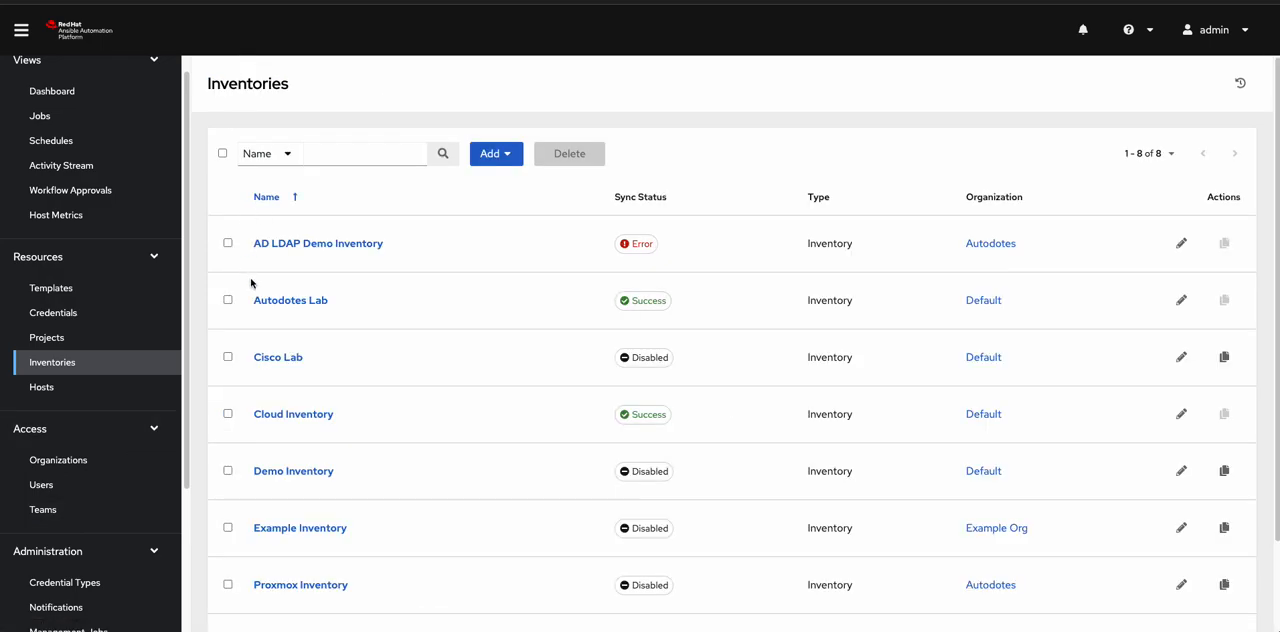
pyautogui.moveTo(408, 270)
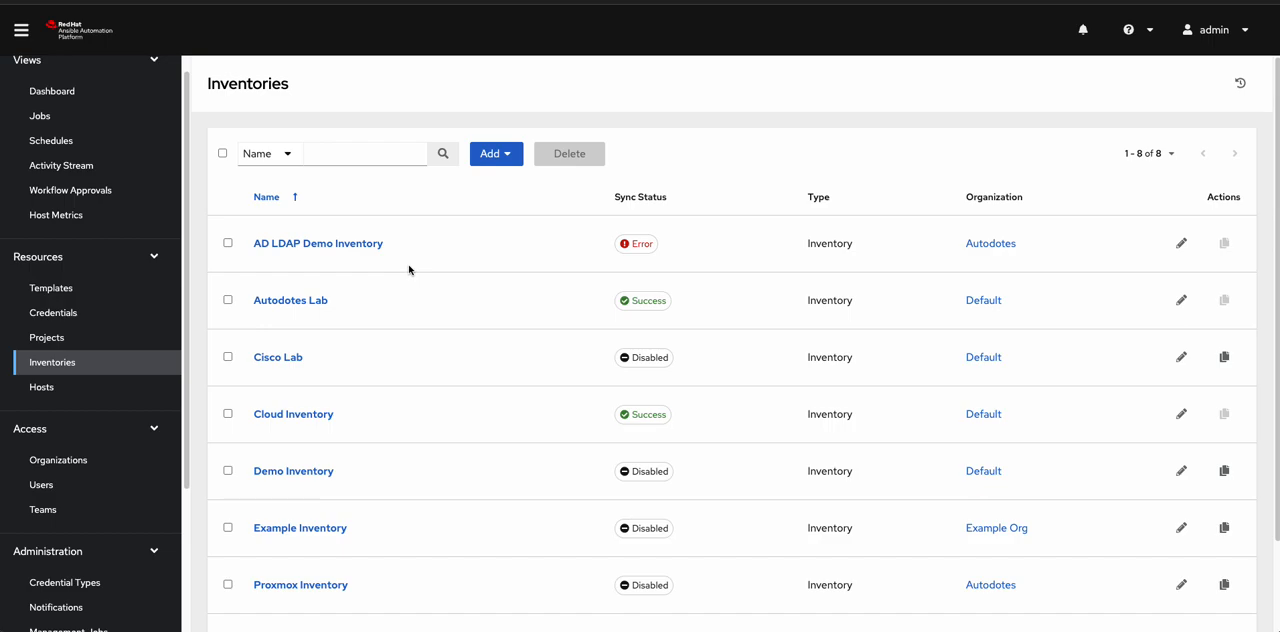
pyautogui.moveTo(588, 152)
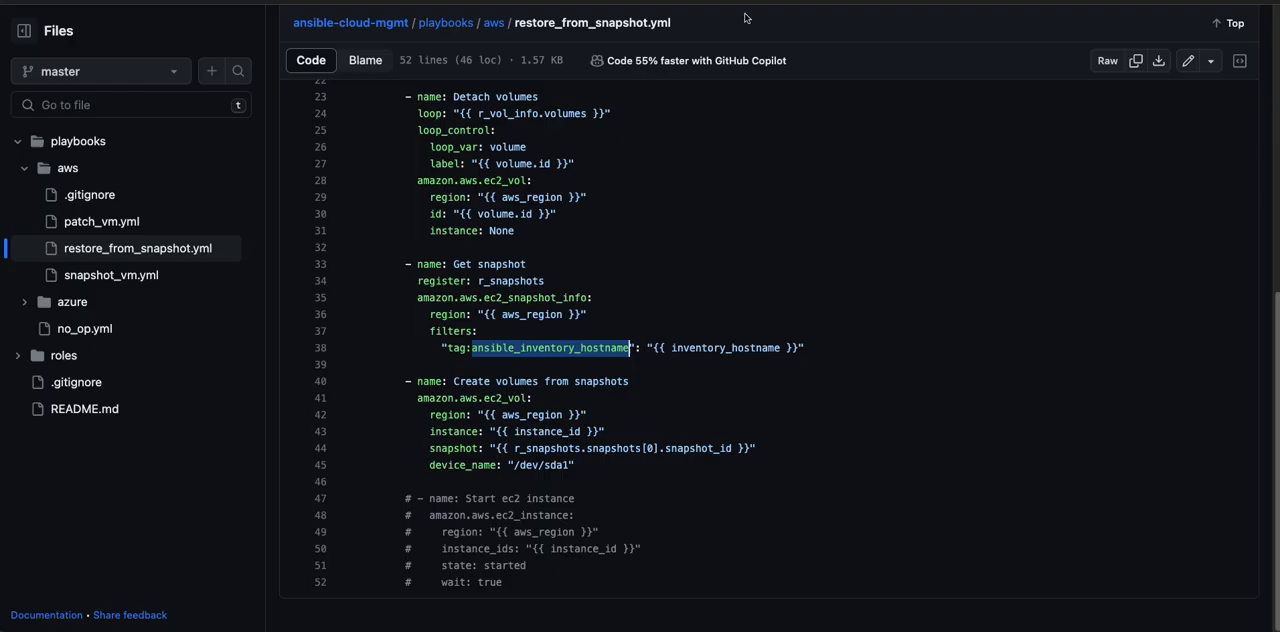
# View snapshot_vm.yml under playbooks/aws and read its snapshot and start-instance tasks.
pyautogui.click(112, 276)
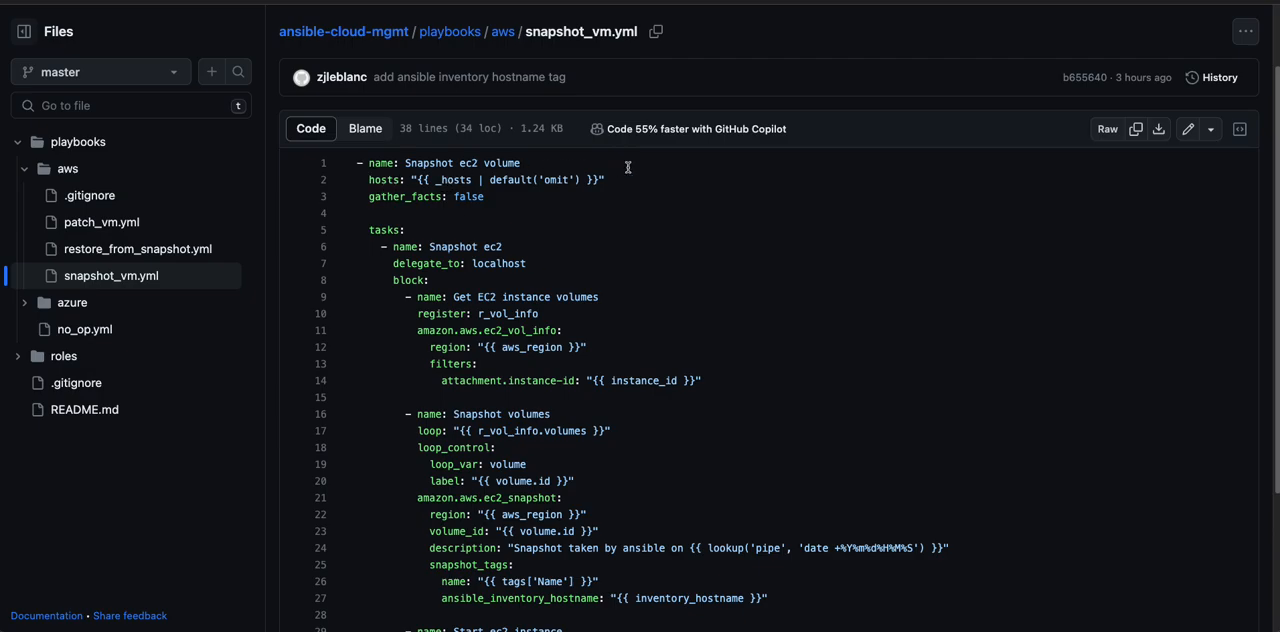
pyautogui.moveTo(496, 190)
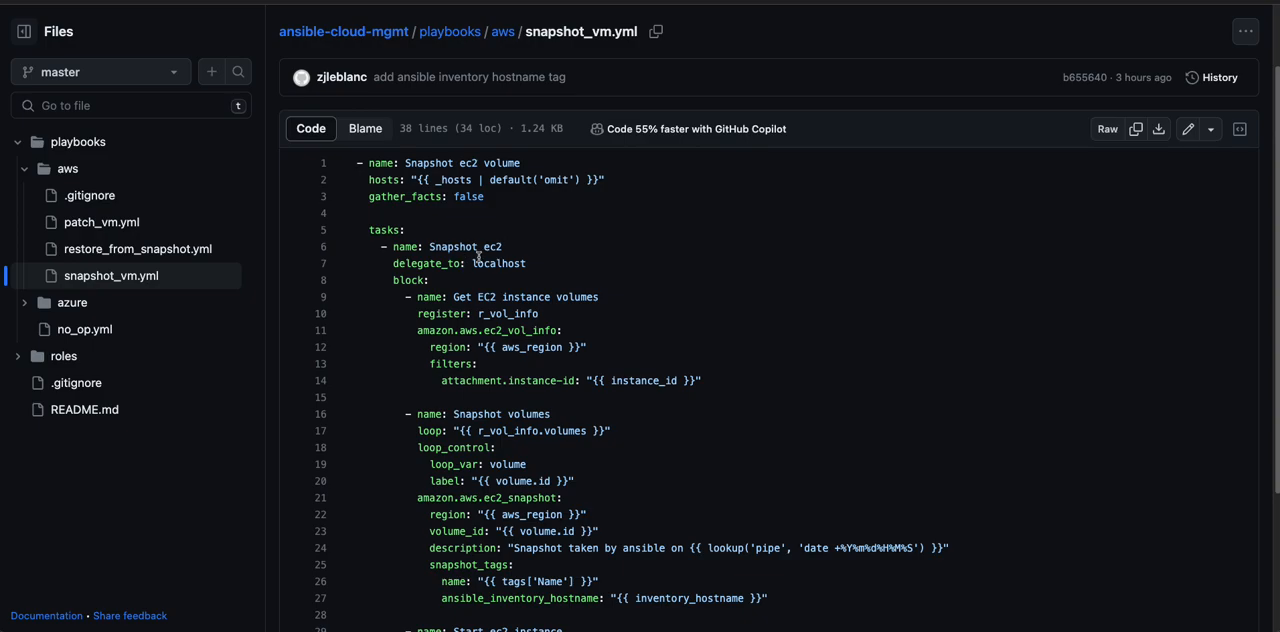
pyautogui.moveTo(612, 336)
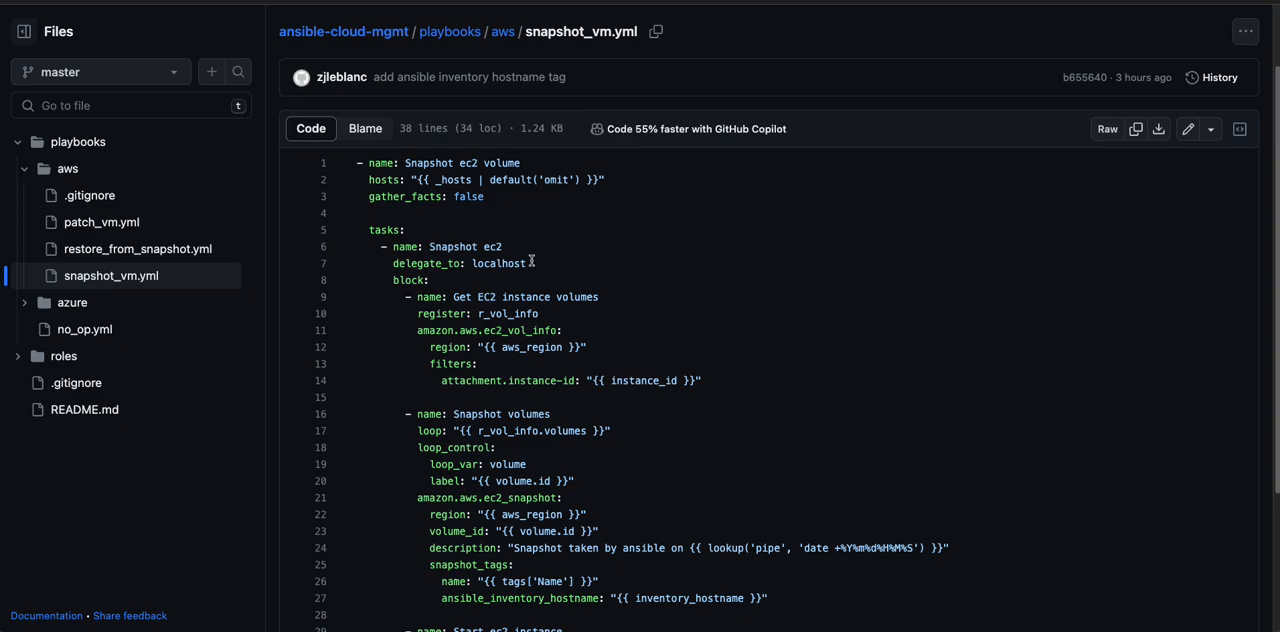
pyautogui.moveTo(660, 236)
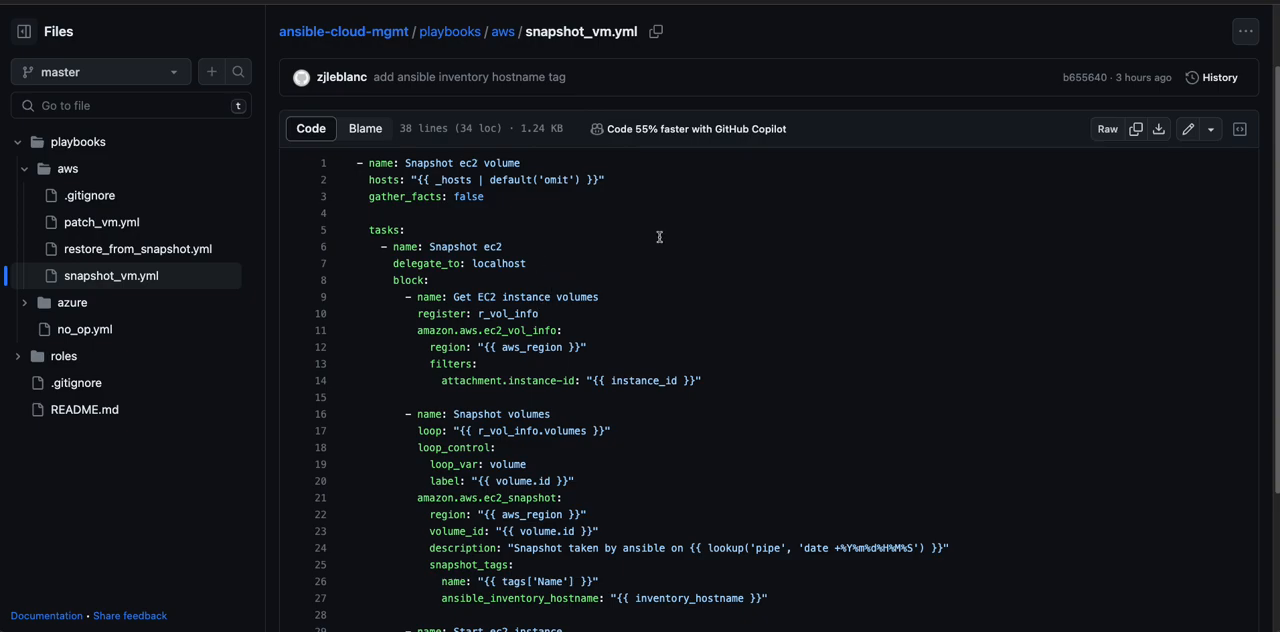
pyautogui.scroll(-3)
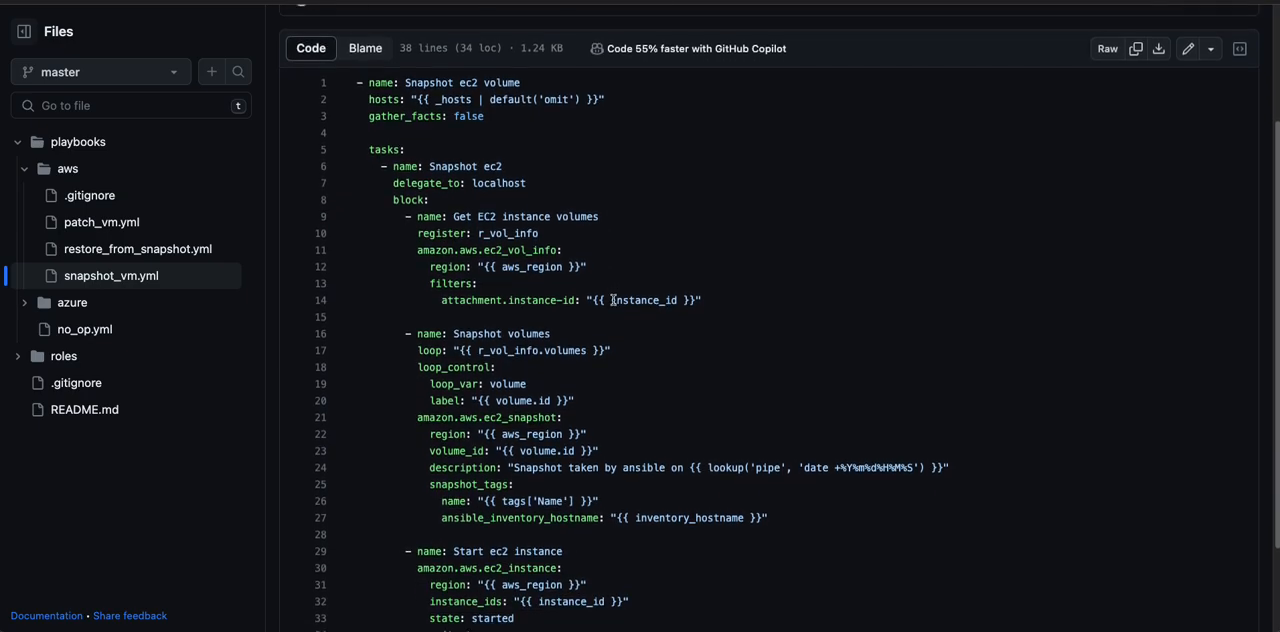
pyautogui.scroll(-3)
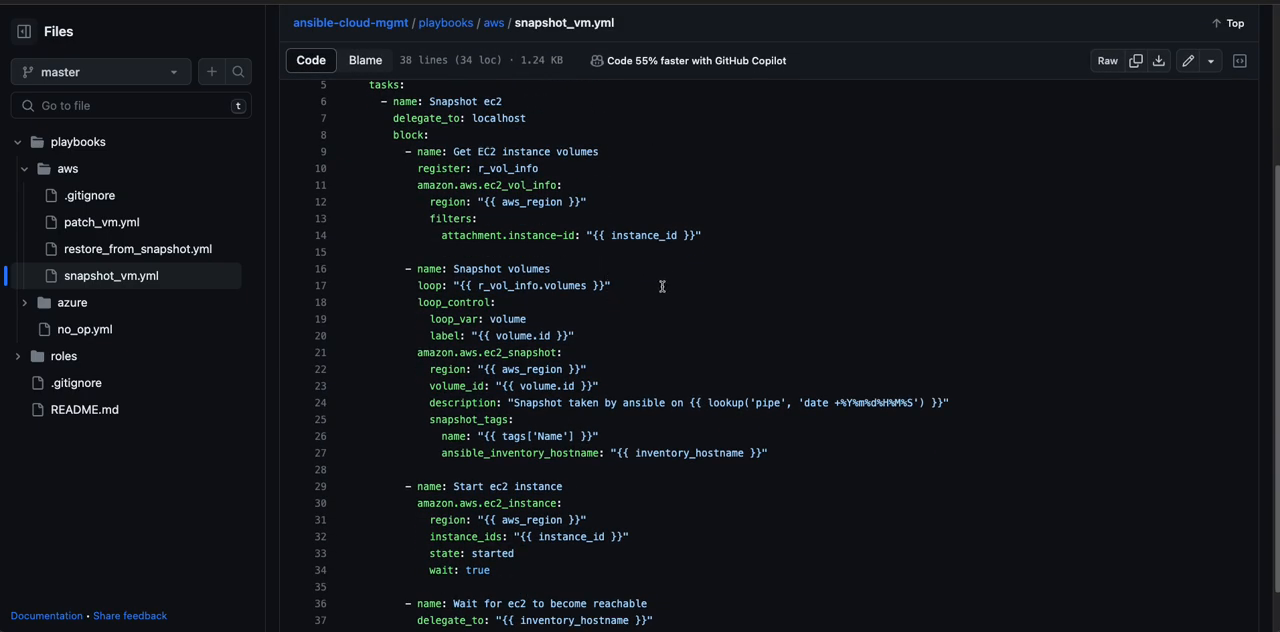
pyautogui.moveTo(516, 168)
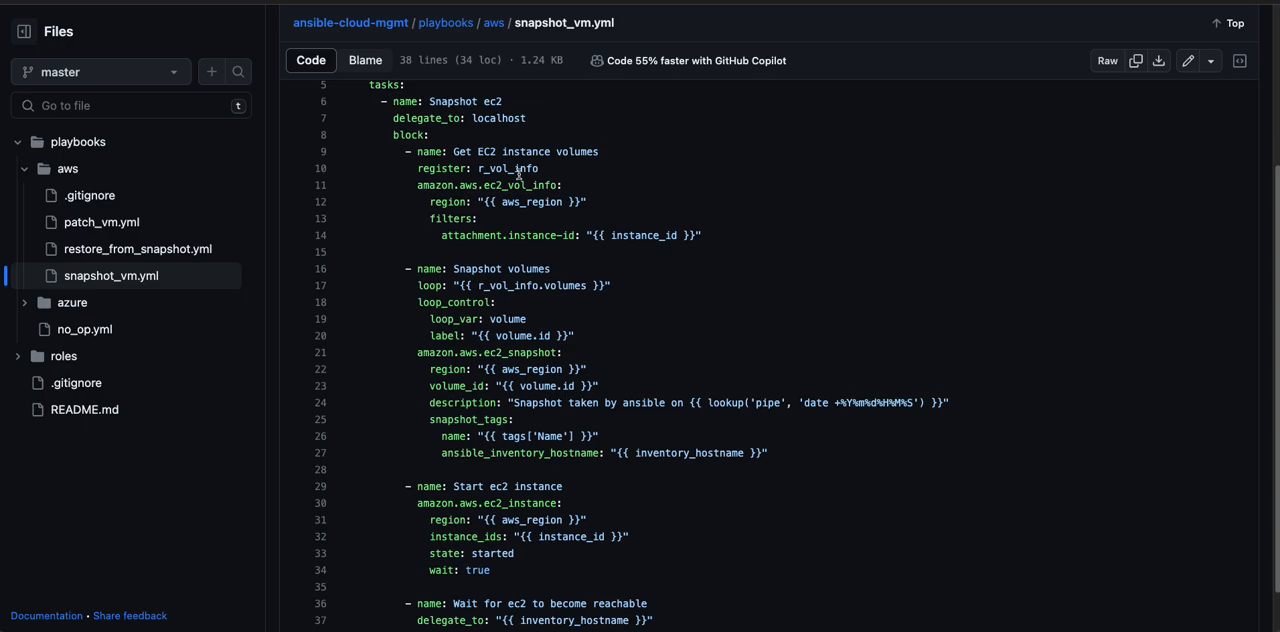
pyautogui.moveTo(580, 260)
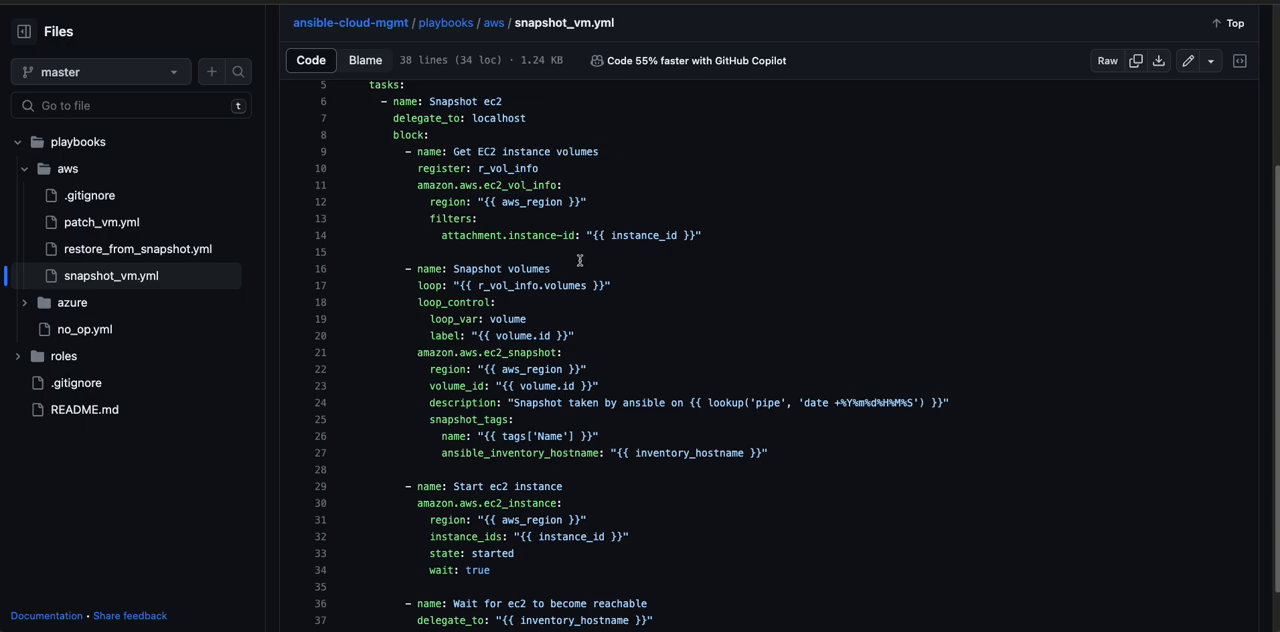
pyautogui.moveTo(548, 268)
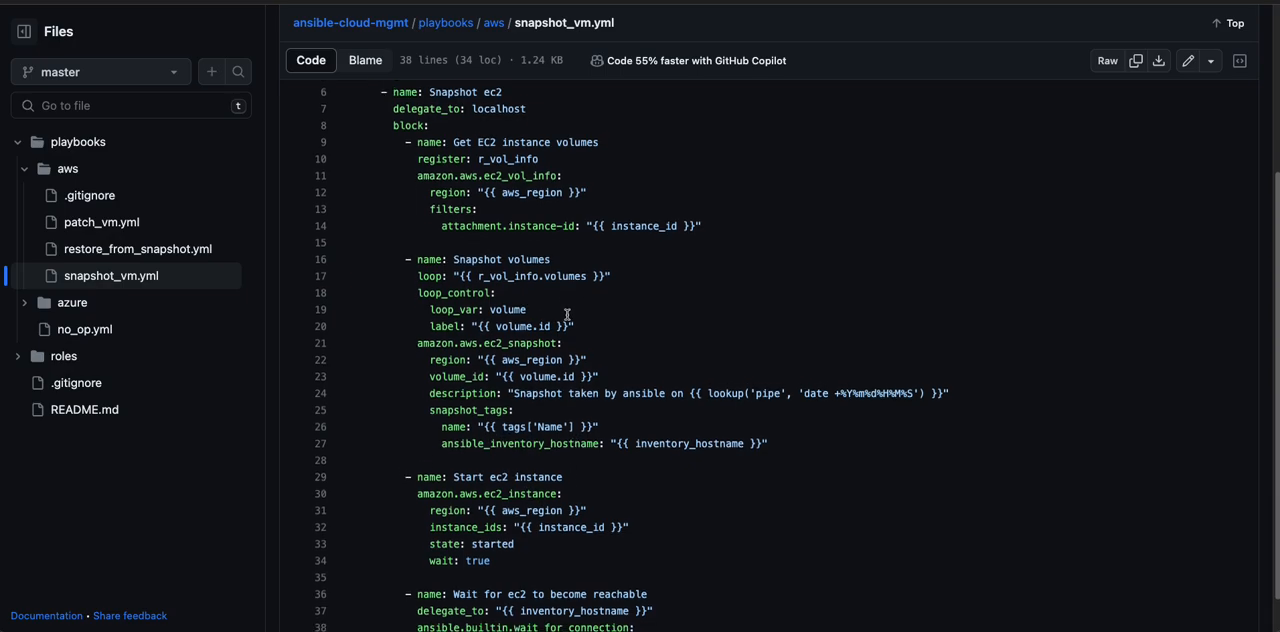
pyautogui.scroll(-3)
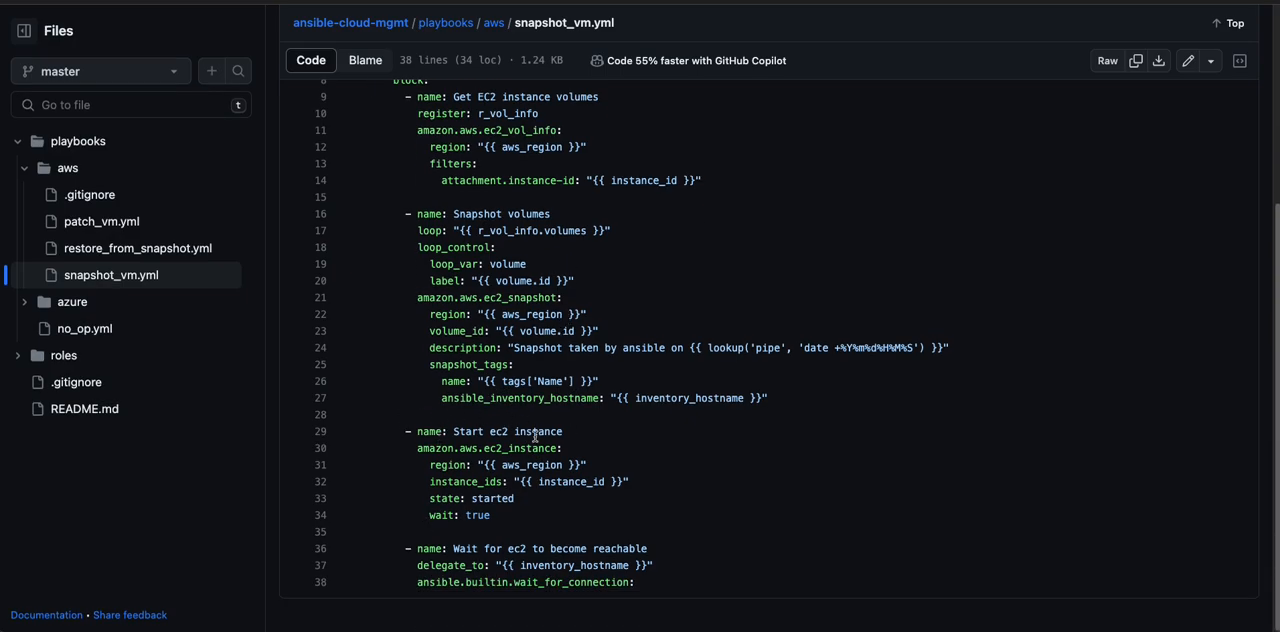
pyautogui.moveTo(518, 404)
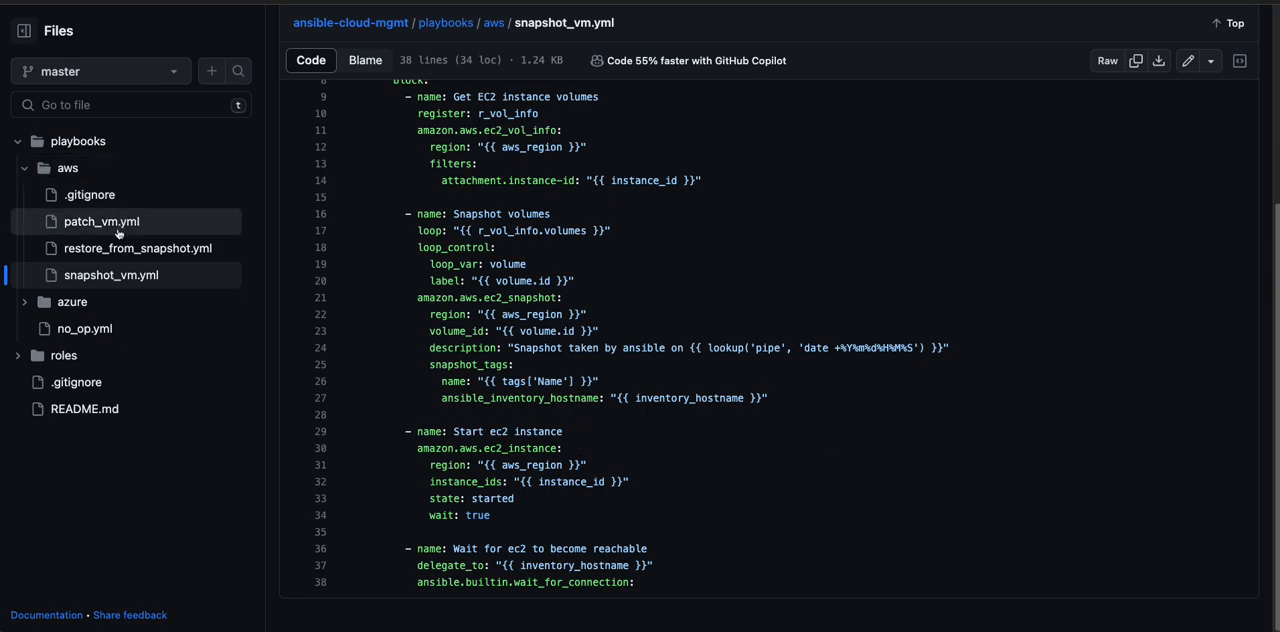
# View patch_vm.yml with its dnf, yum and Windows patching tasks.
pyautogui.click(100, 220)
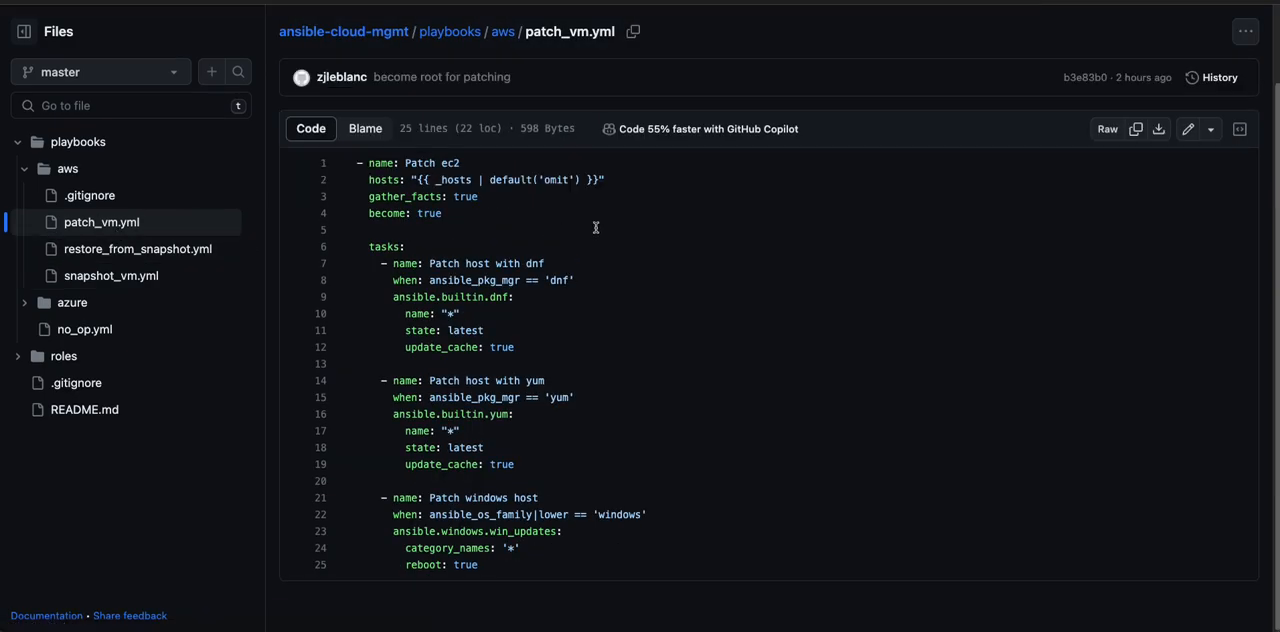
pyautogui.moveTo(372, 324)
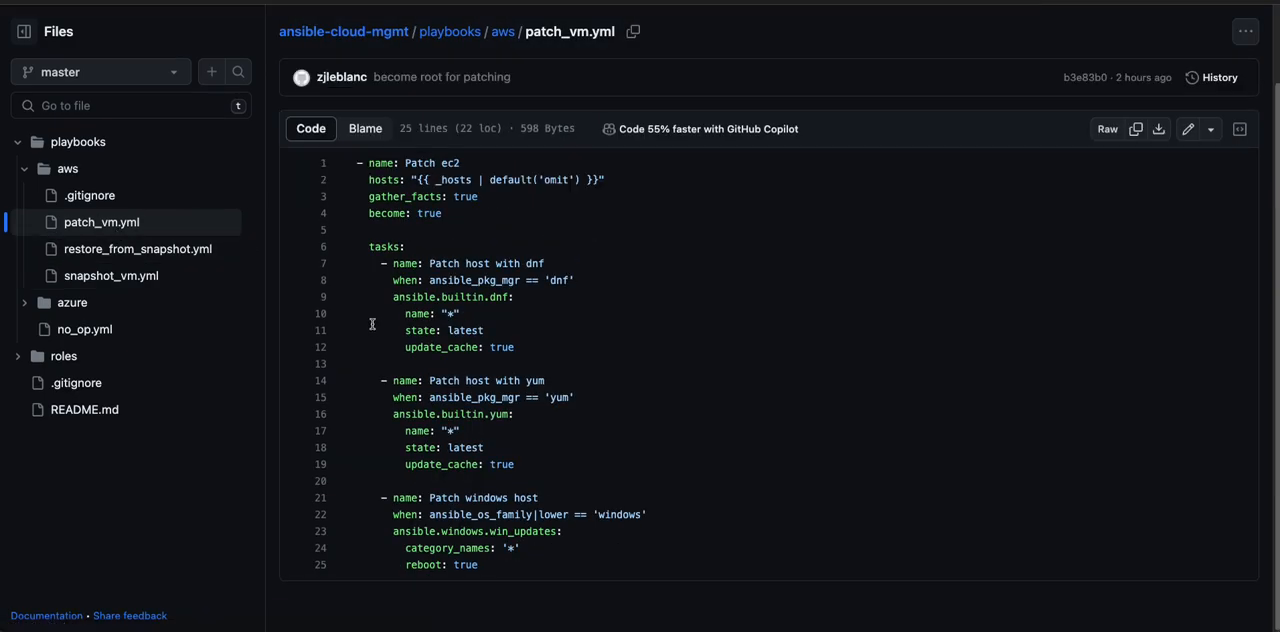
pyautogui.moveTo(378, 194)
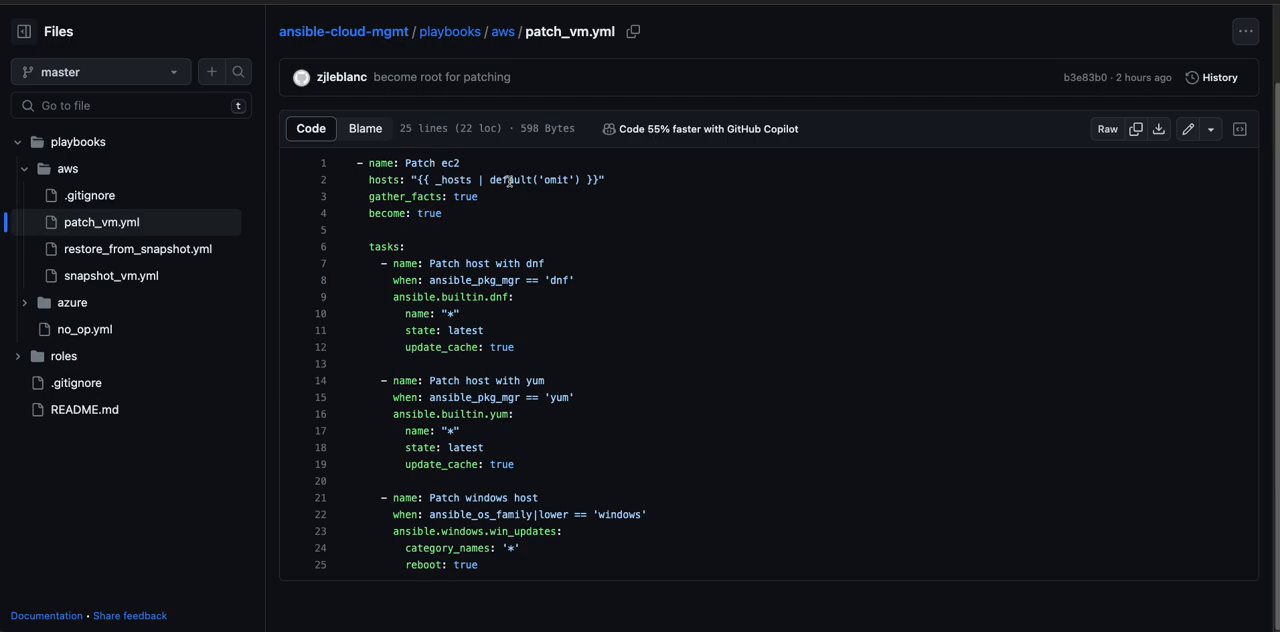
pyautogui.moveTo(680, 444)
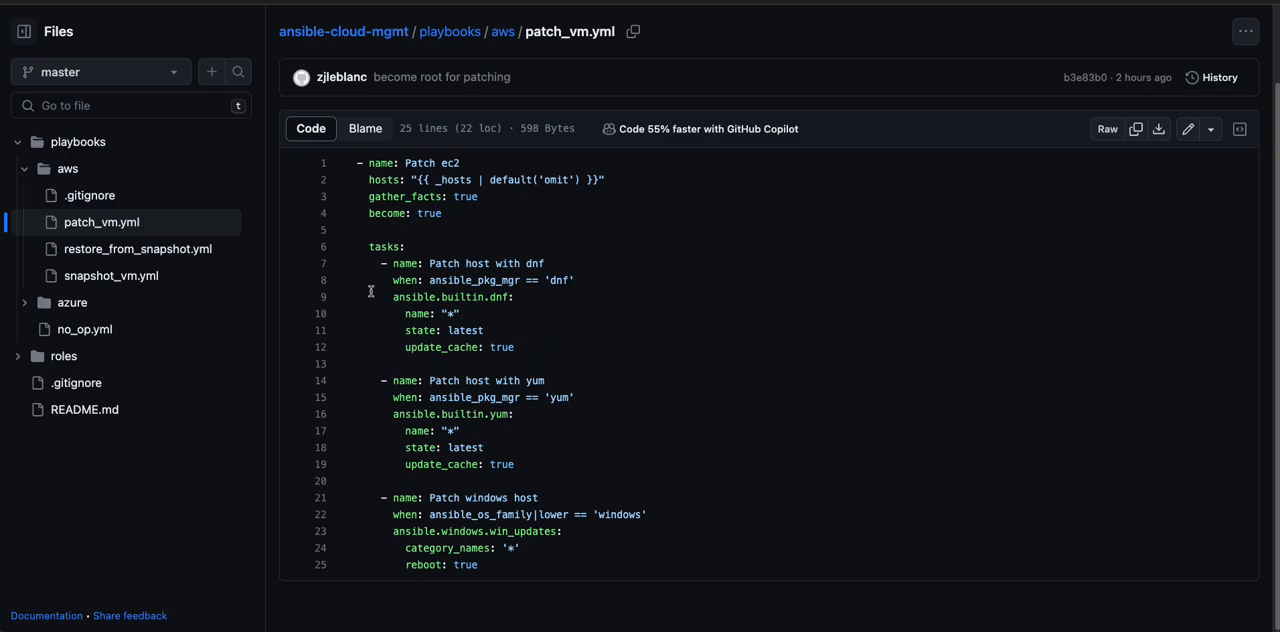
pyautogui.moveTo(644, 280)
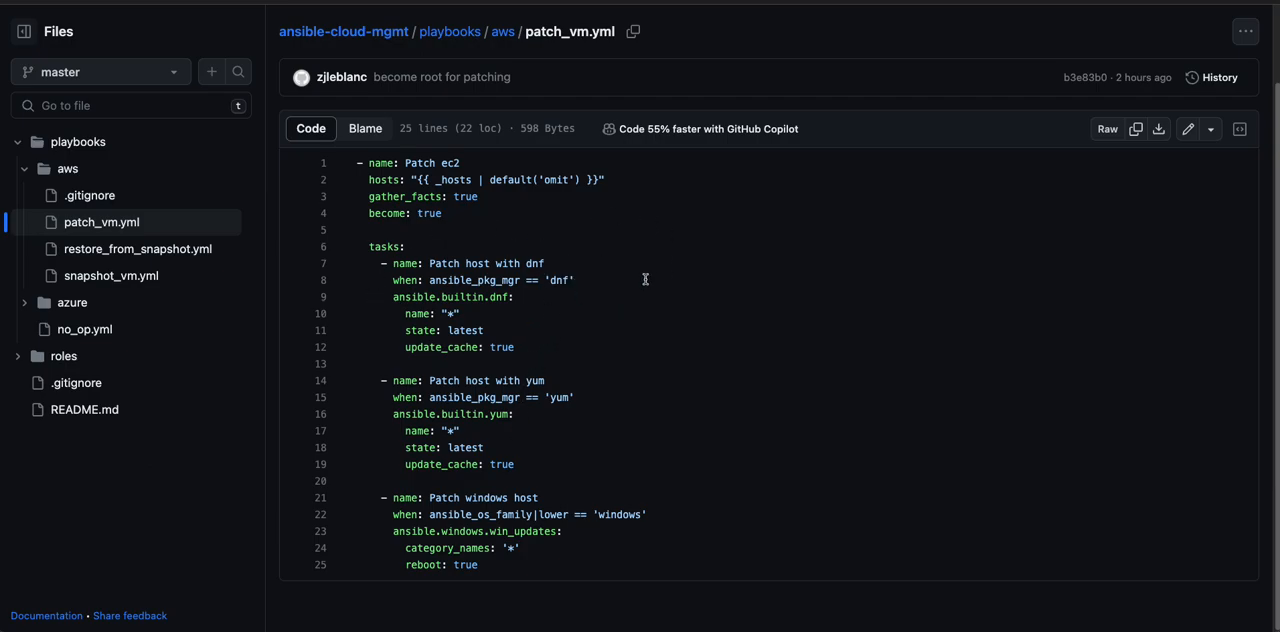
pyautogui.moveTo(558, 280)
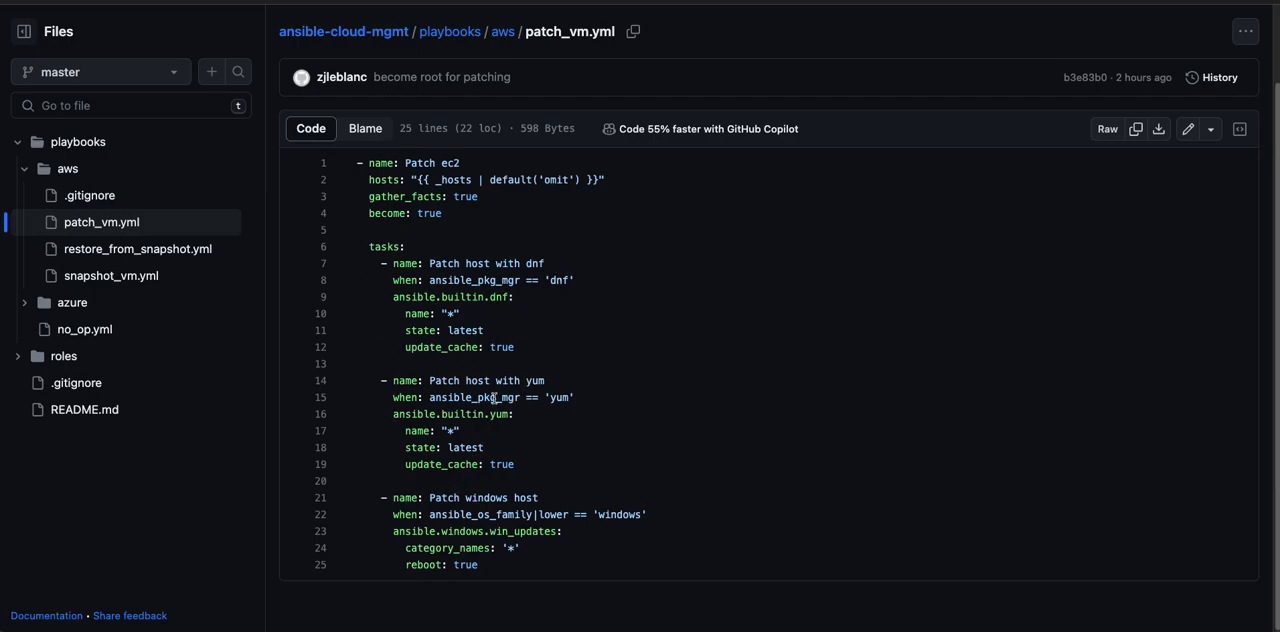
pyautogui.moveTo(414, 572)
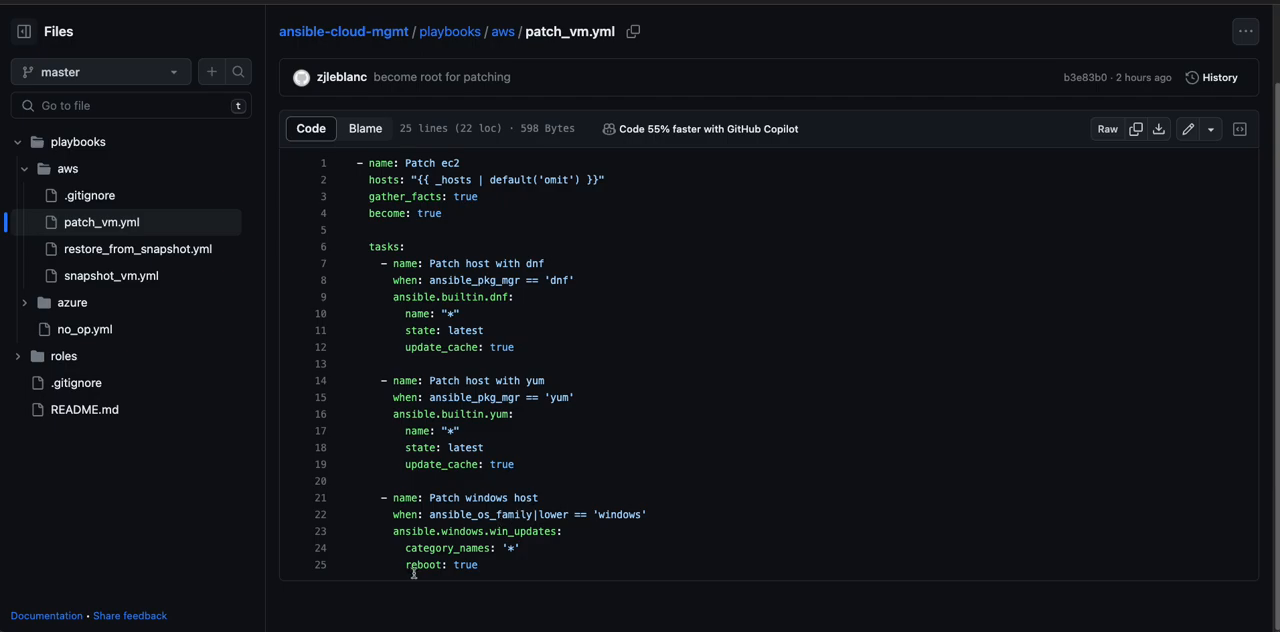
pyautogui.moveTo(438, 532)
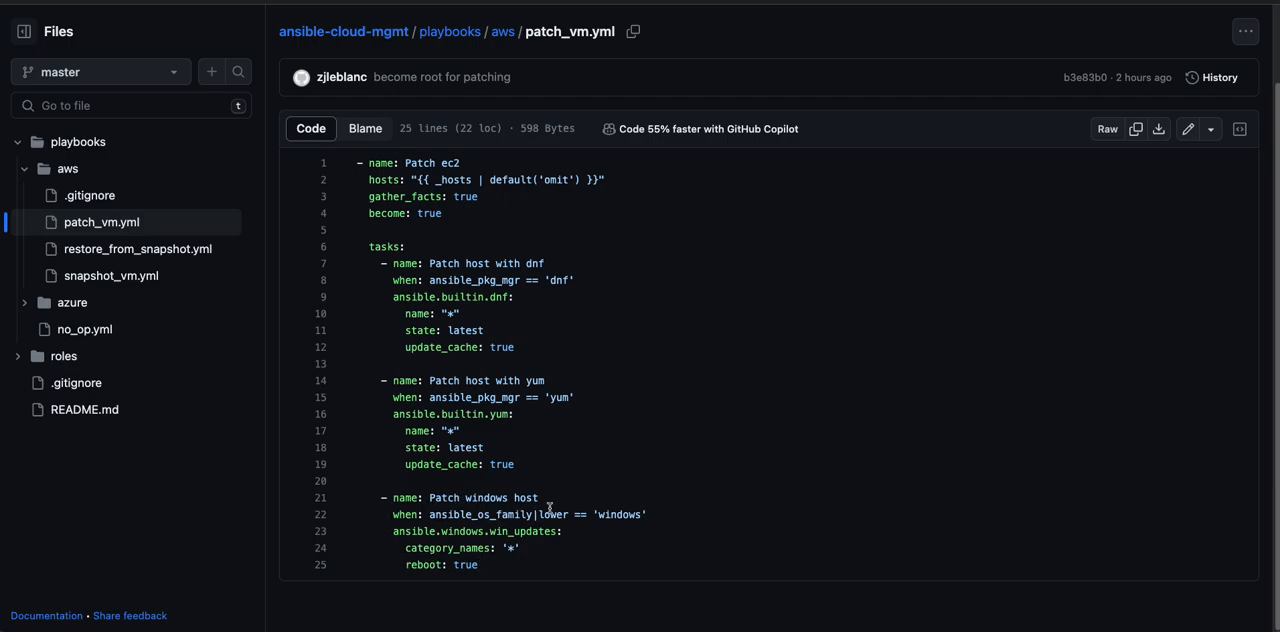
pyautogui.moveTo(636, 524)
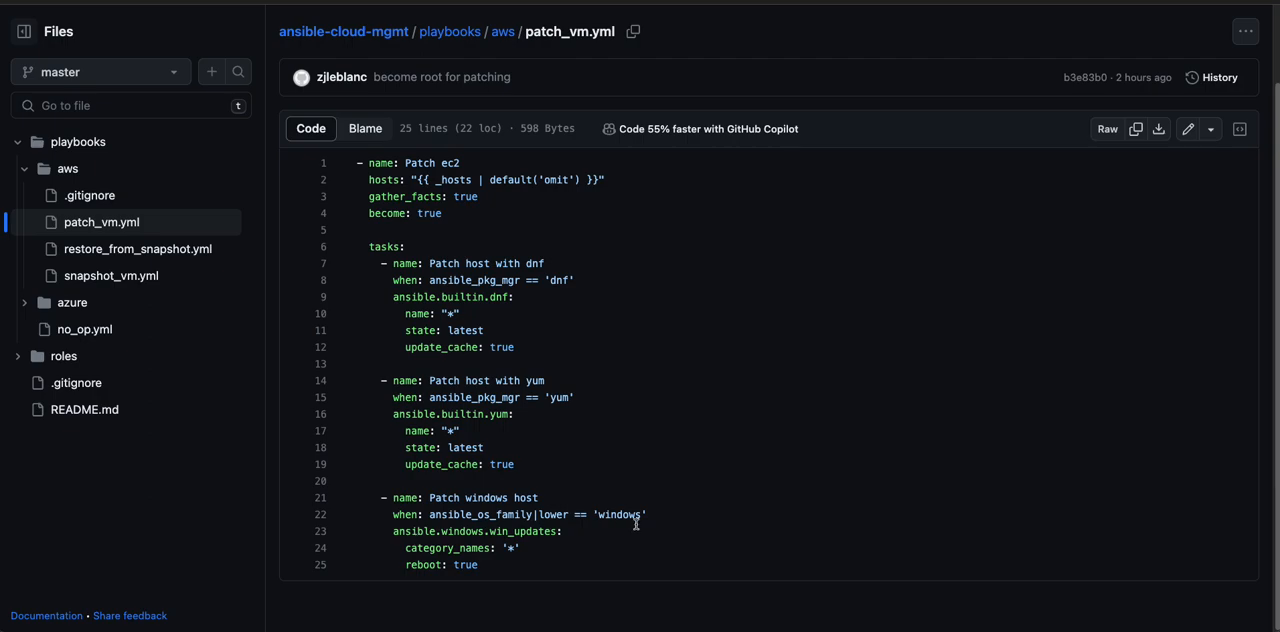
pyautogui.moveTo(680, 462)
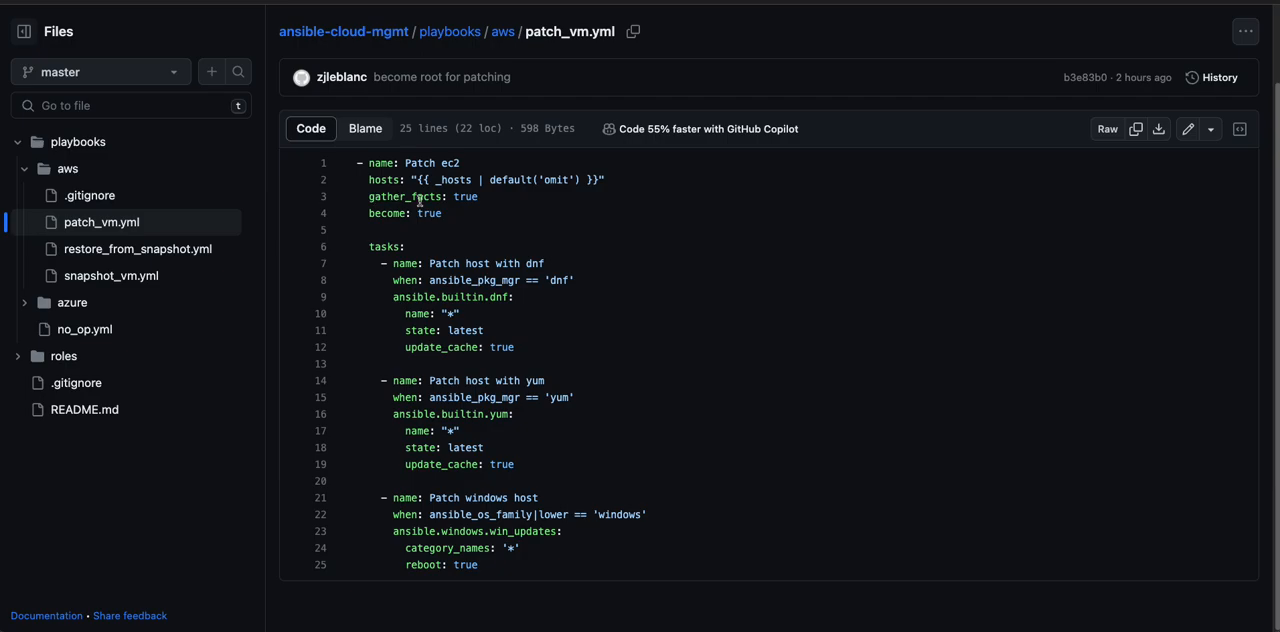
pyautogui.moveTo(548, 488)
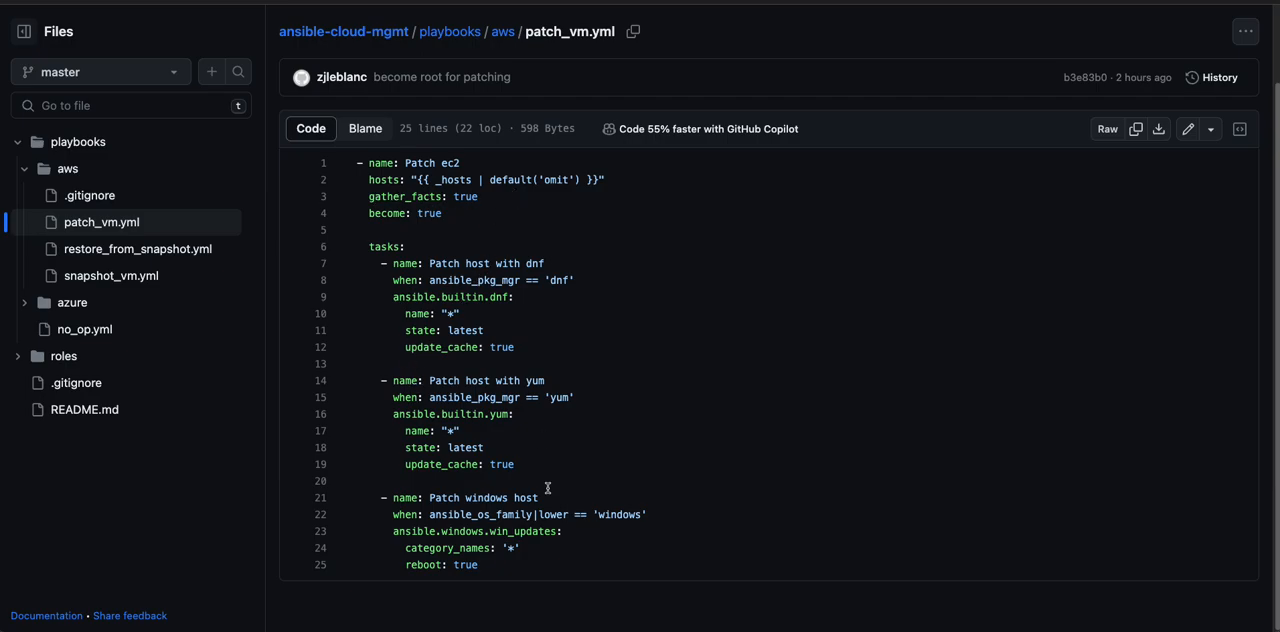
pyautogui.moveTo(532, 514)
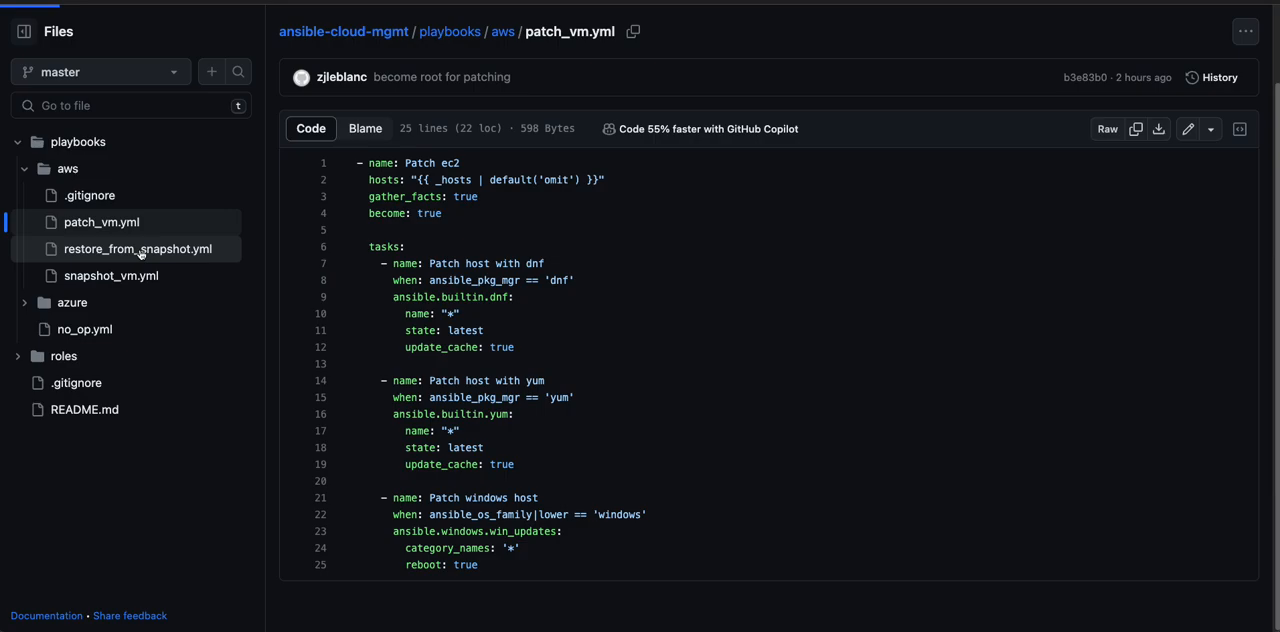
# View restore_from_snapshot.yml and read its detach, snapshot lookup and volume creation tasks.
pyautogui.click(138, 248)
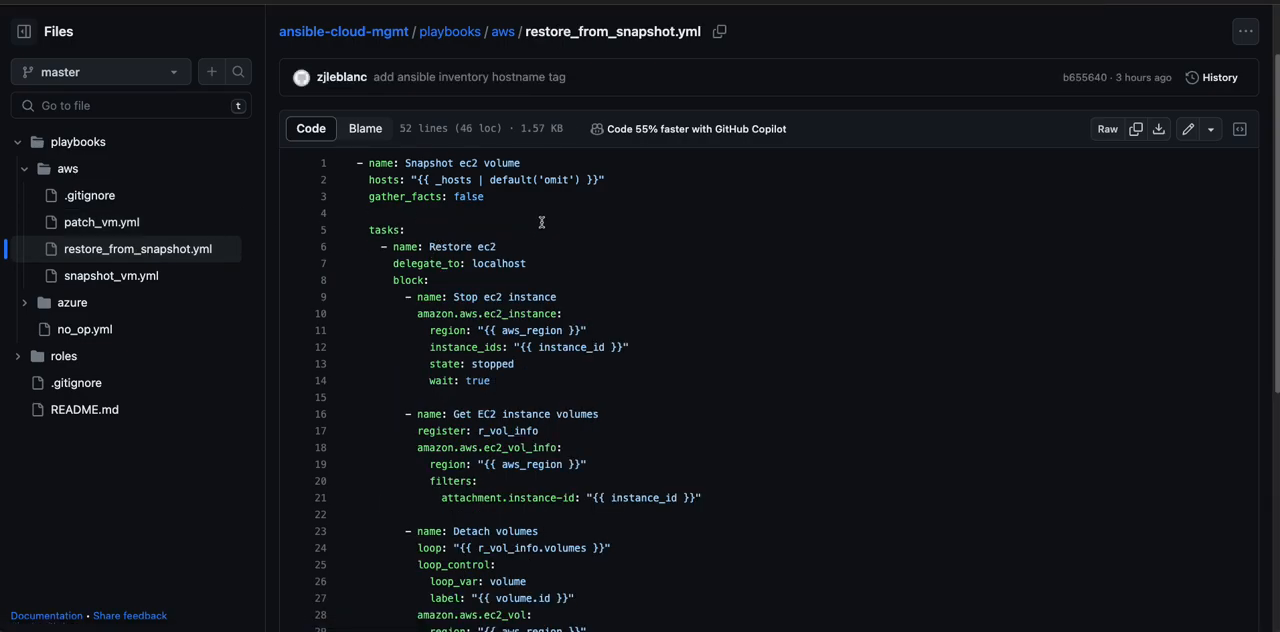
pyautogui.moveTo(532, 224)
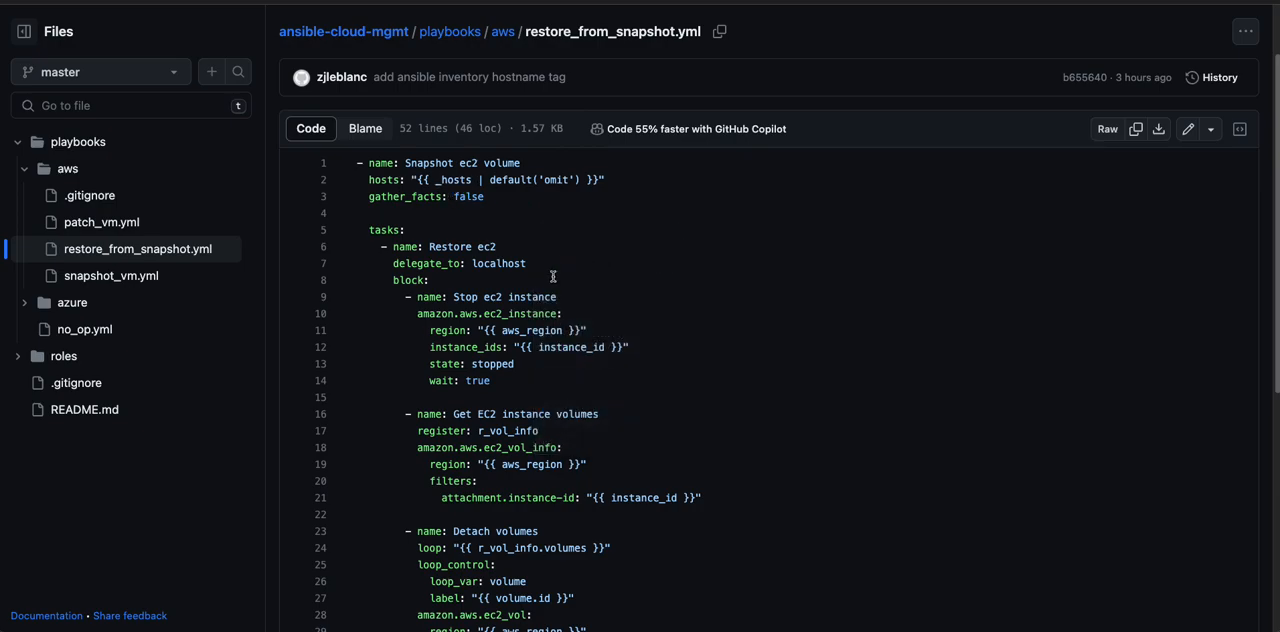
pyautogui.scroll(-3)
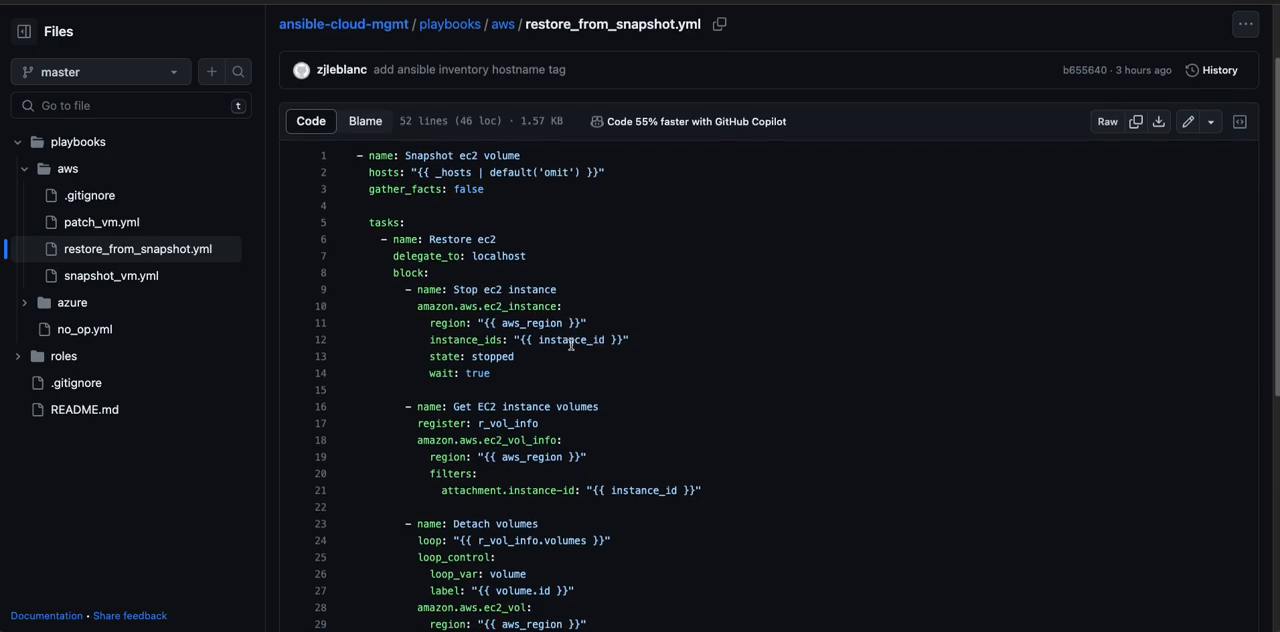
pyautogui.scroll(-3)
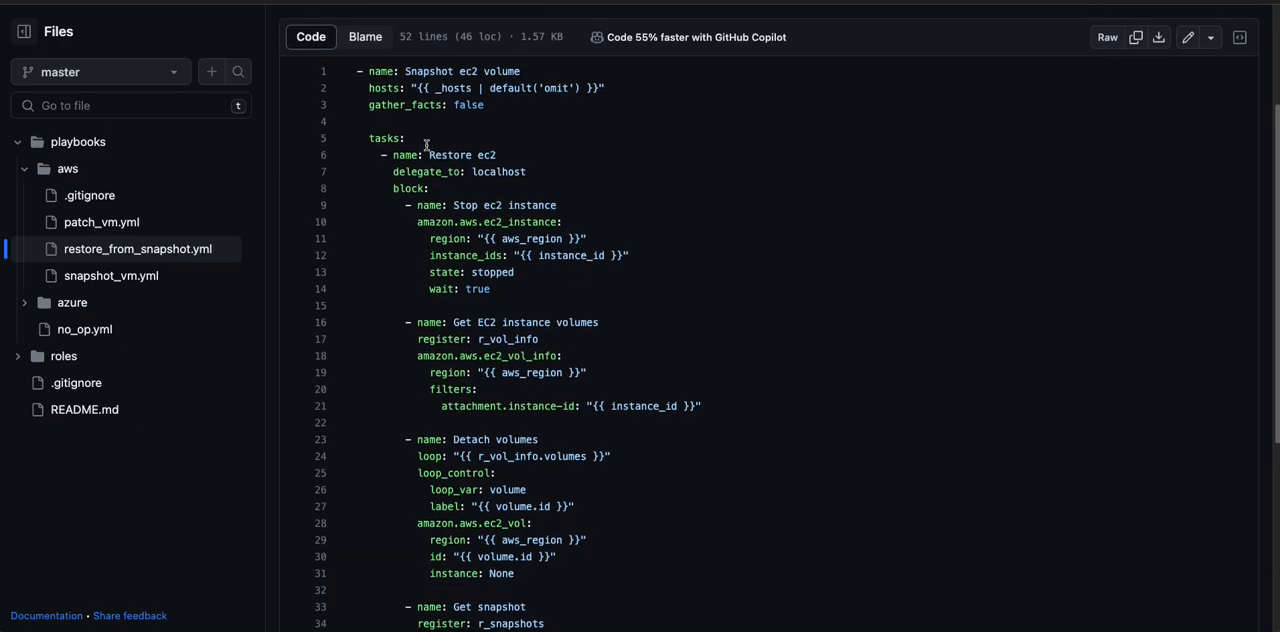
pyautogui.moveTo(684, 182)
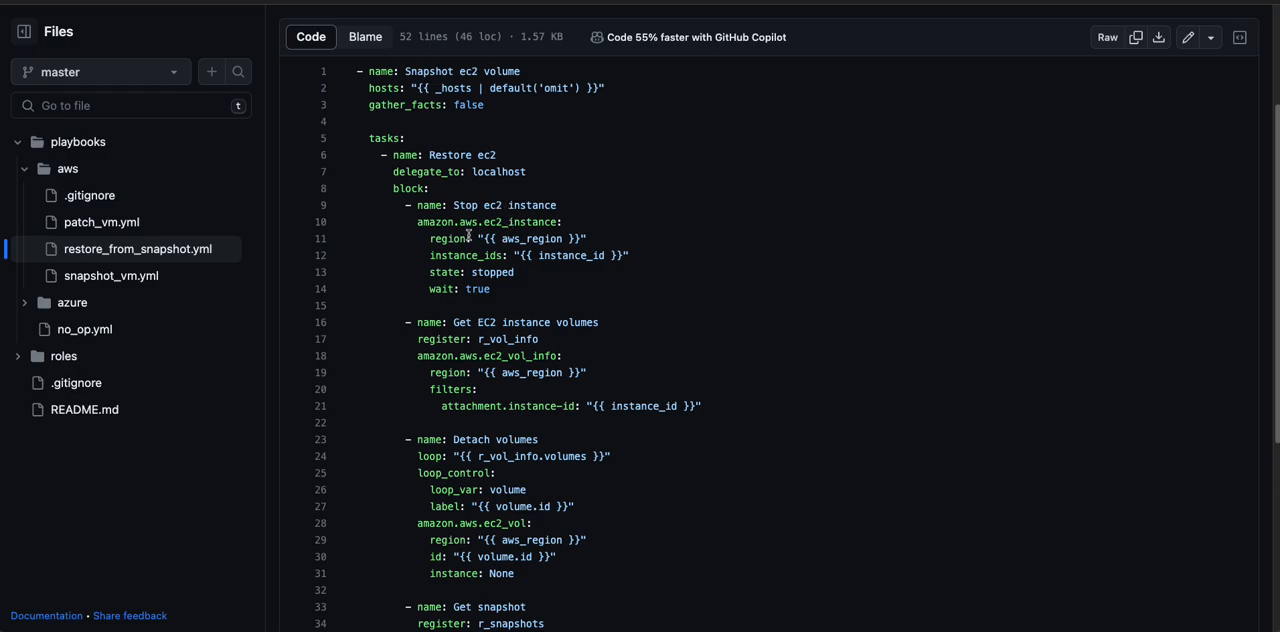
pyautogui.moveTo(470, 388)
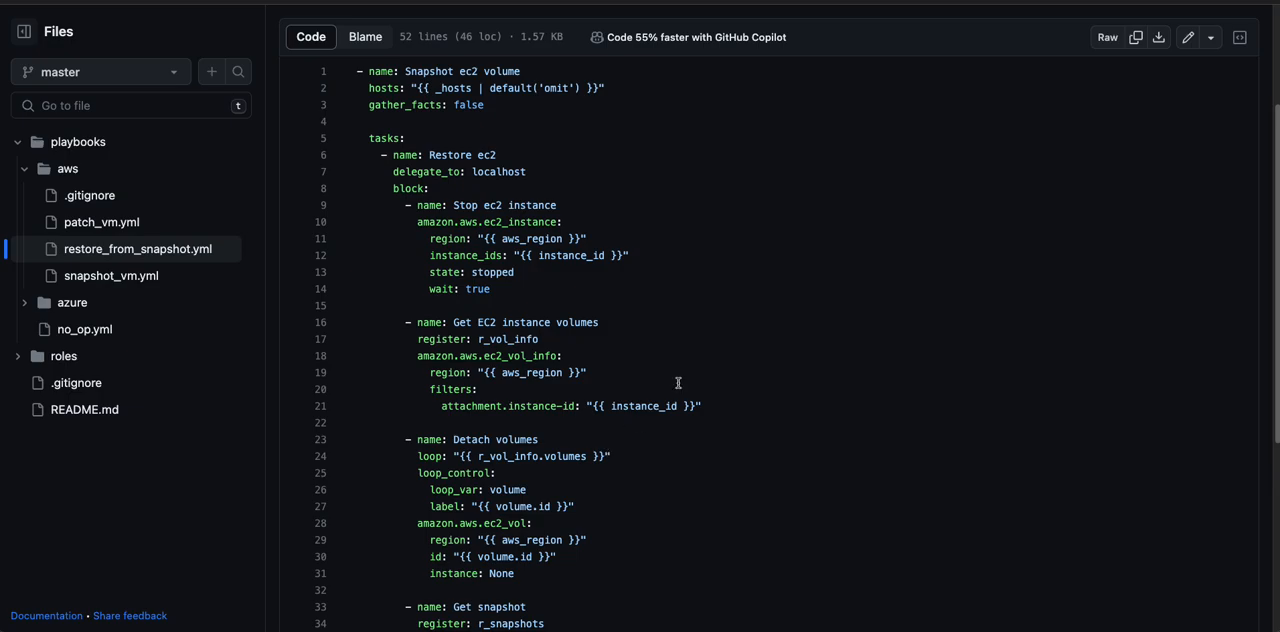
pyautogui.scroll(-3)
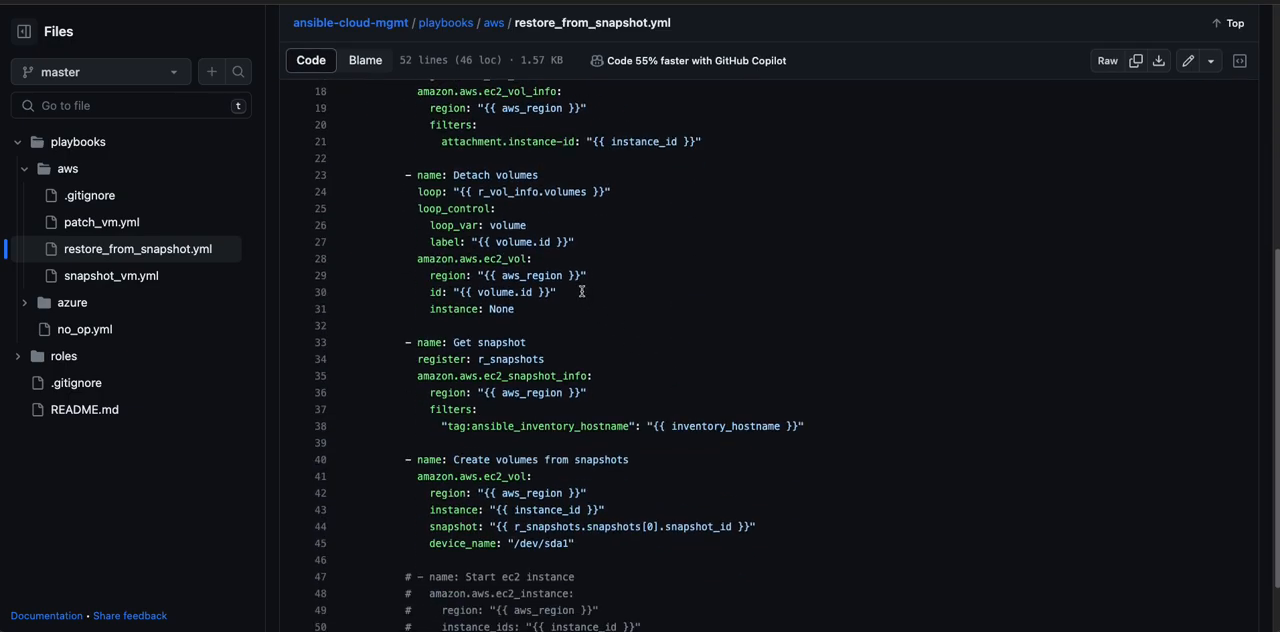
pyautogui.moveTo(578, 322)
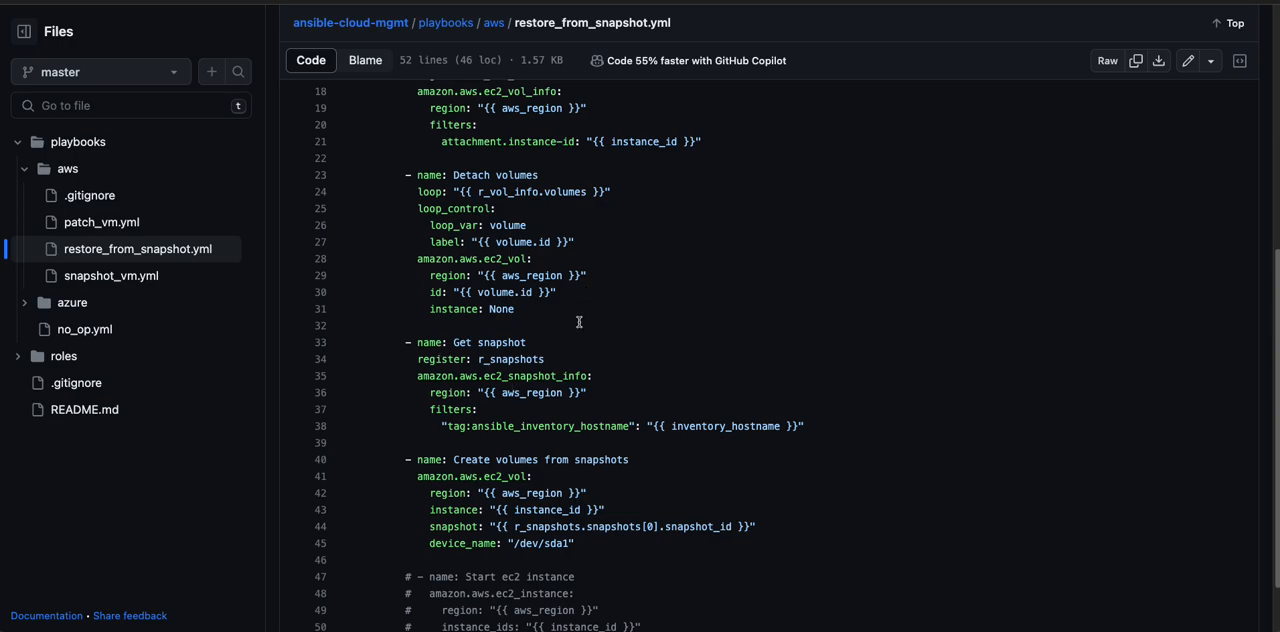
pyautogui.moveTo(648, 350)
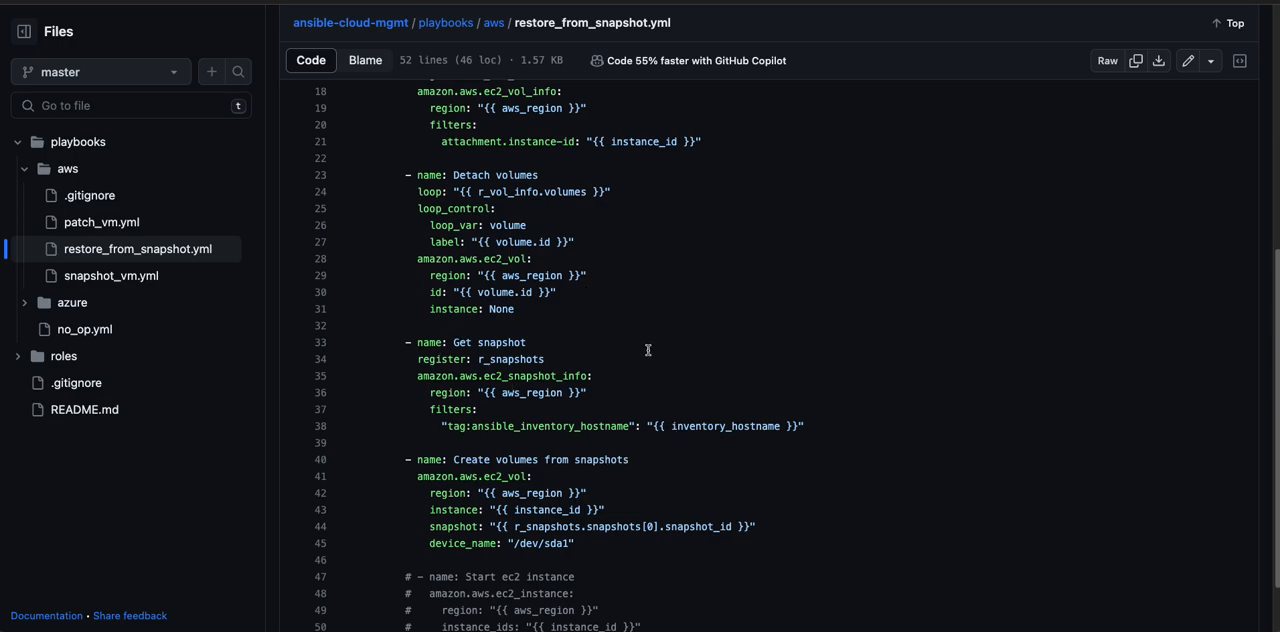
pyautogui.moveTo(616, 418)
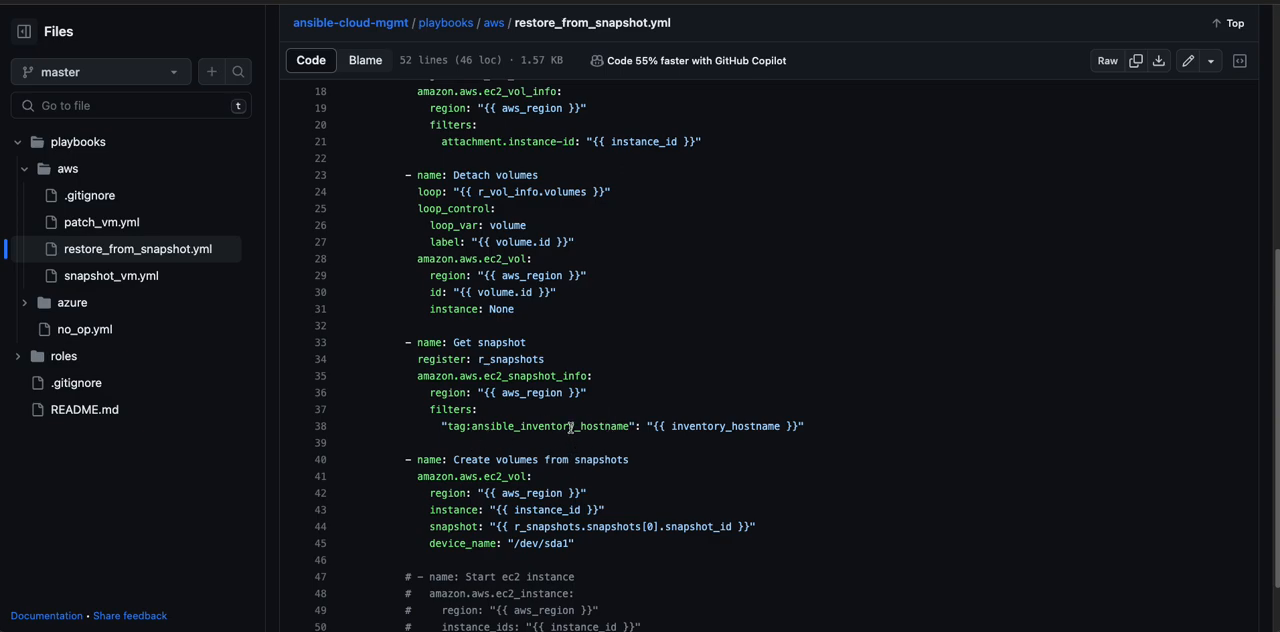
pyautogui.moveTo(658, 228)
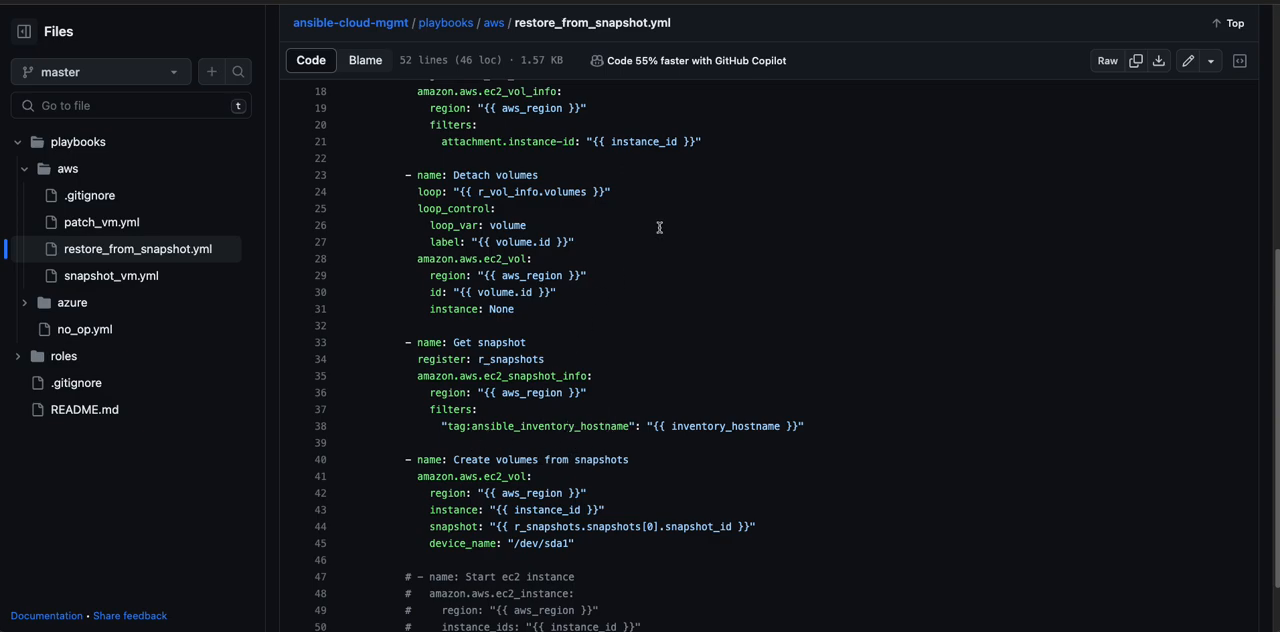
pyautogui.scroll(-3)
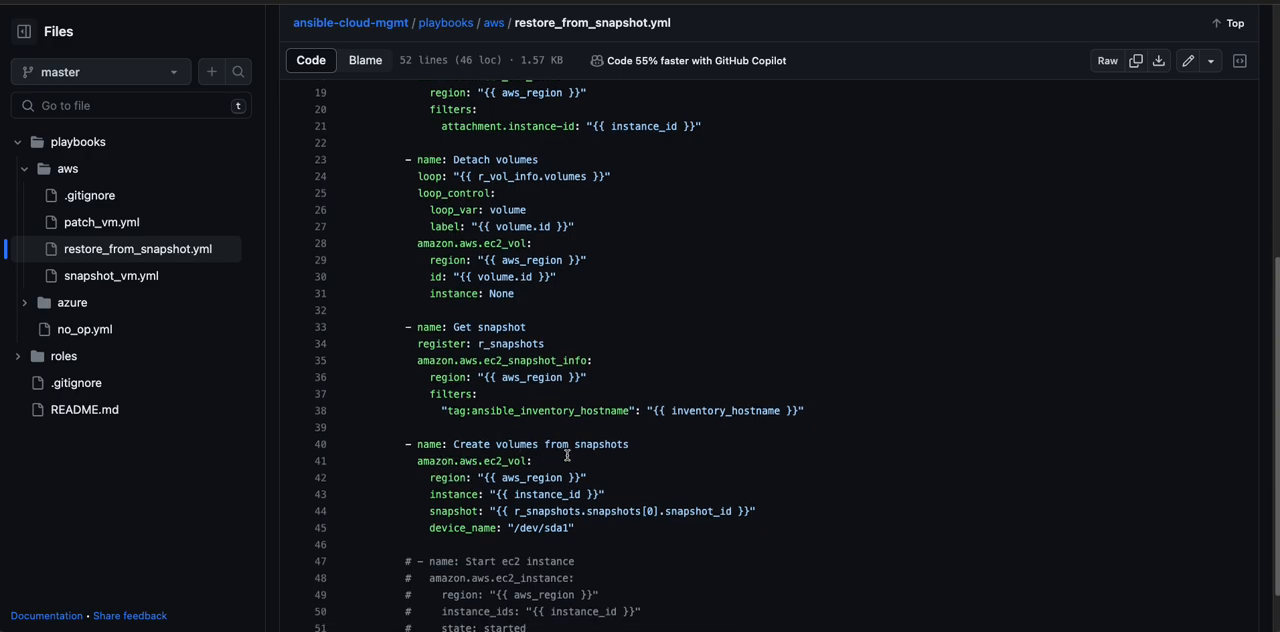
pyautogui.moveTo(512, 516)
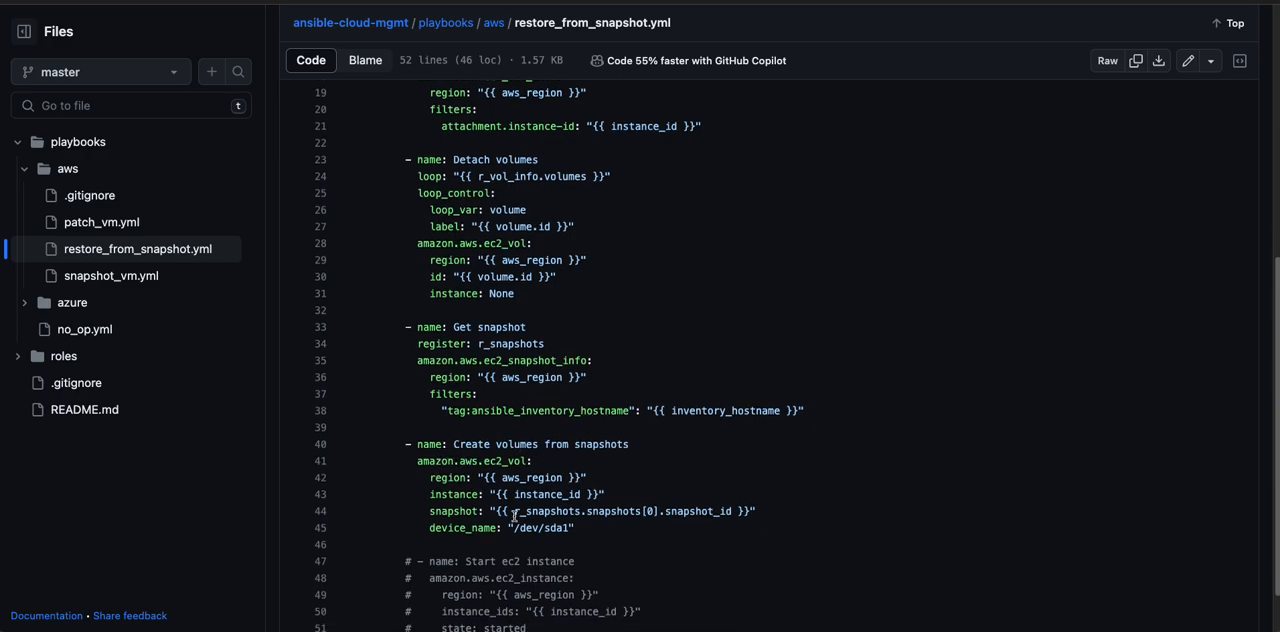
pyautogui.moveTo(634, 512)
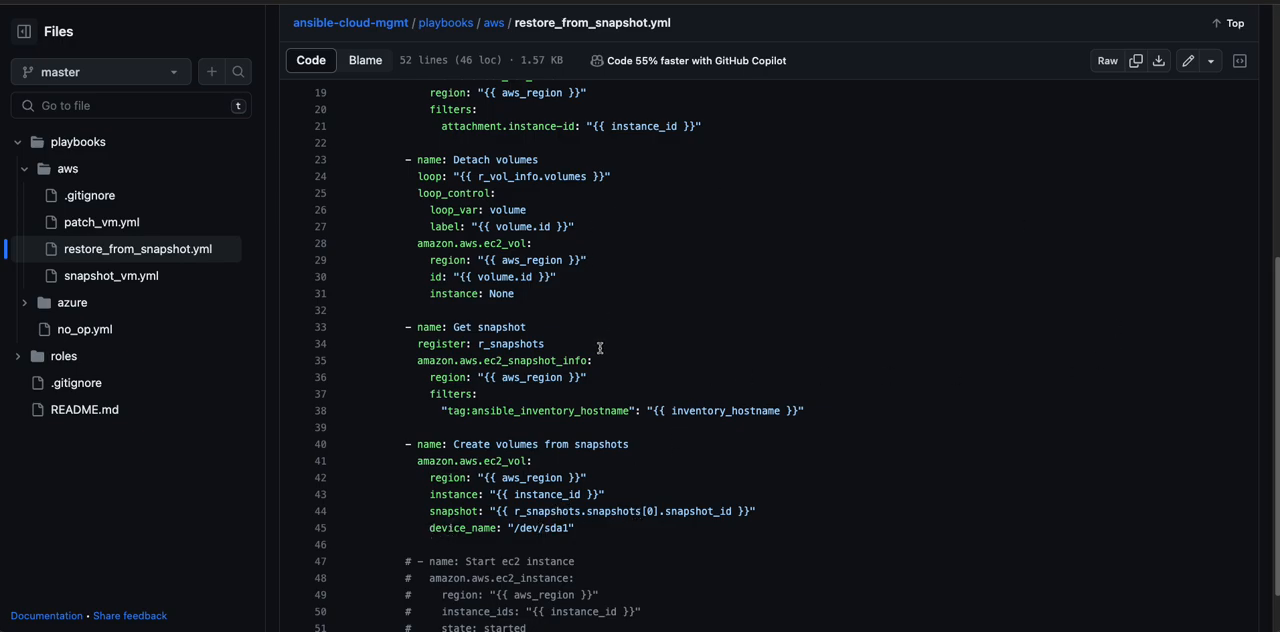
pyautogui.scroll(-3)
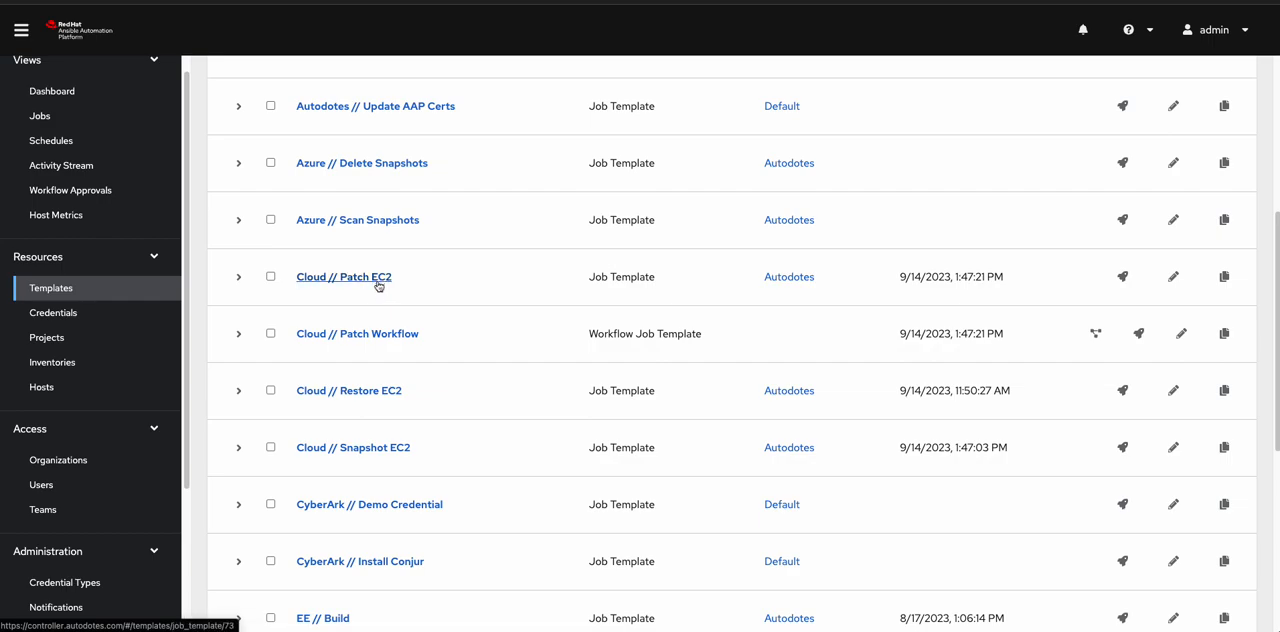
pyautogui.moveTo(1156, 380)
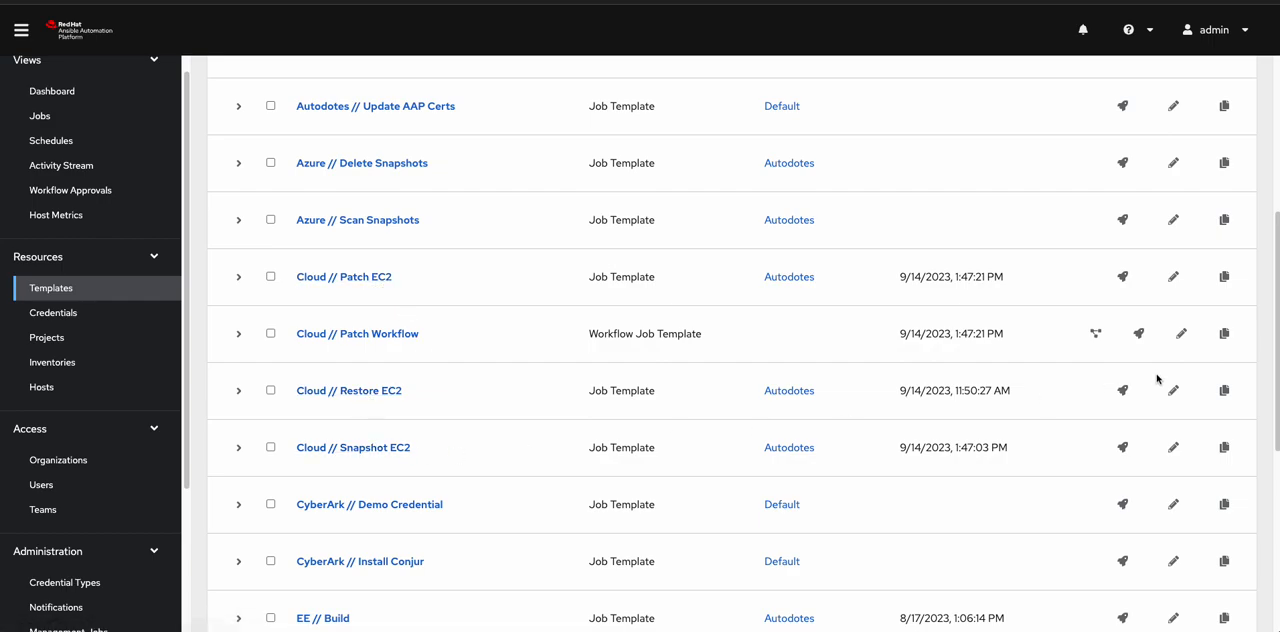
pyautogui.click(352, 448)
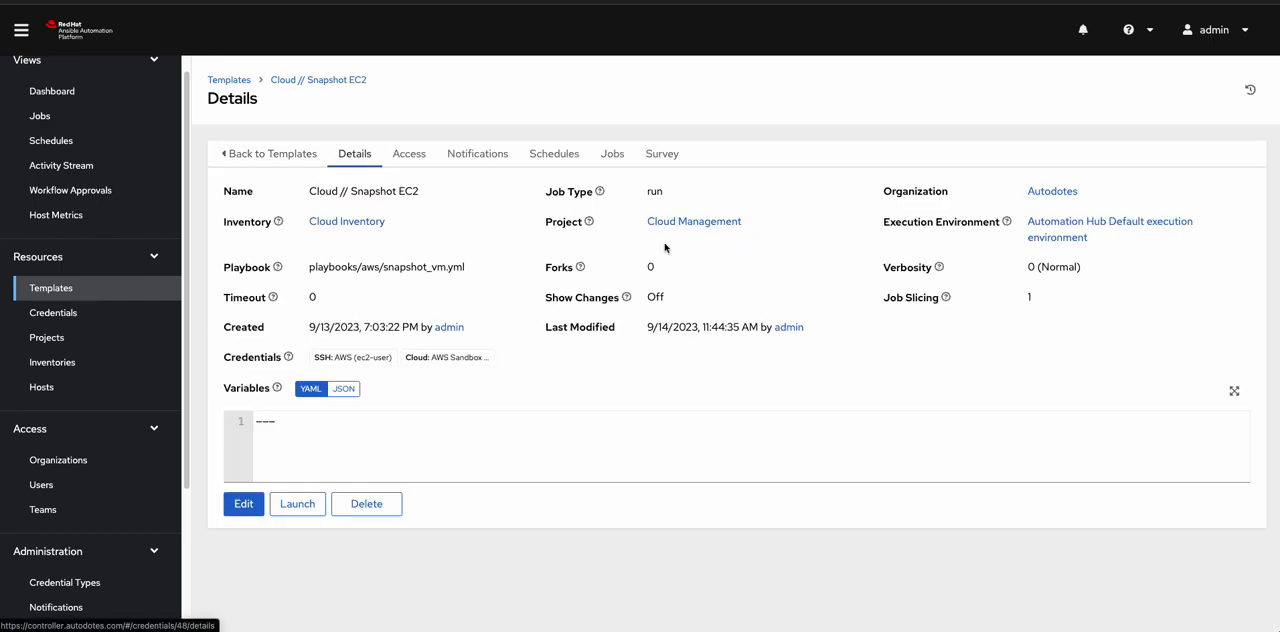
pyautogui.moveTo(344, 280)
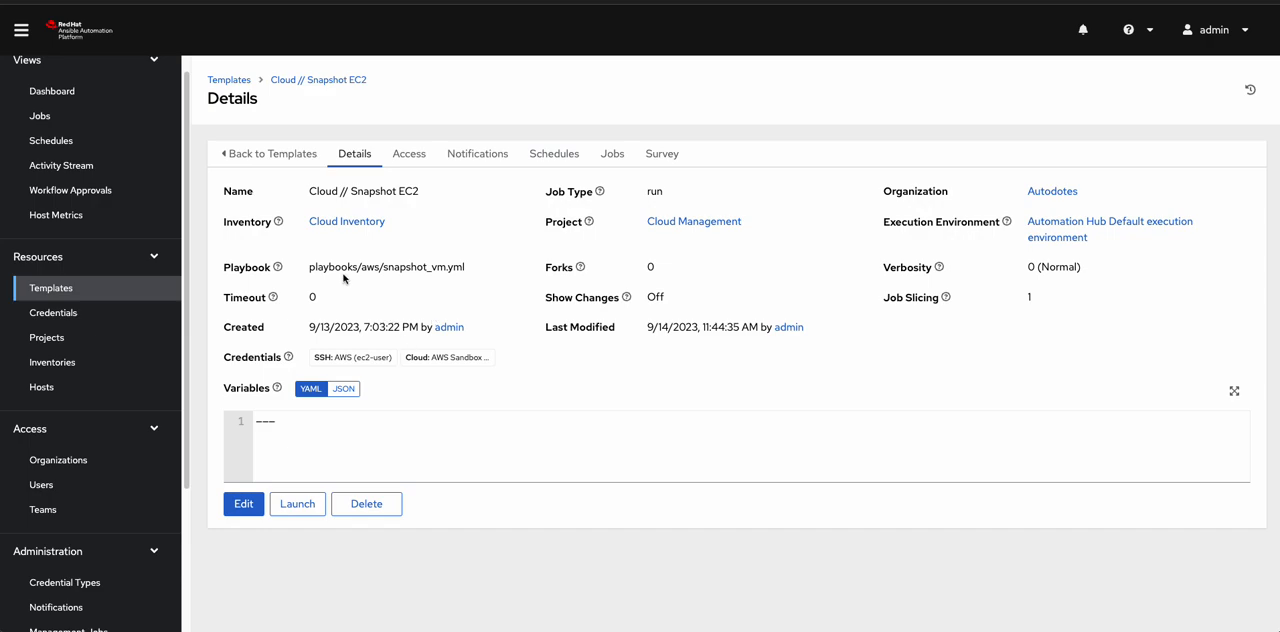
pyautogui.moveTo(850, 168)
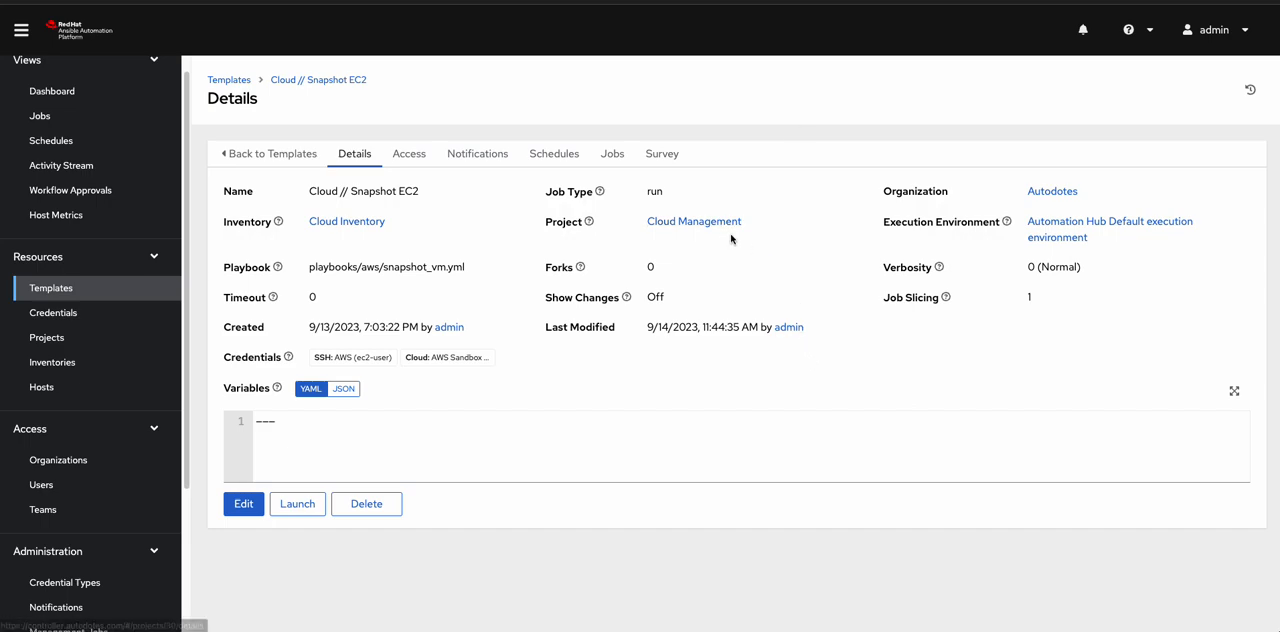
pyautogui.moveTo(992, 262)
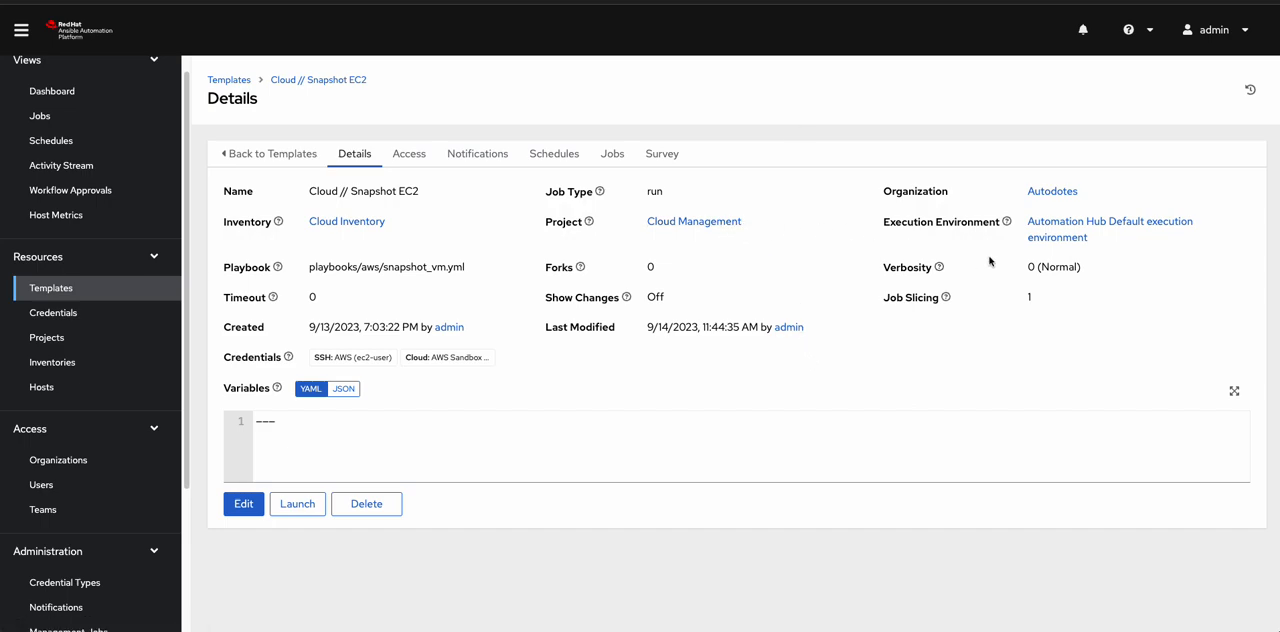
pyautogui.moveTo(368, 358)
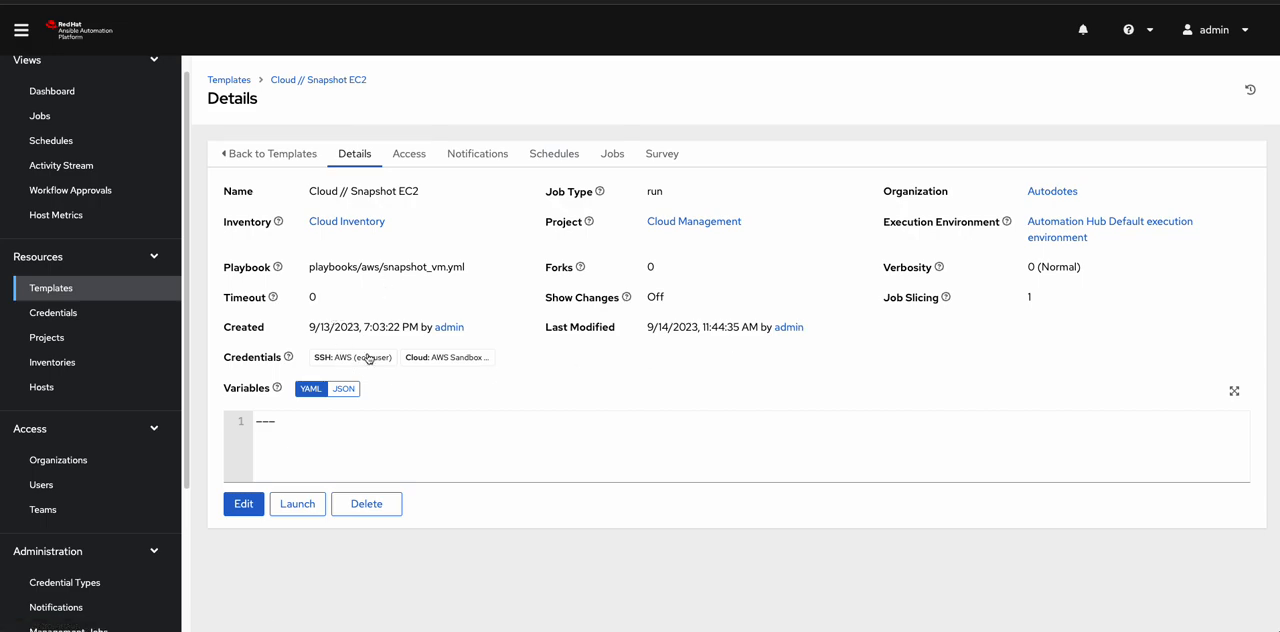
pyautogui.moveTo(448, 356)
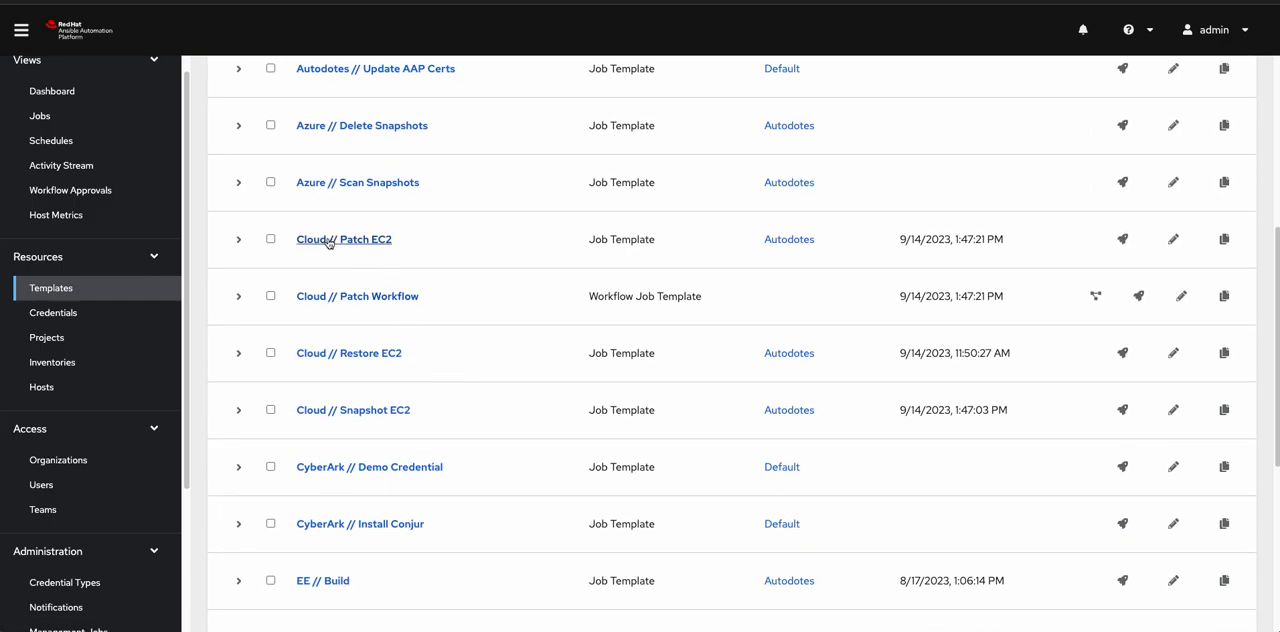
pyautogui.click(344, 240)
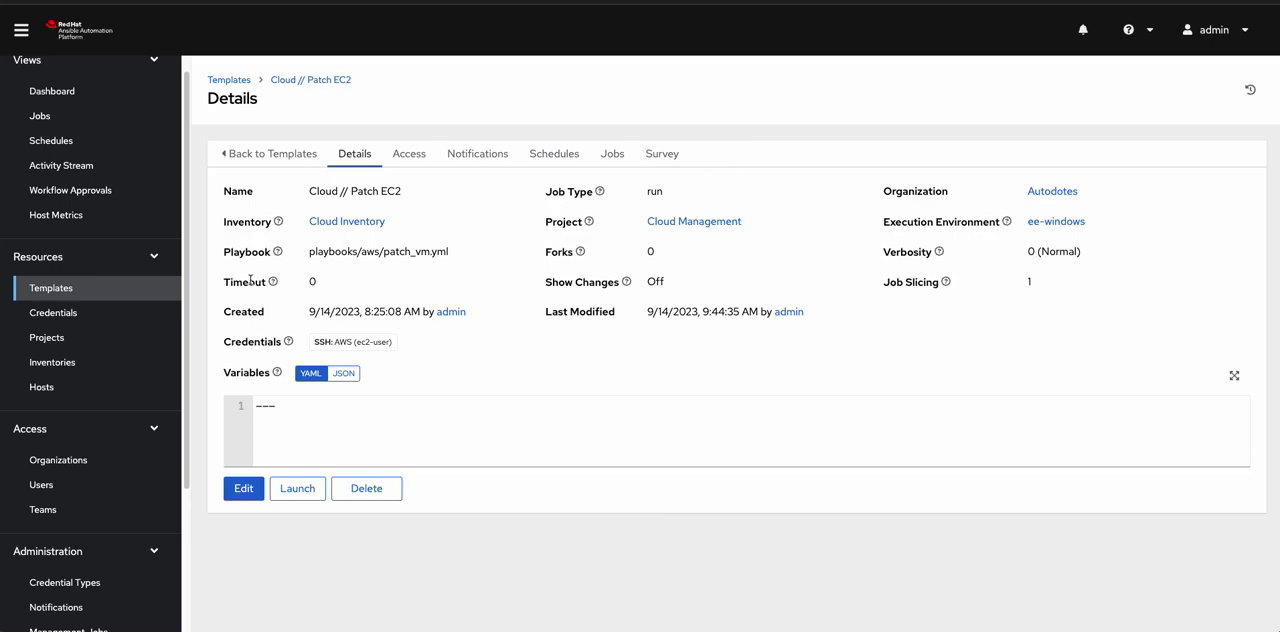
pyautogui.moveTo(1056, 220)
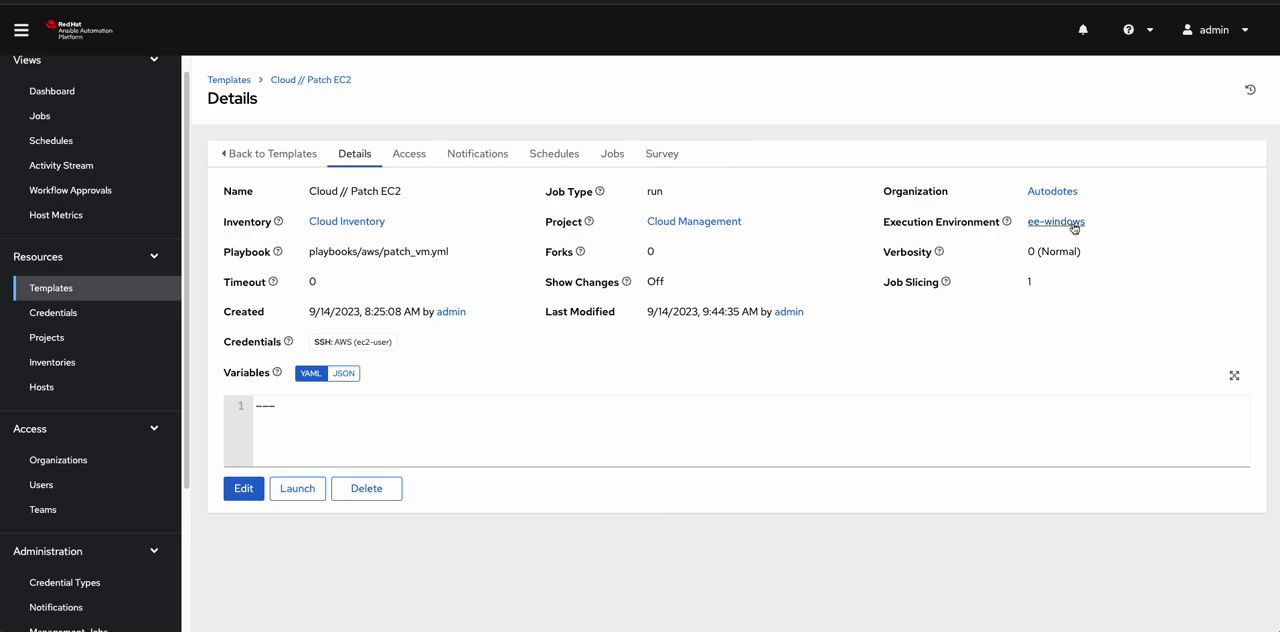
pyautogui.moveTo(1094, 222)
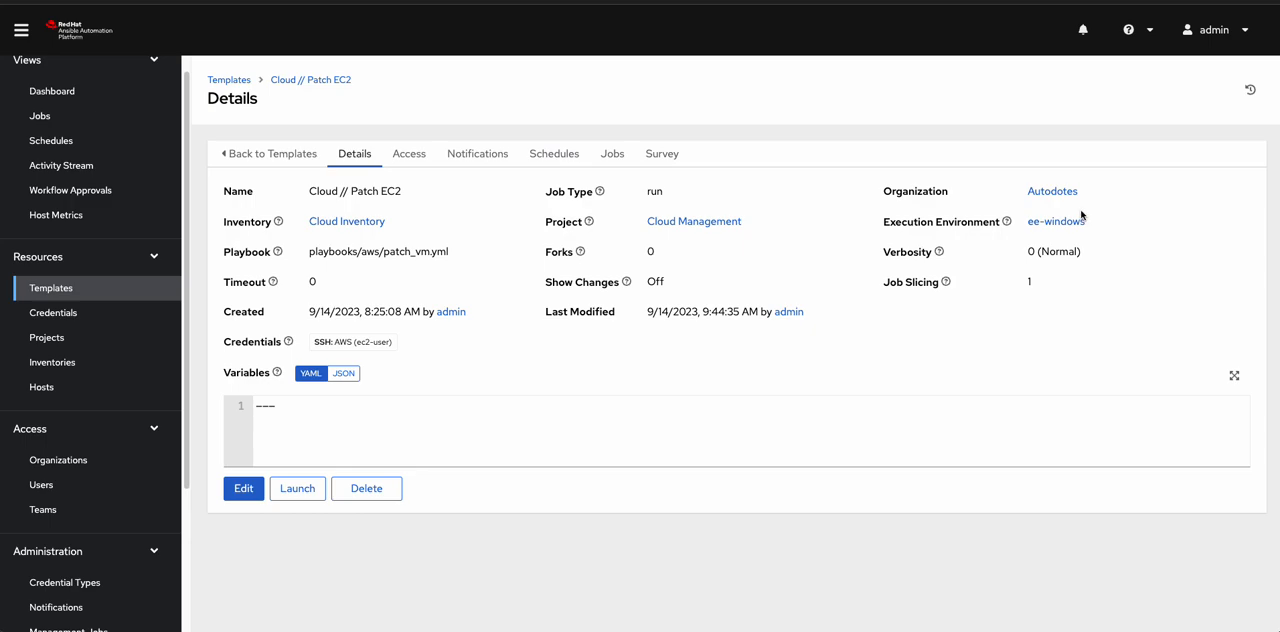
pyautogui.moveTo(1080, 216)
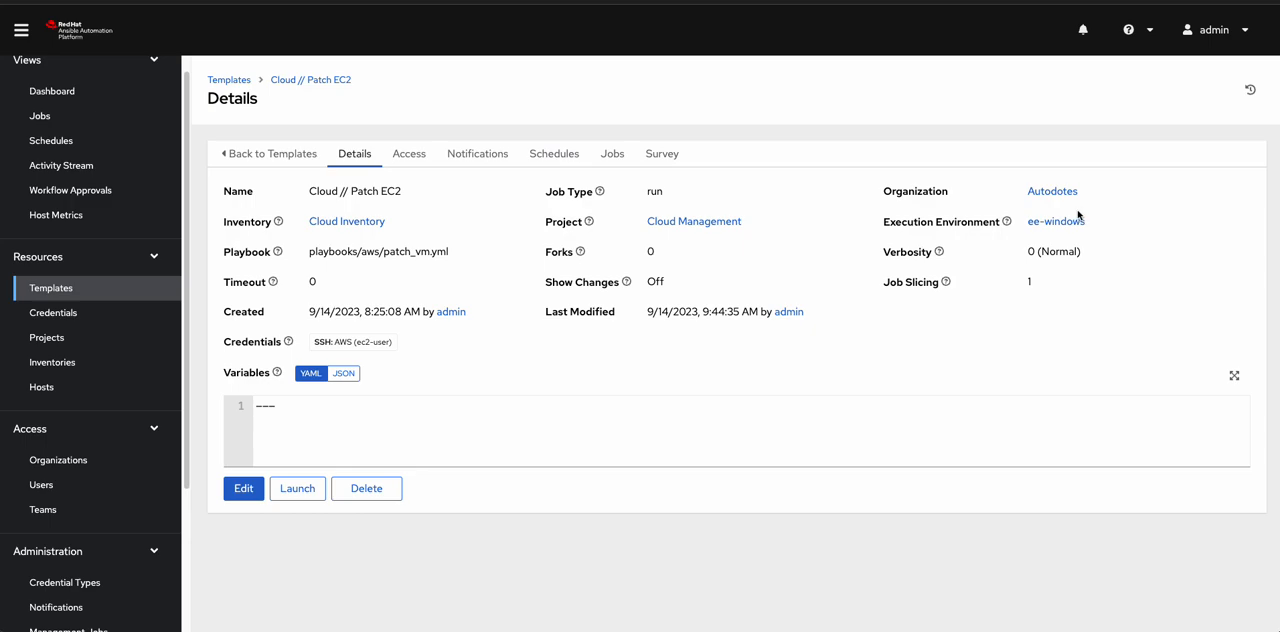
pyautogui.moveTo(1032, 272)
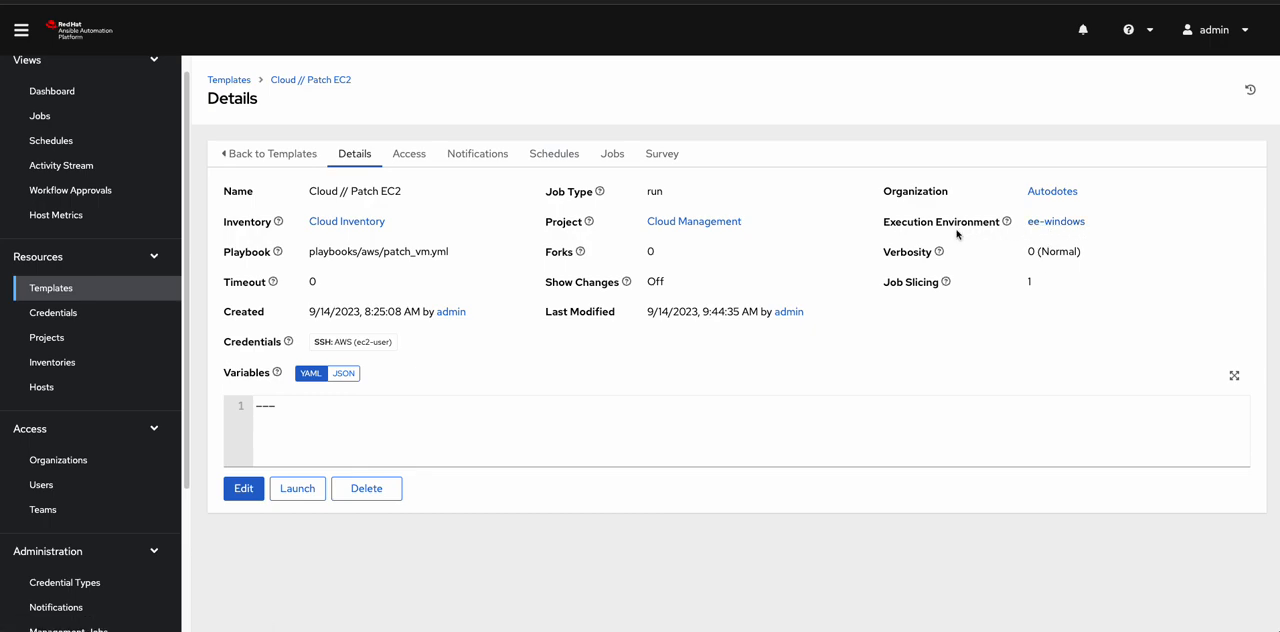
pyautogui.moveTo(898, 248)
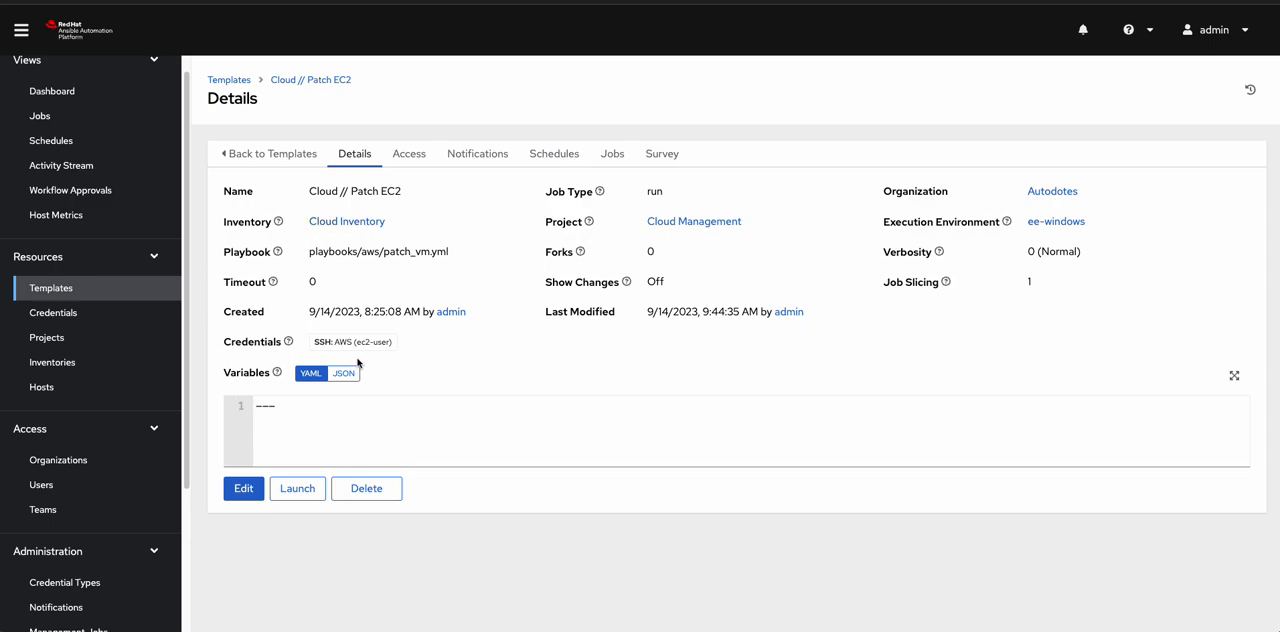
pyautogui.moveTo(392, 352)
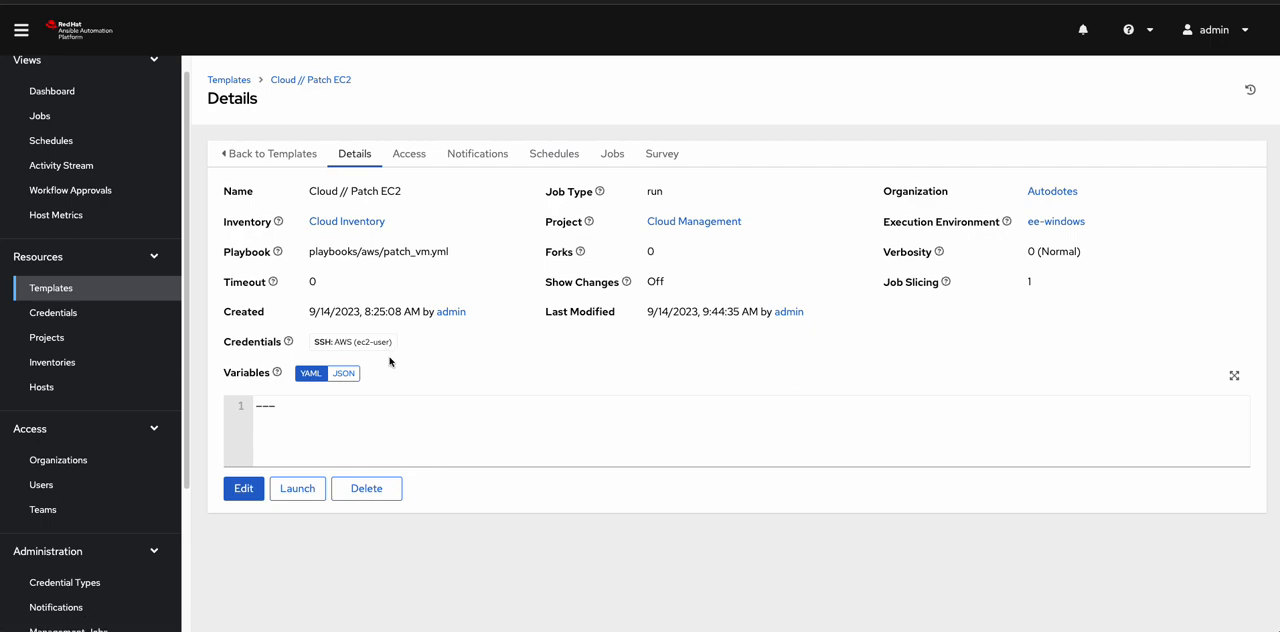
pyautogui.moveTo(392, 336)
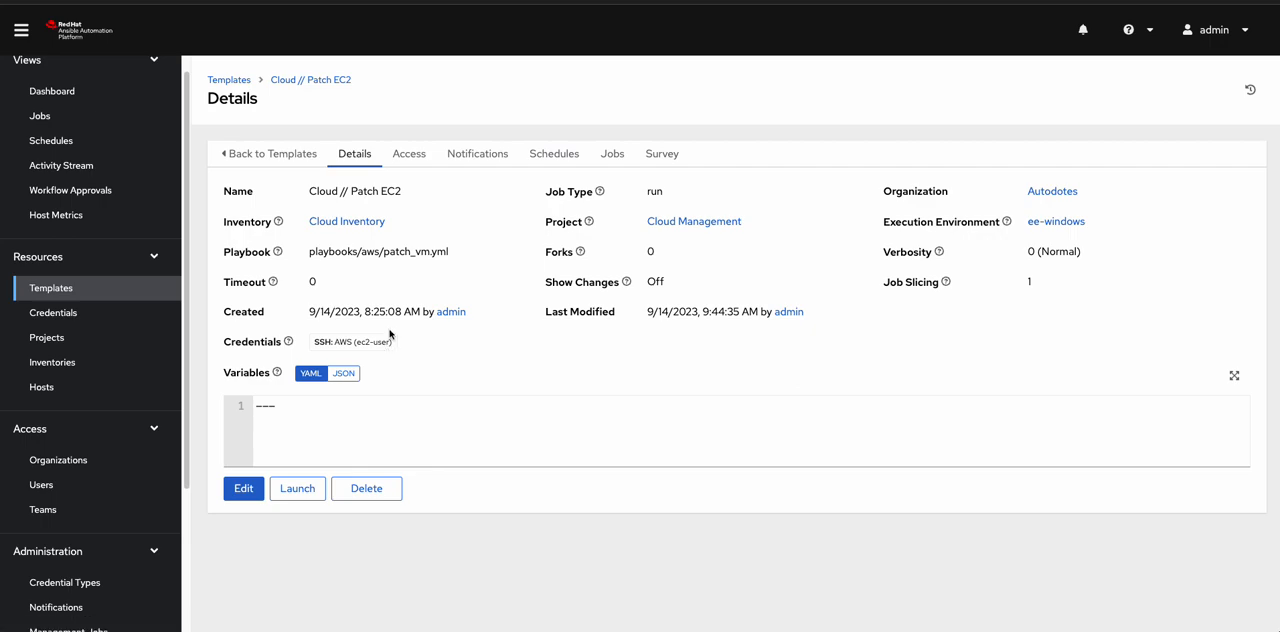
pyautogui.moveTo(228, 80)
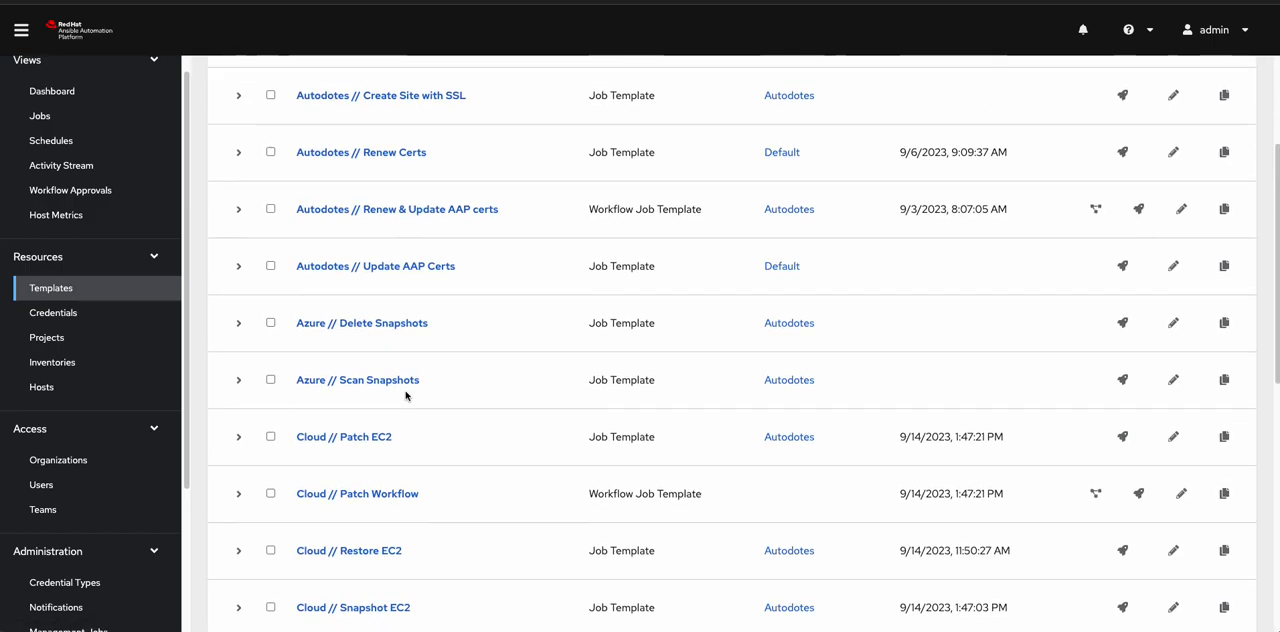
pyautogui.click(348, 550)
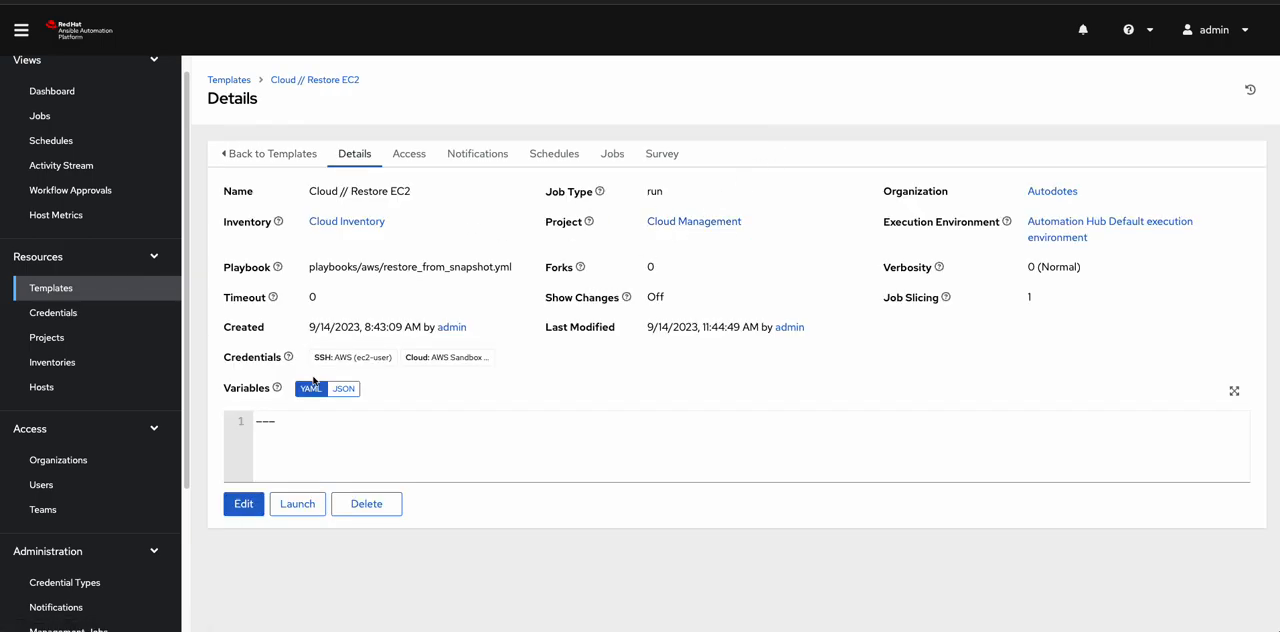
pyautogui.moveTo(524, 268)
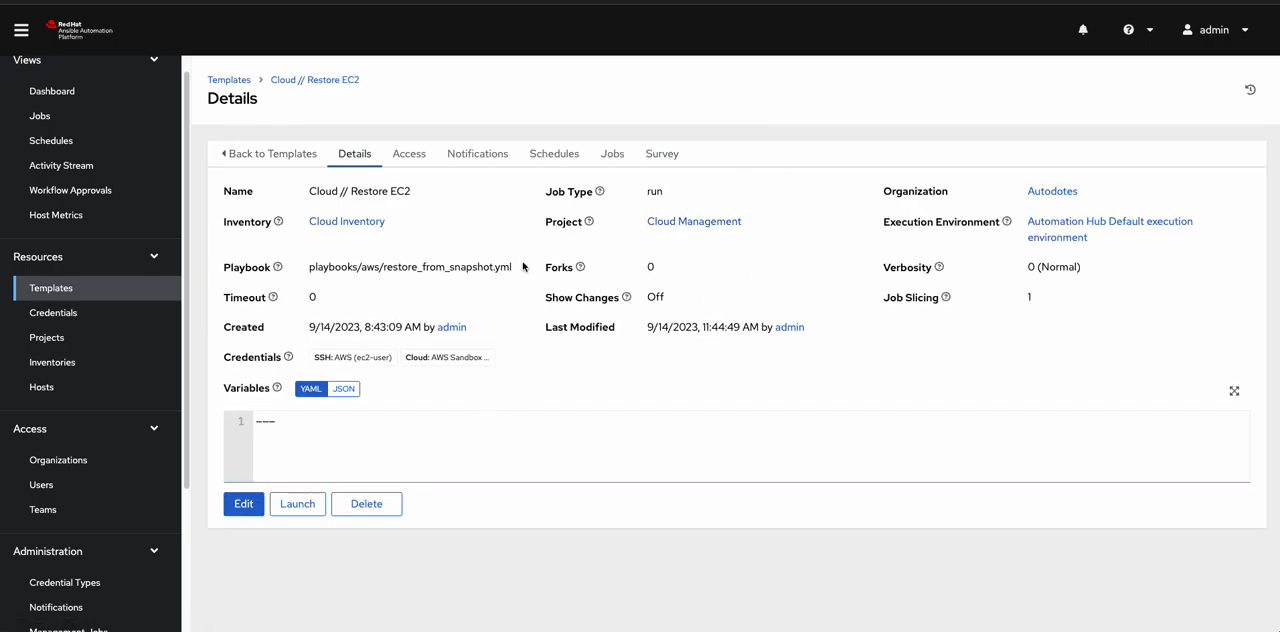
pyautogui.moveTo(458, 268)
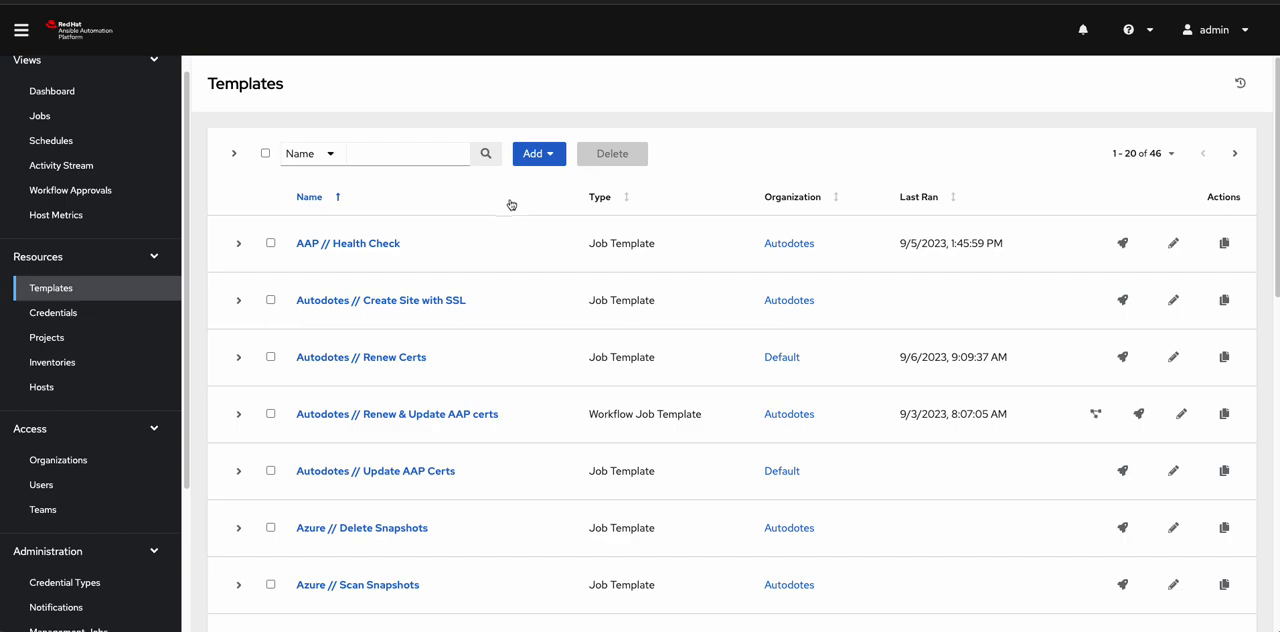
pyautogui.scroll(-3)
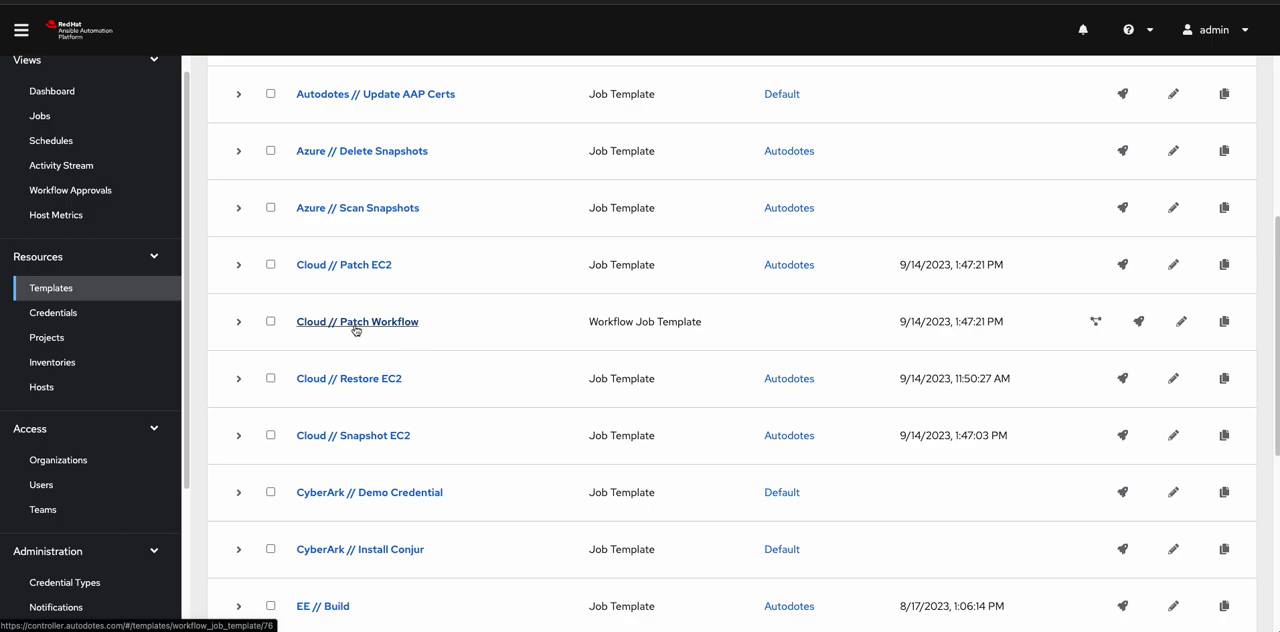
pyautogui.click(356, 320)
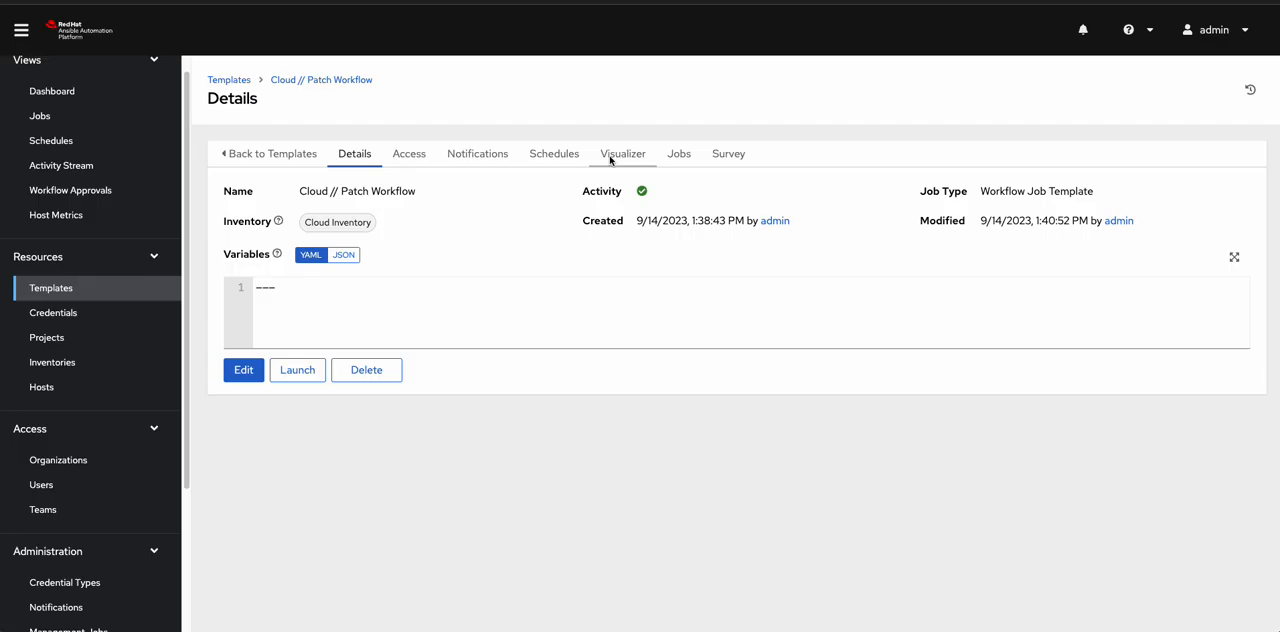
pyautogui.click(622, 152)
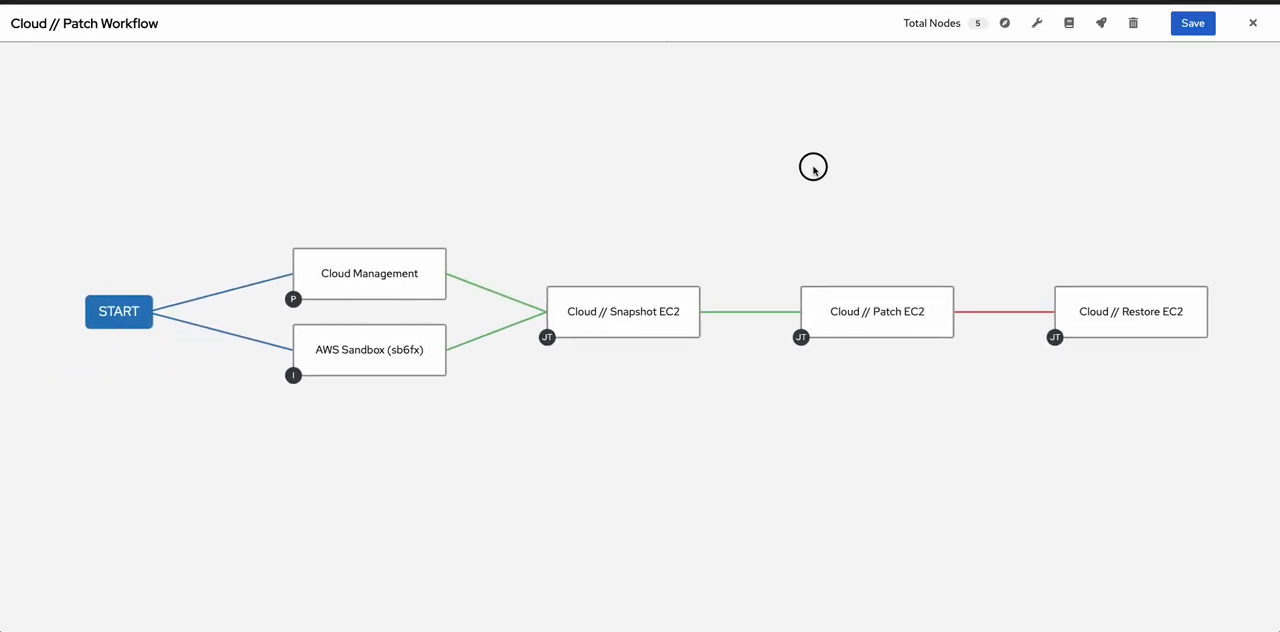
pyautogui.click(368, 272)
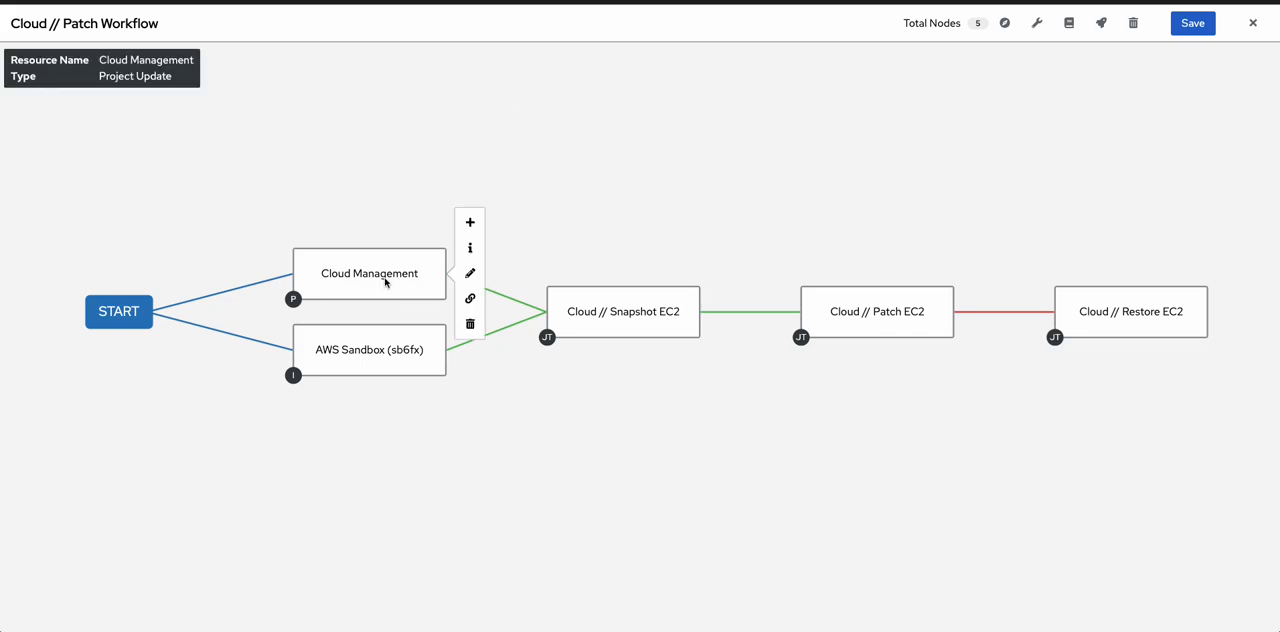
pyautogui.moveTo(476, 272)
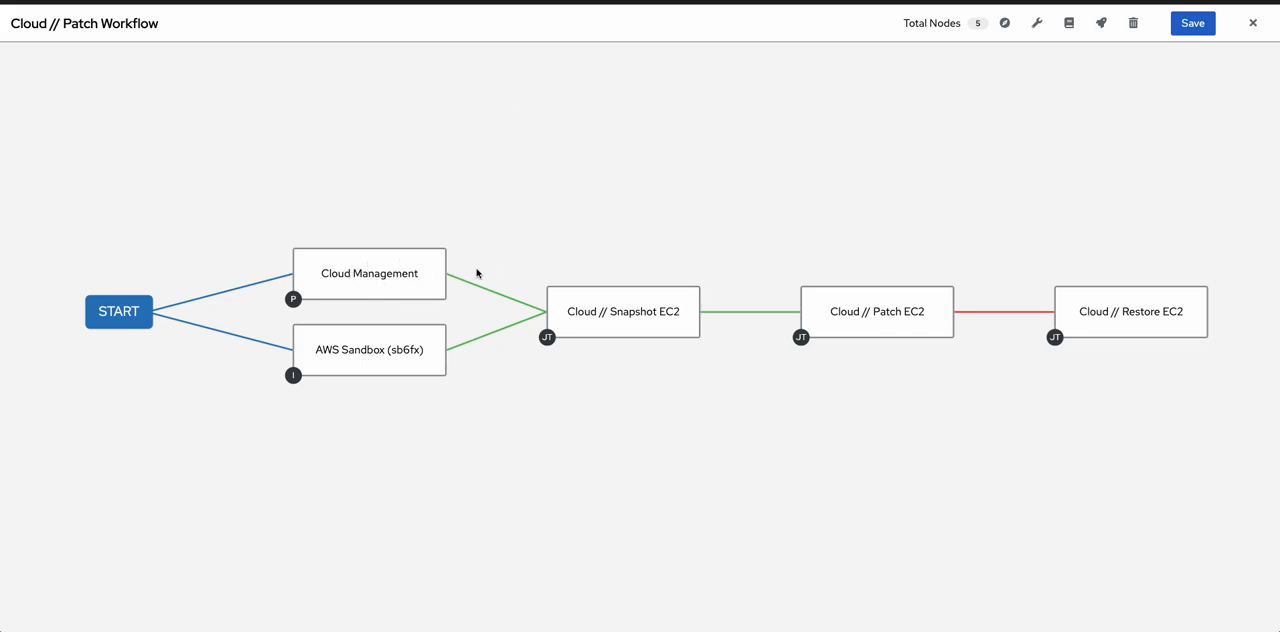
pyautogui.doubleClick(368, 272)
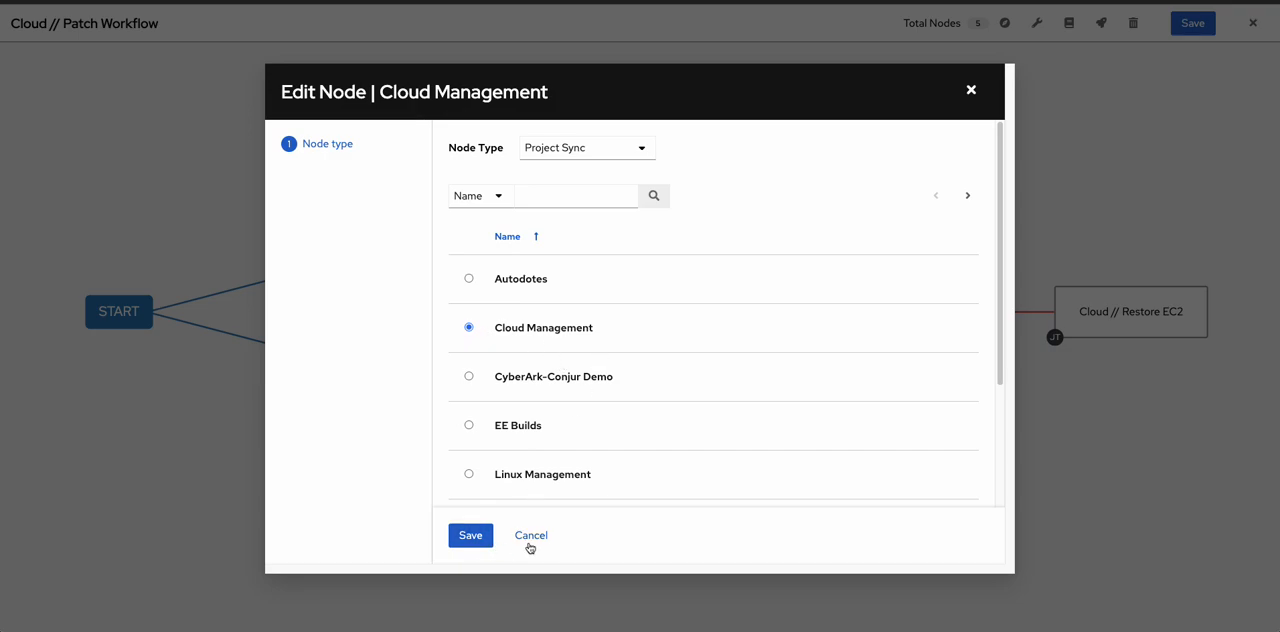
pyautogui.click(470, 536)
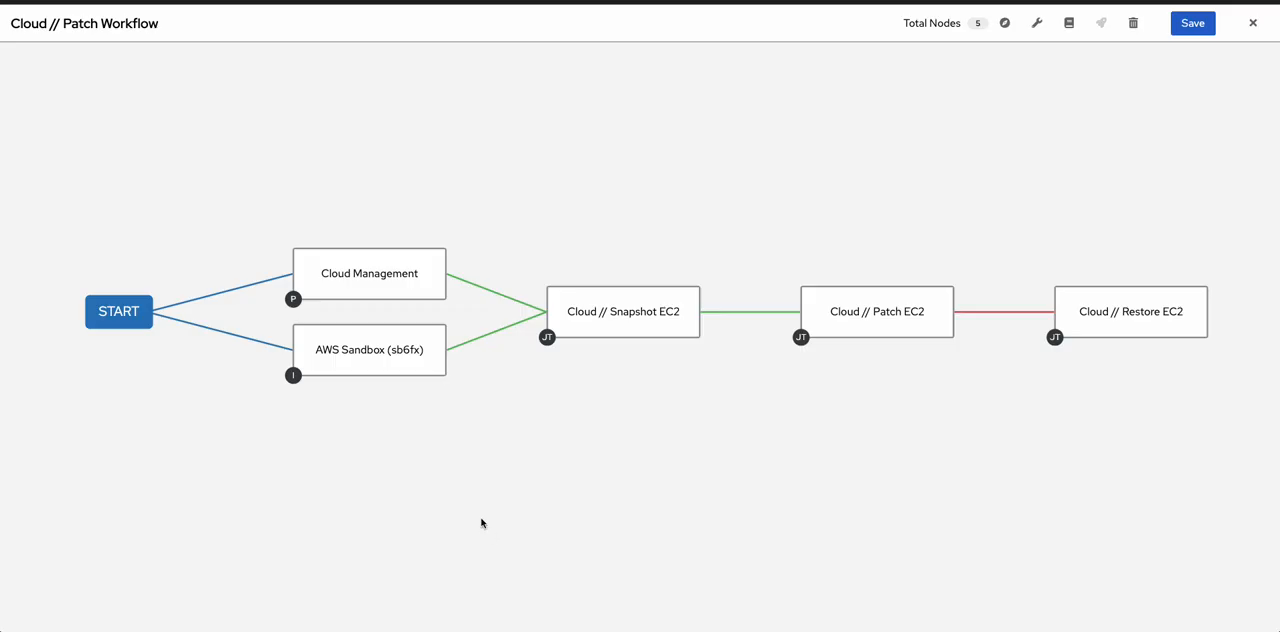
pyautogui.click(368, 350)
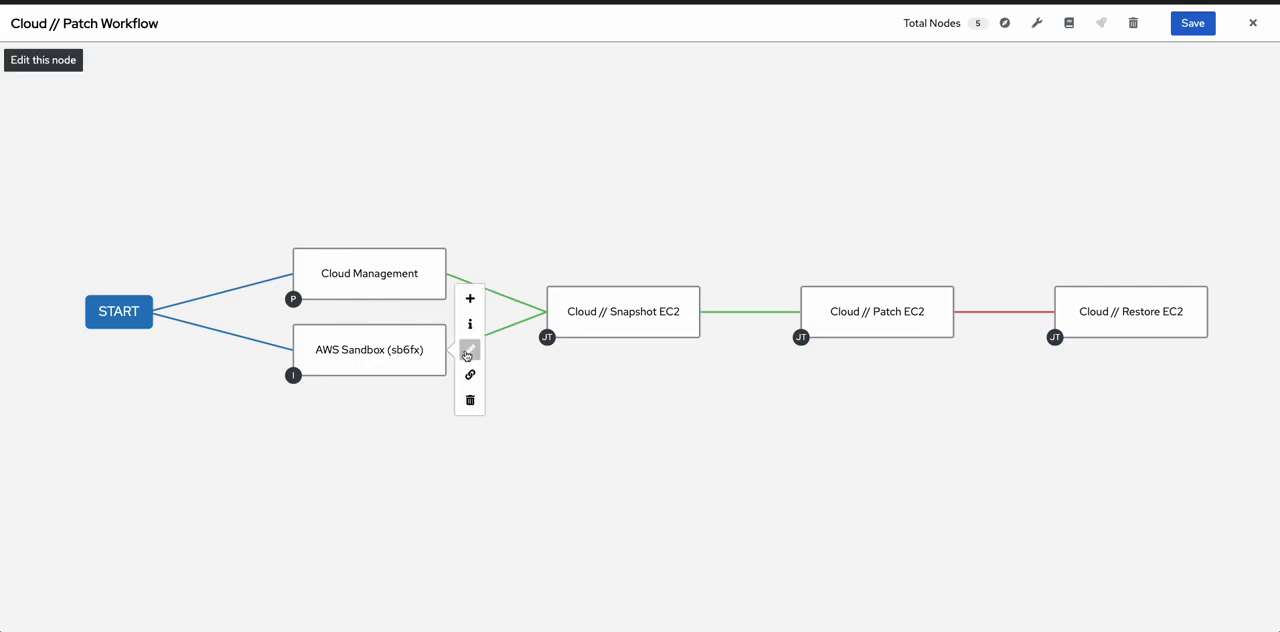
pyautogui.click(470, 352)
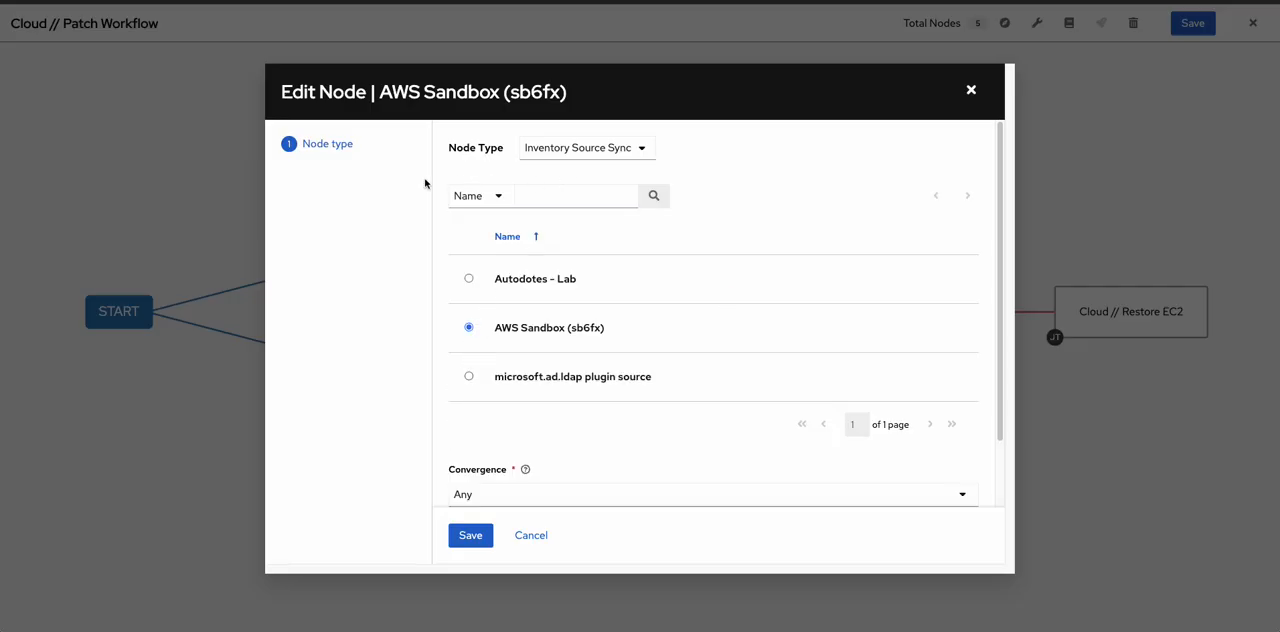
pyautogui.moveTo(564, 446)
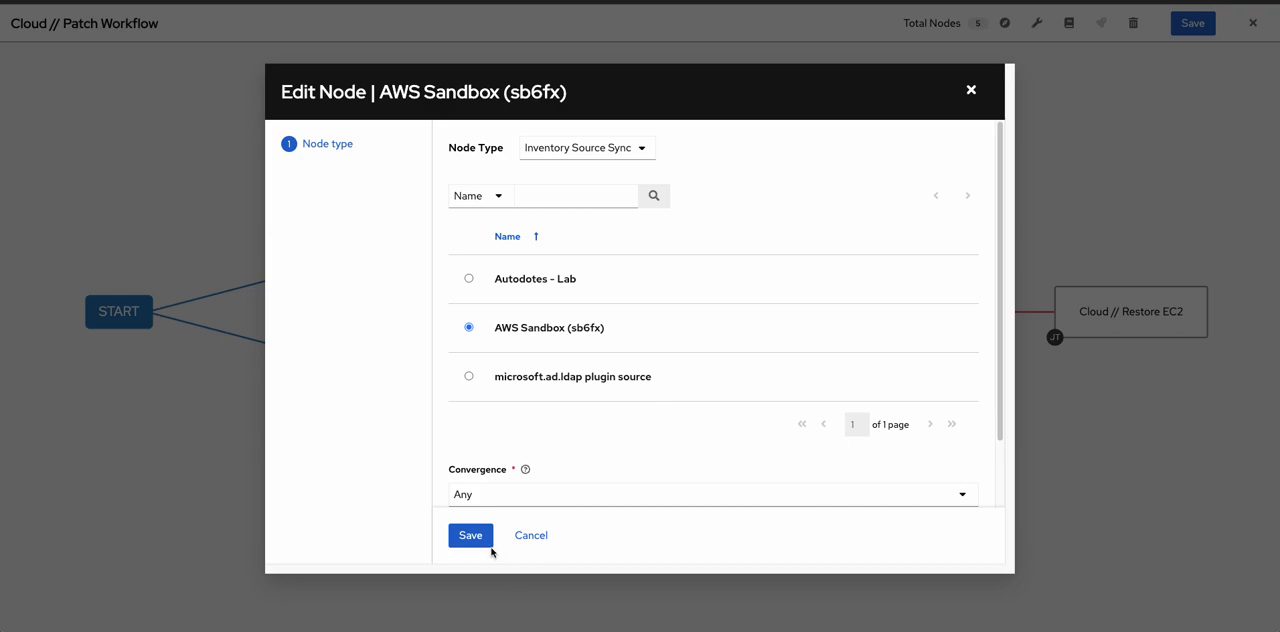
pyautogui.moveTo(852, 316)
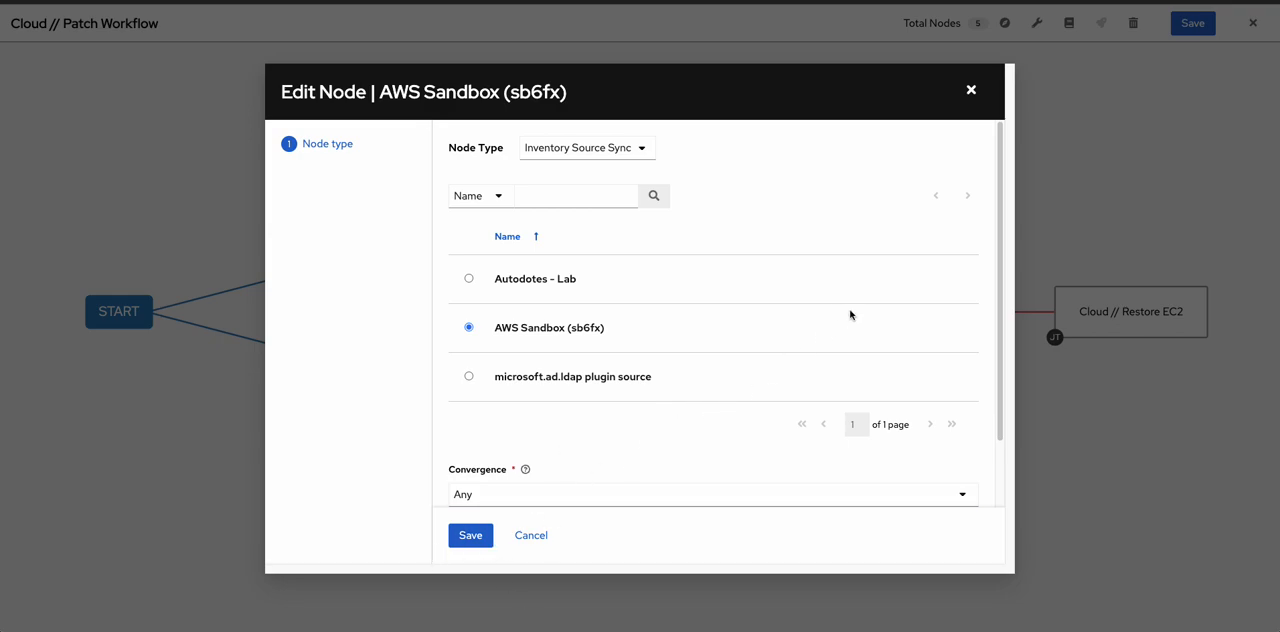
pyautogui.moveTo(856, 270)
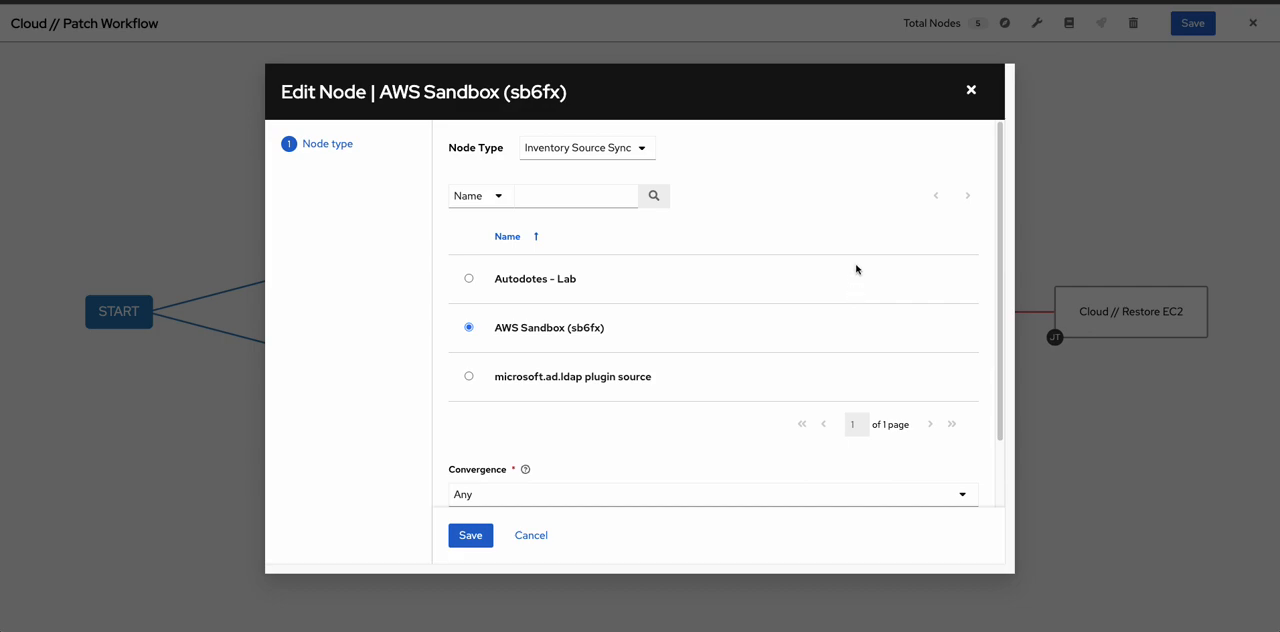
pyautogui.moveTo(824, 288)
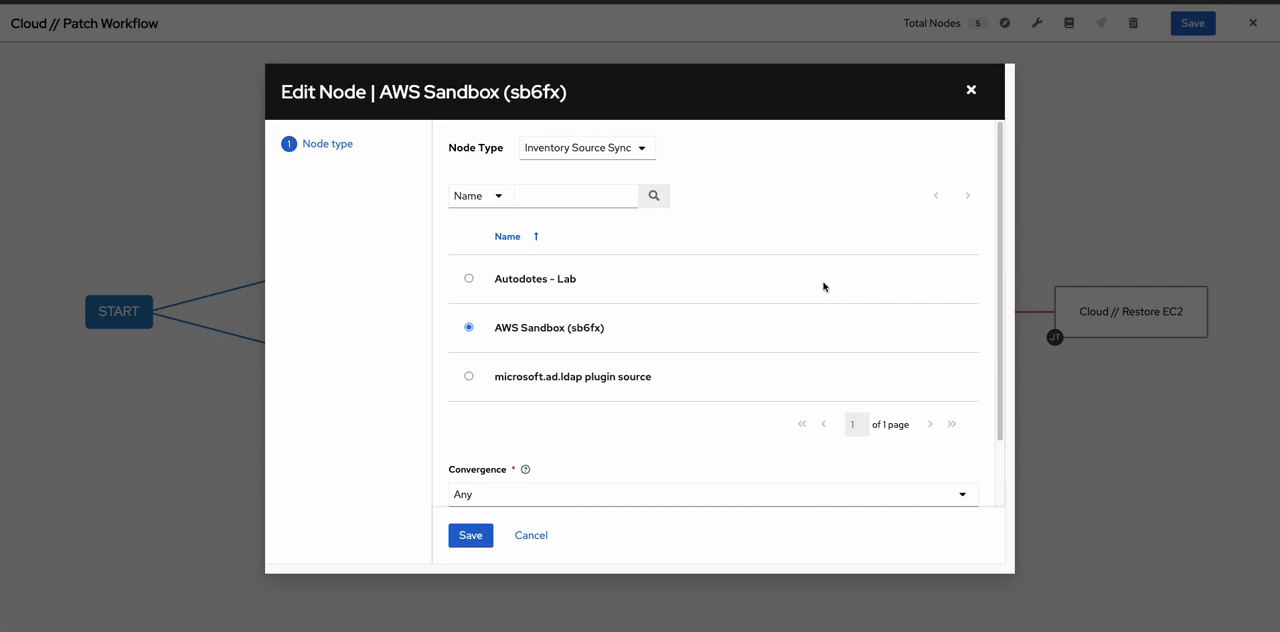
pyautogui.moveTo(738, 340)
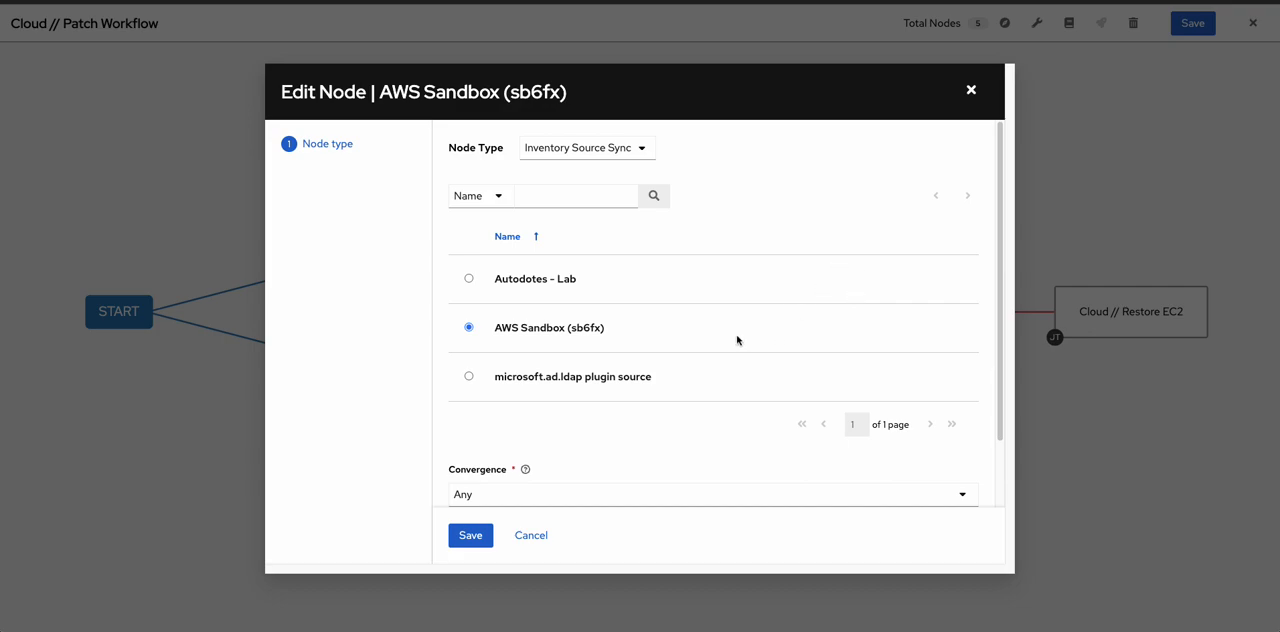
pyautogui.moveTo(730, 344)
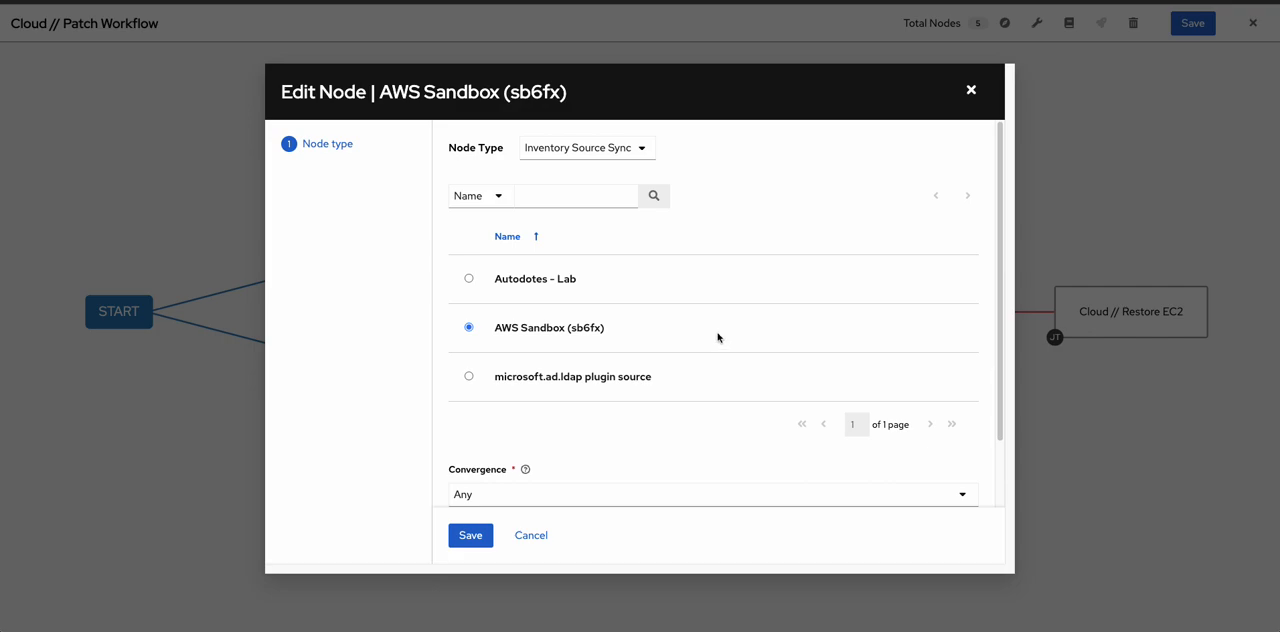
pyautogui.moveTo(662, 372)
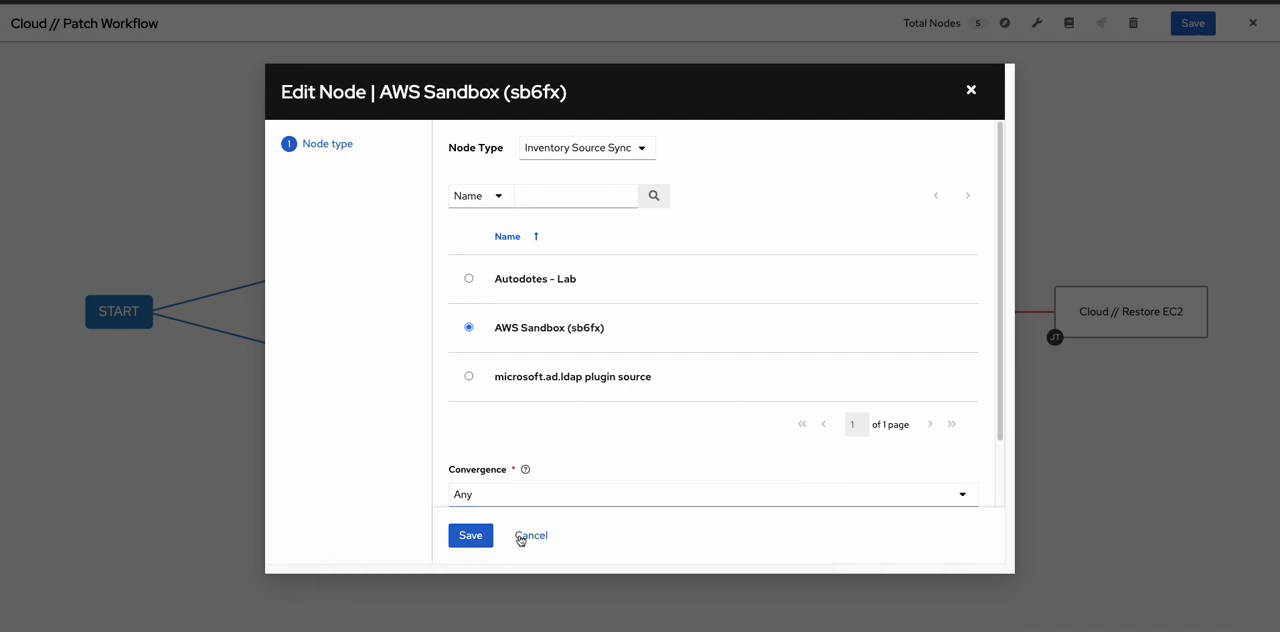
pyautogui.click(532, 536)
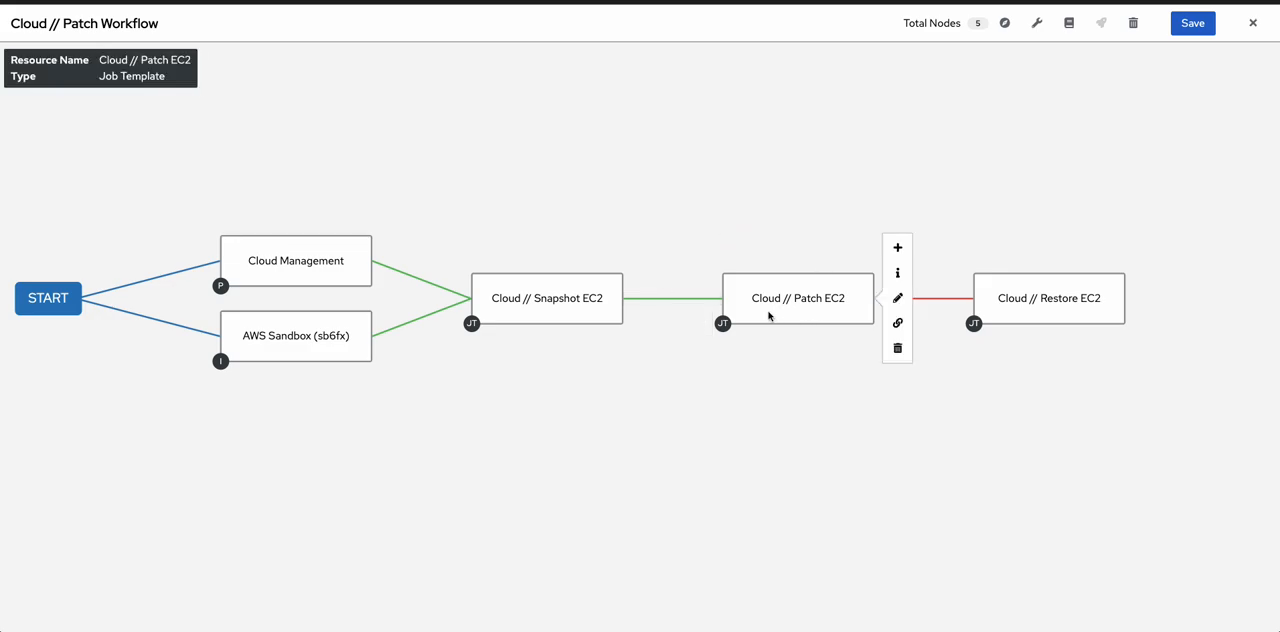
pyautogui.moveTo(792, 264)
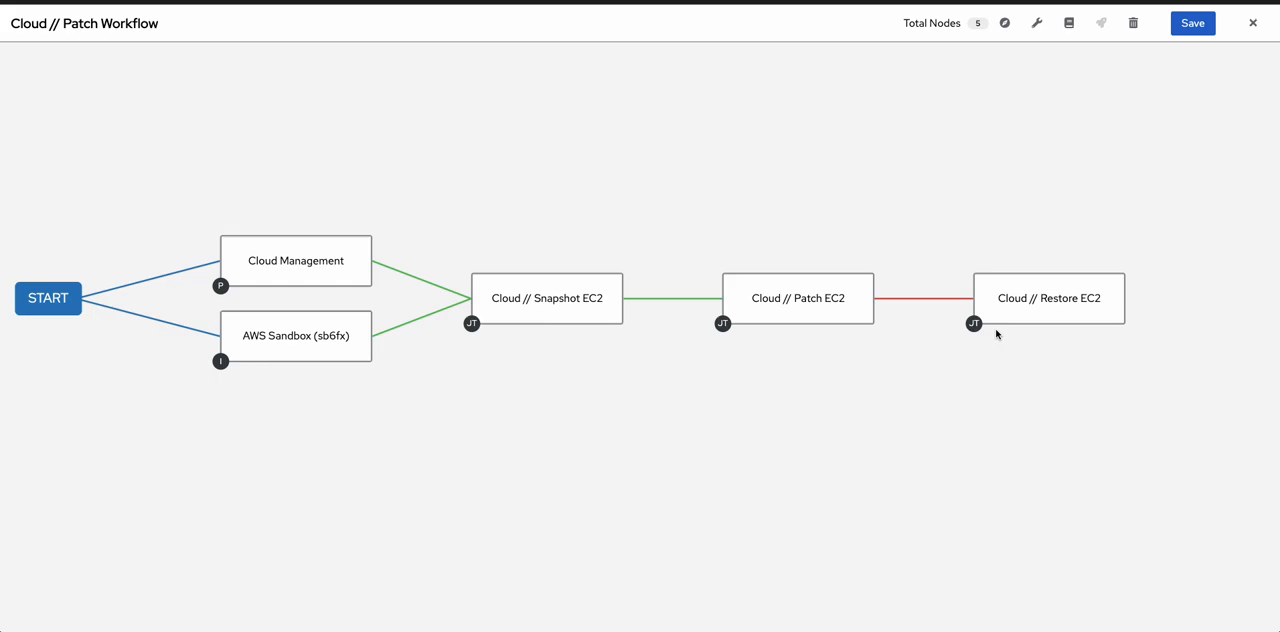
pyautogui.moveTo(964, 404)
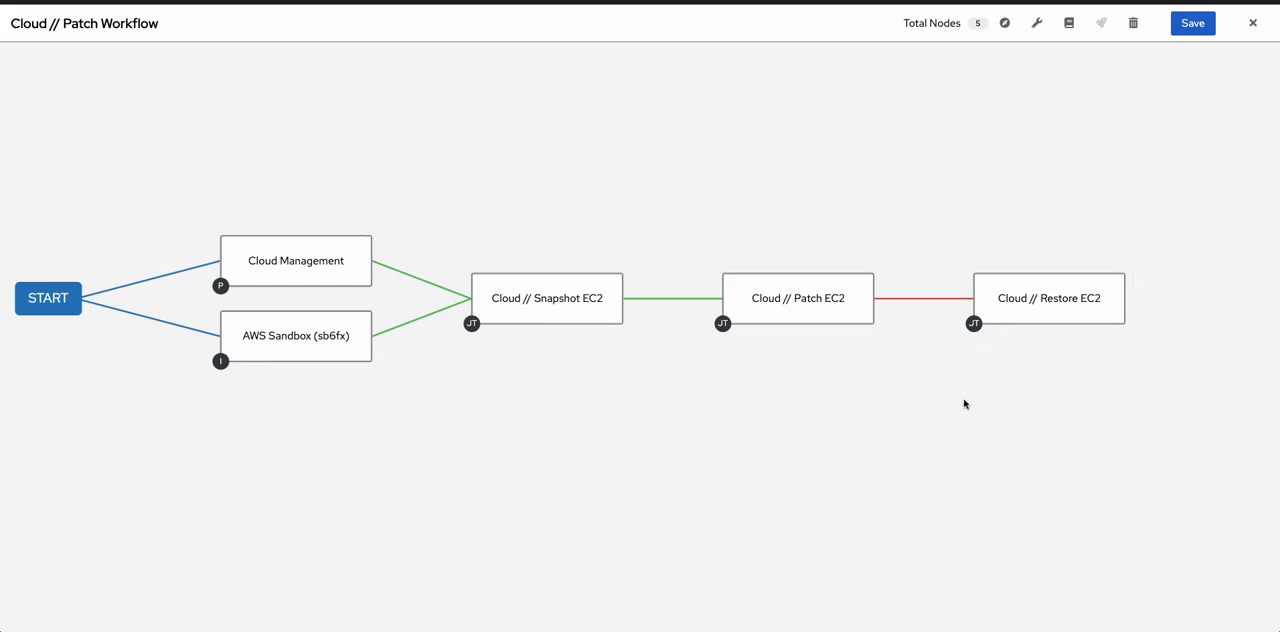
pyautogui.moveTo(824, 256)
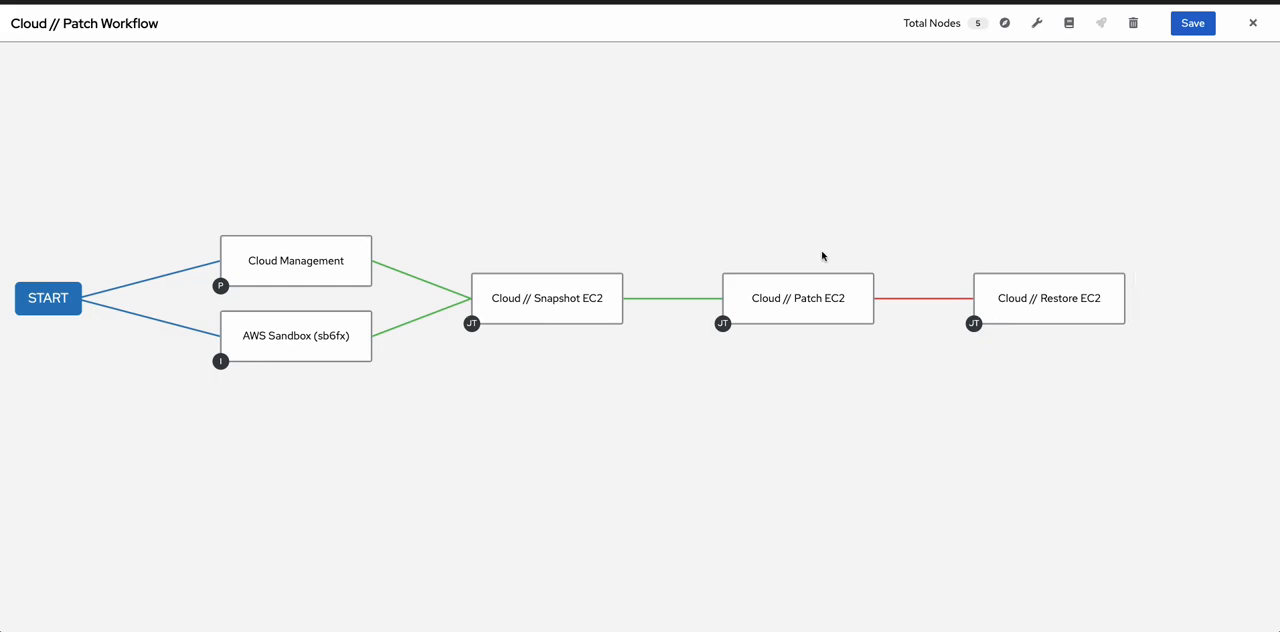
pyautogui.moveTo(878, 240)
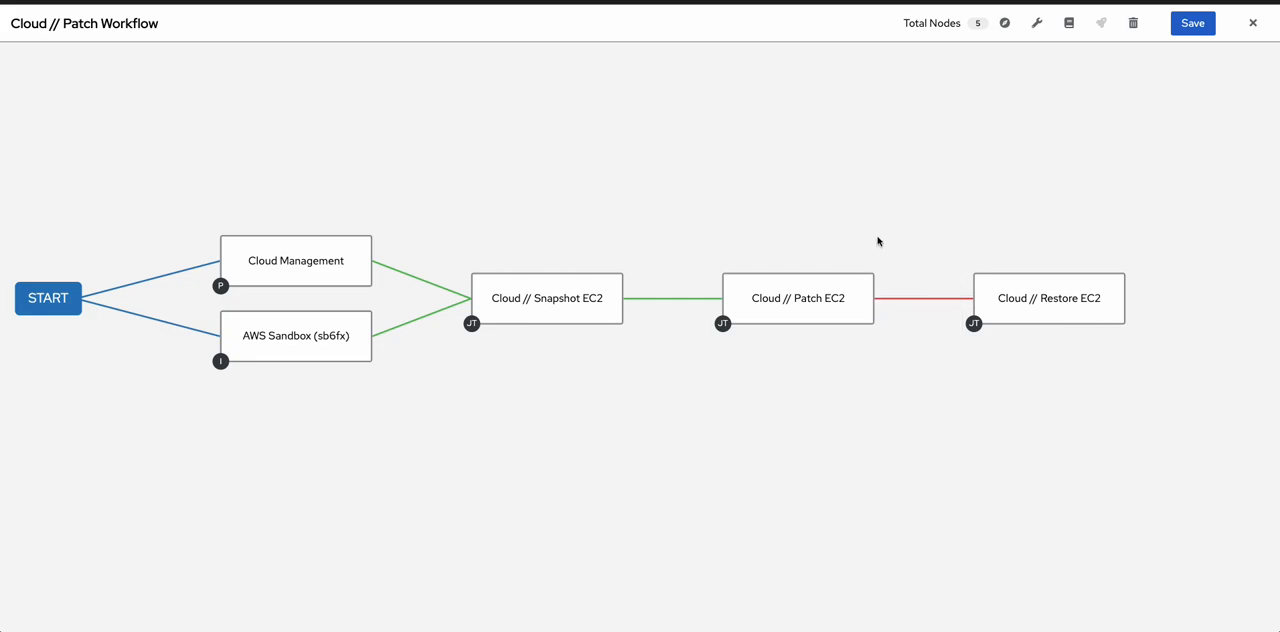
pyautogui.moveTo(920, 246)
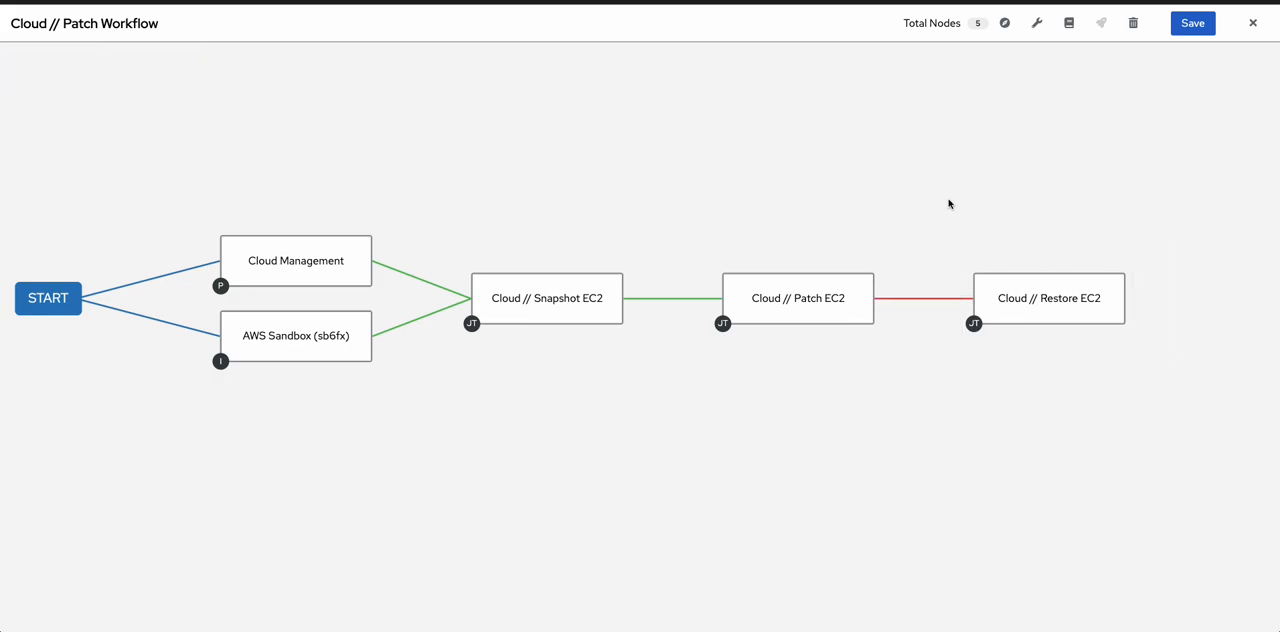
pyautogui.moveTo(926, 192)
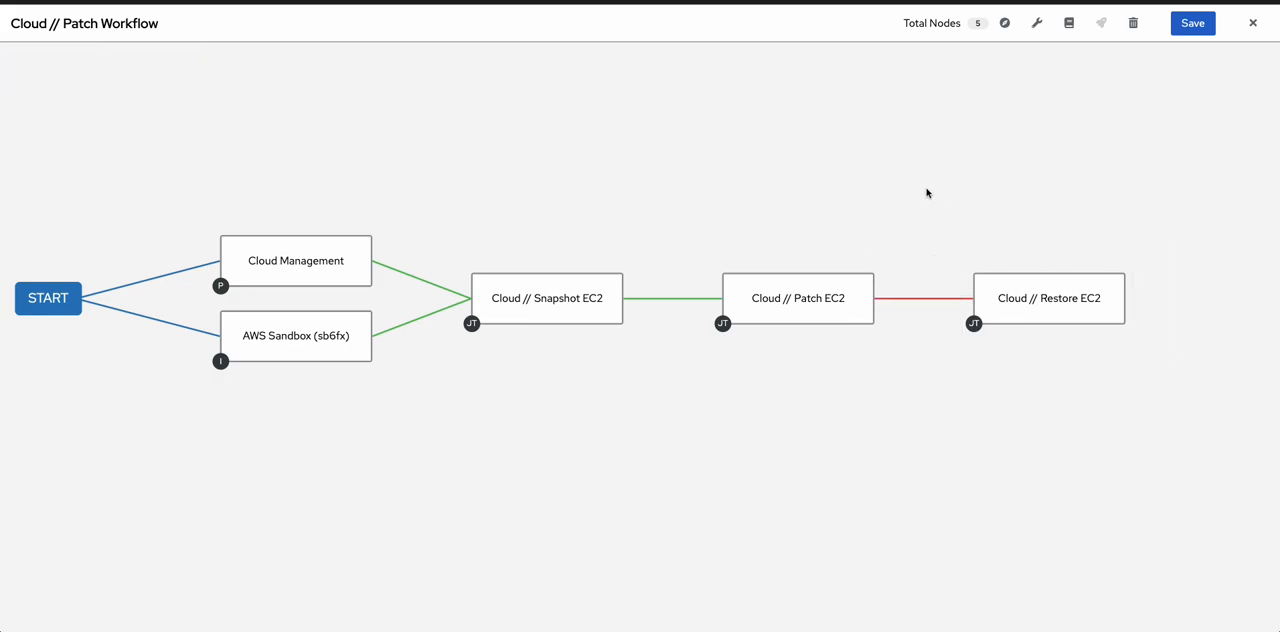
pyautogui.moveTo(908, 186)
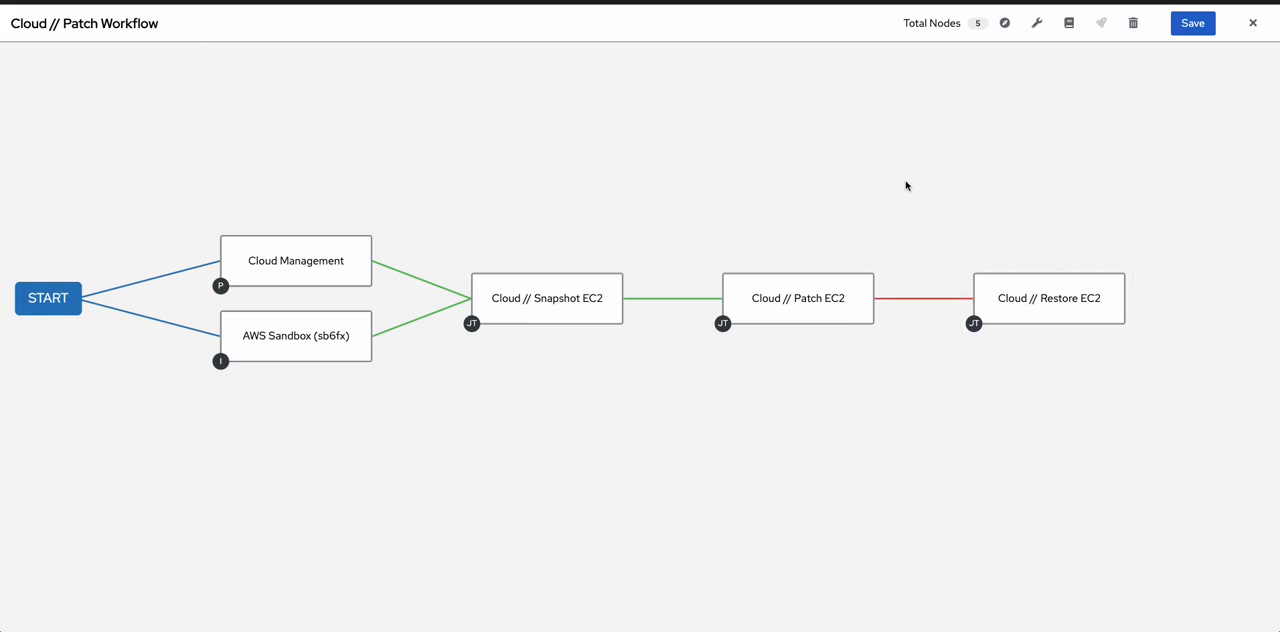
pyautogui.moveTo(924, 204)
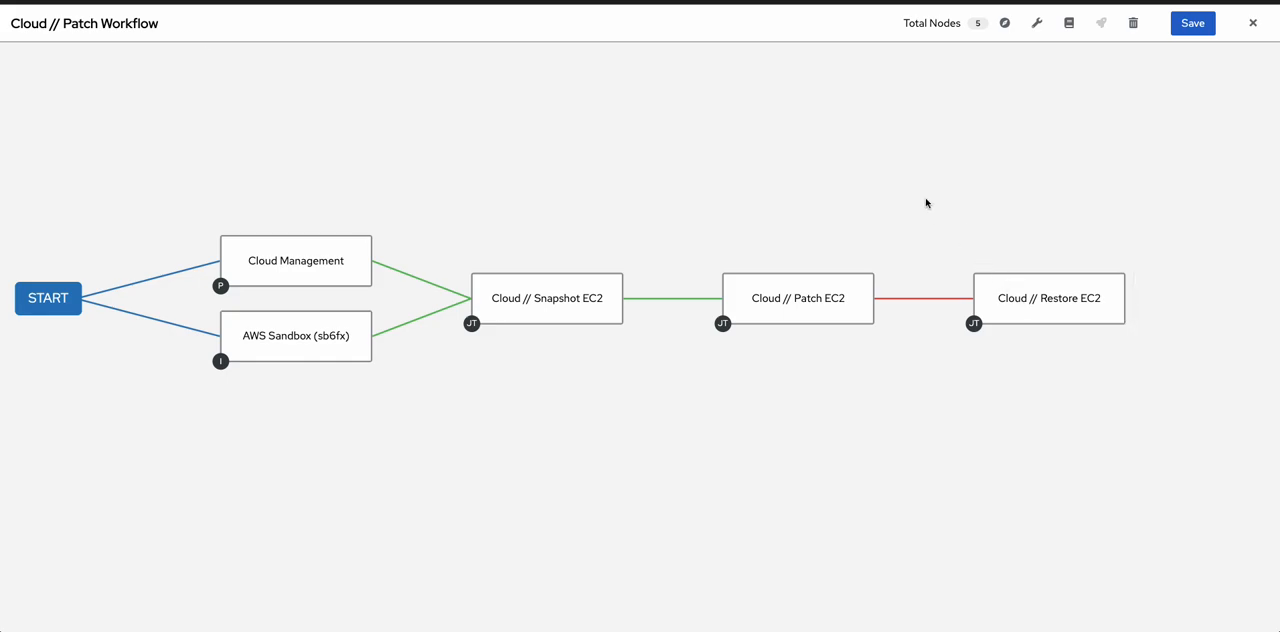
pyautogui.moveTo(1100, 126)
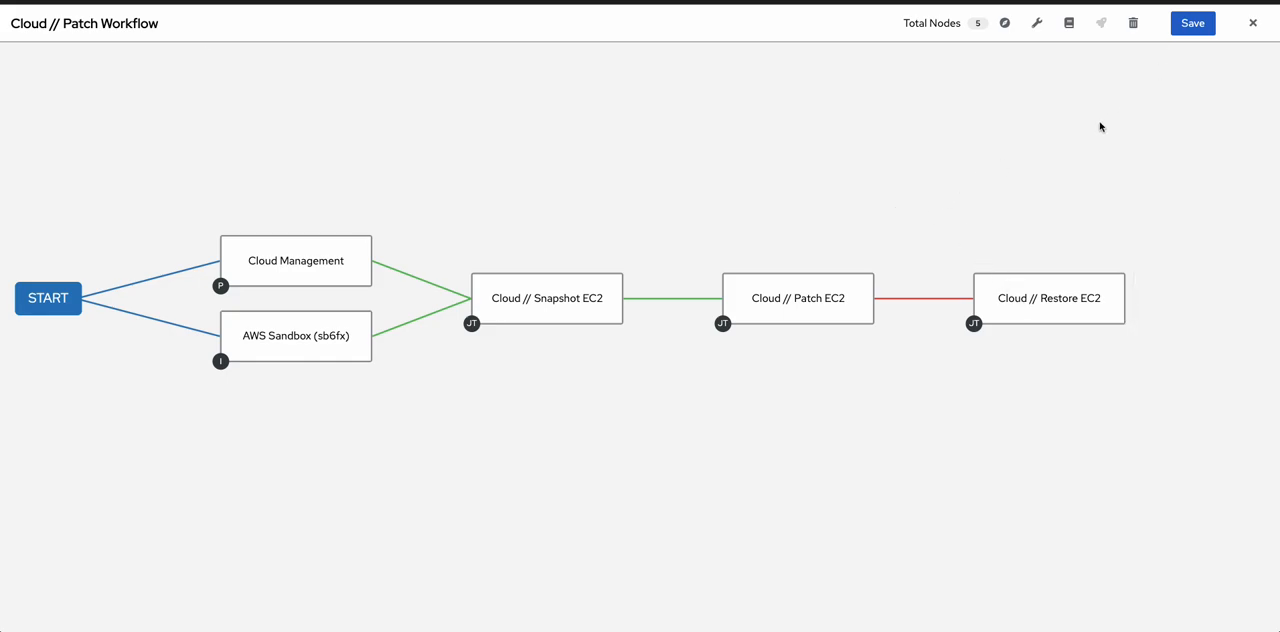
pyautogui.moveTo(1170, 112)
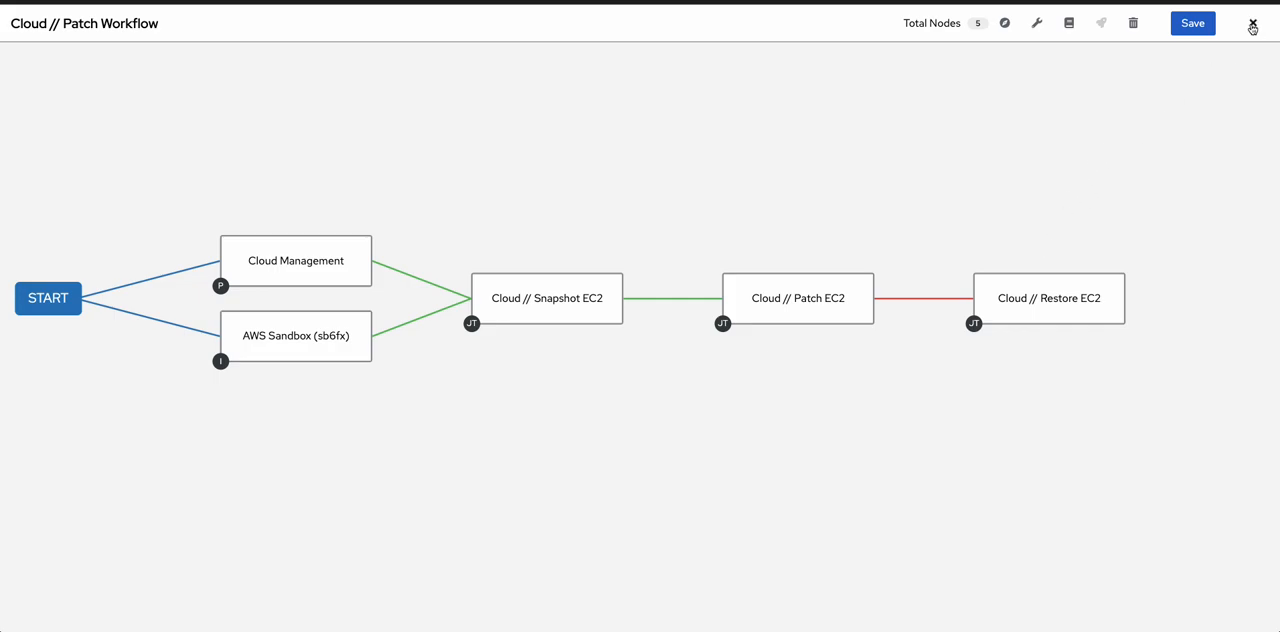
# Close the Workflow Visualizer choosing Exit Without Saving, back to Cloud // Patch Workflow details.
pyautogui.click(1252, 24)
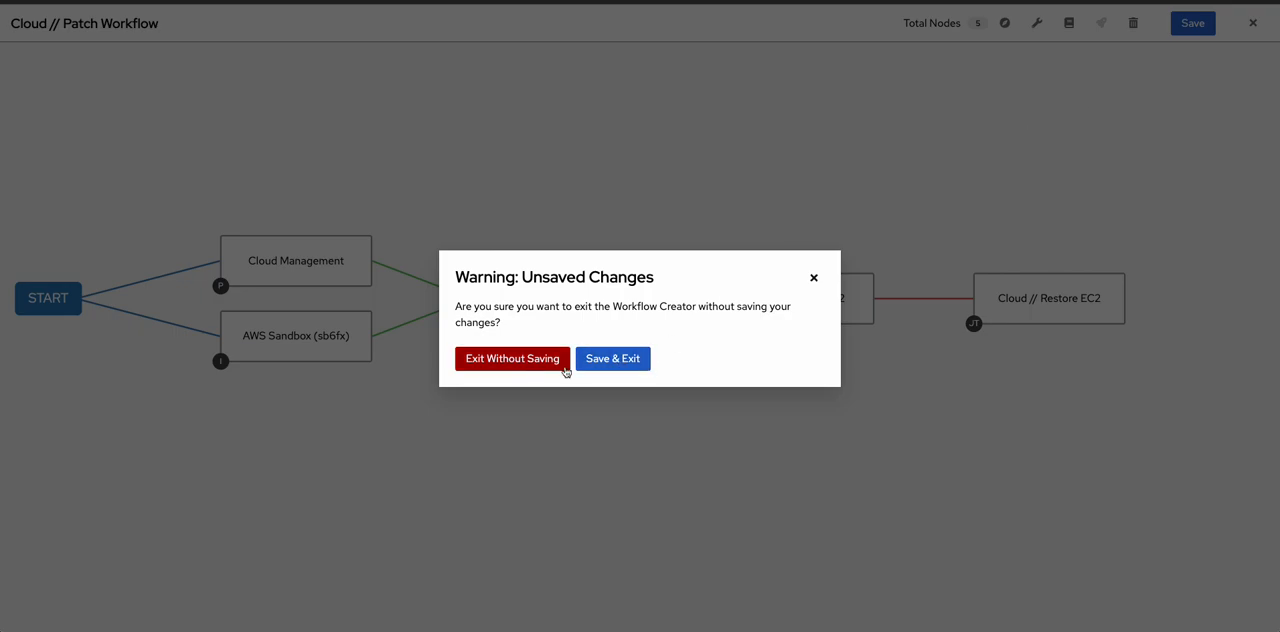
pyautogui.click(512, 358)
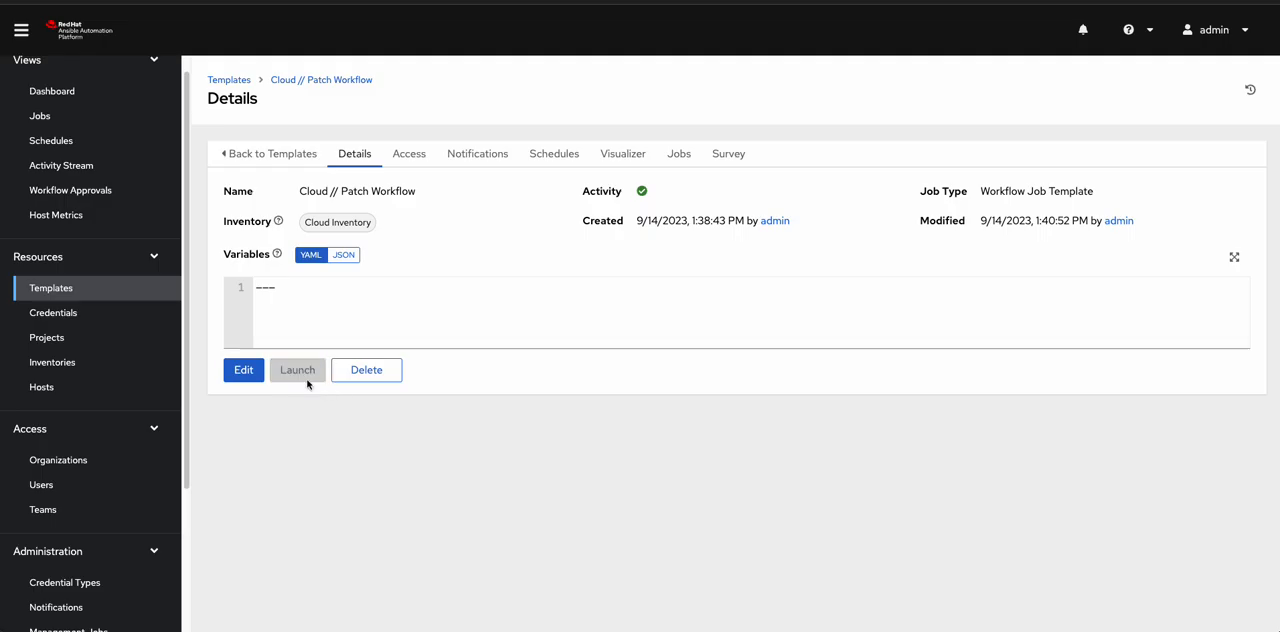
# Review and save the target hosts survey question with its hosts answer variable.
pyautogui.click(296, 370)
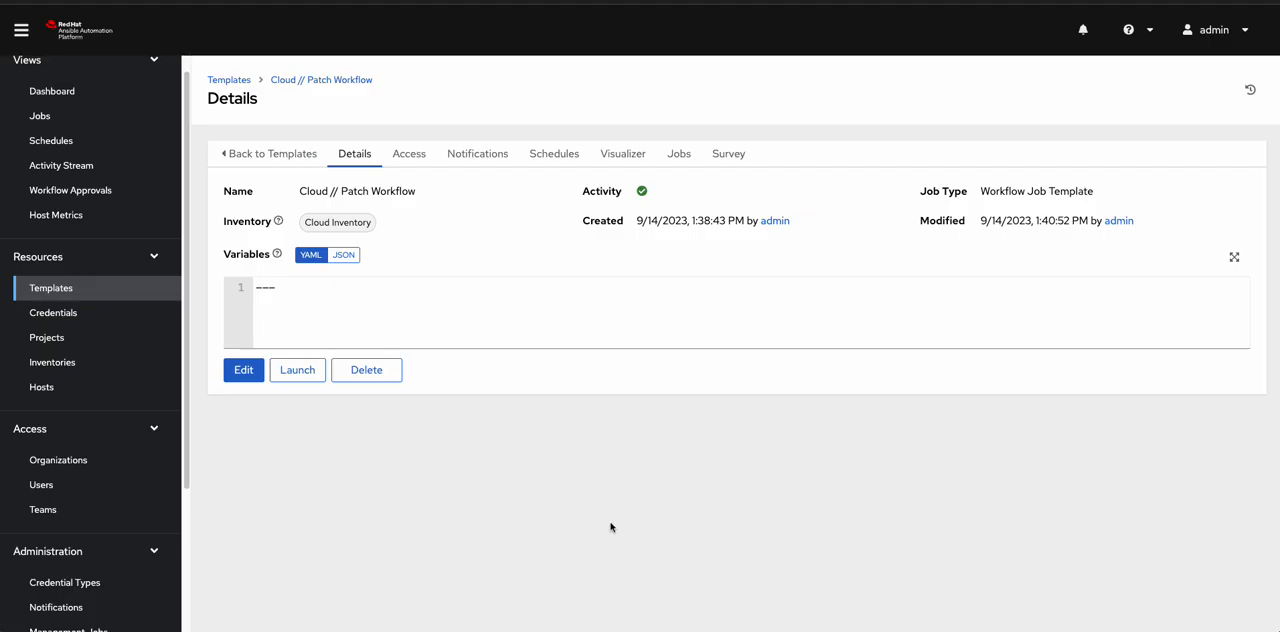
pyautogui.click(728, 152)
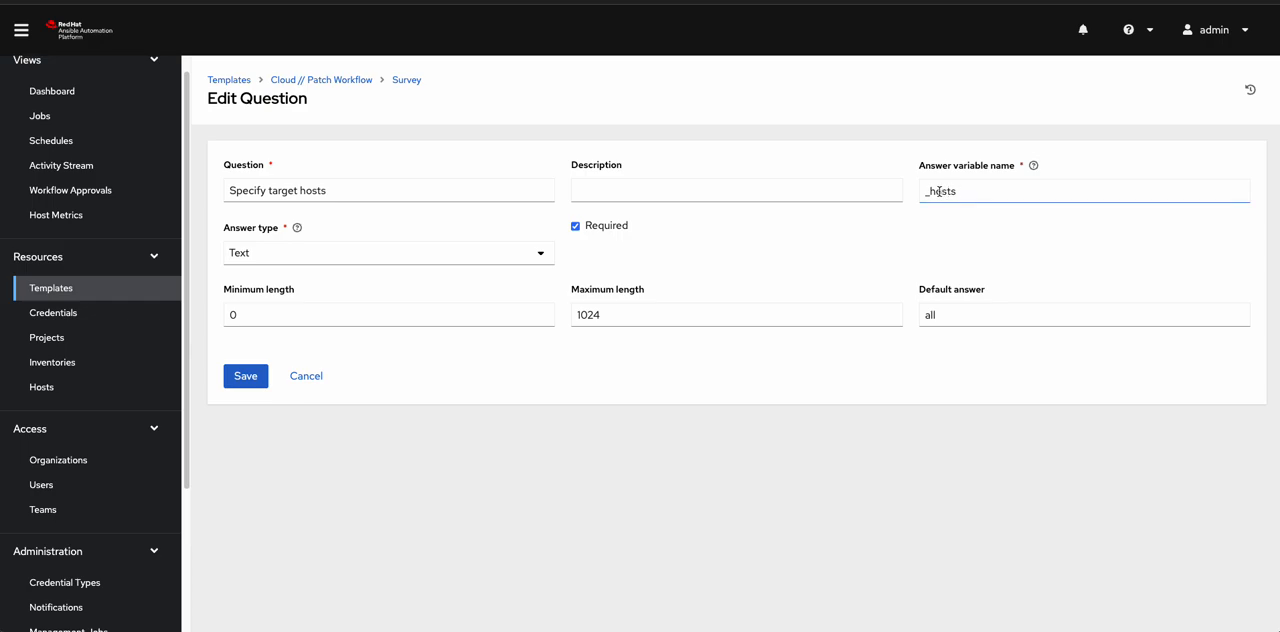
pyautogui.doubleClick(940, 192)
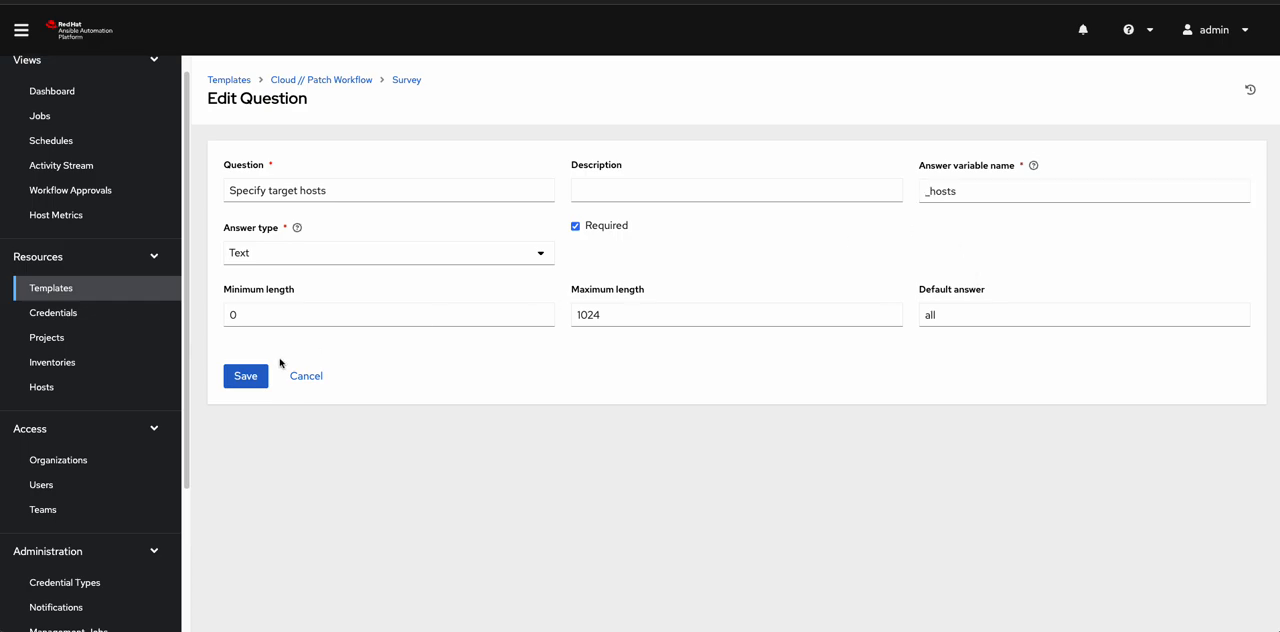
pyautogui.moveTo(812, 258)
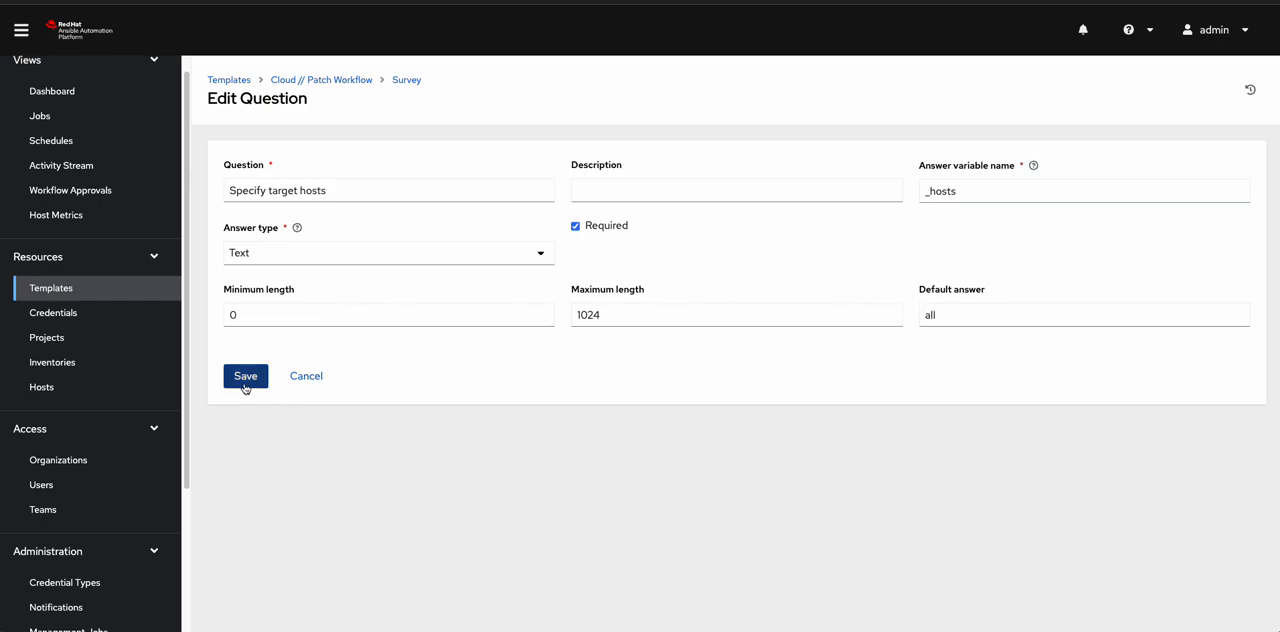
pyautogui.click(244, 376)
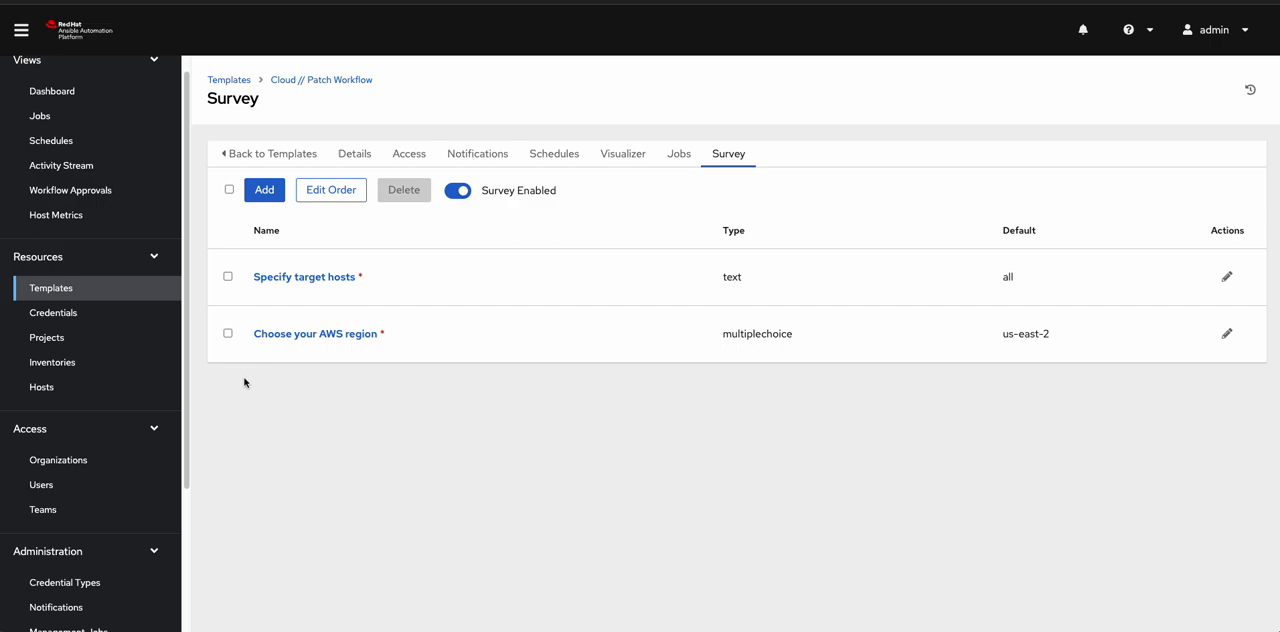
pyautogui.moveTo(316, 332)
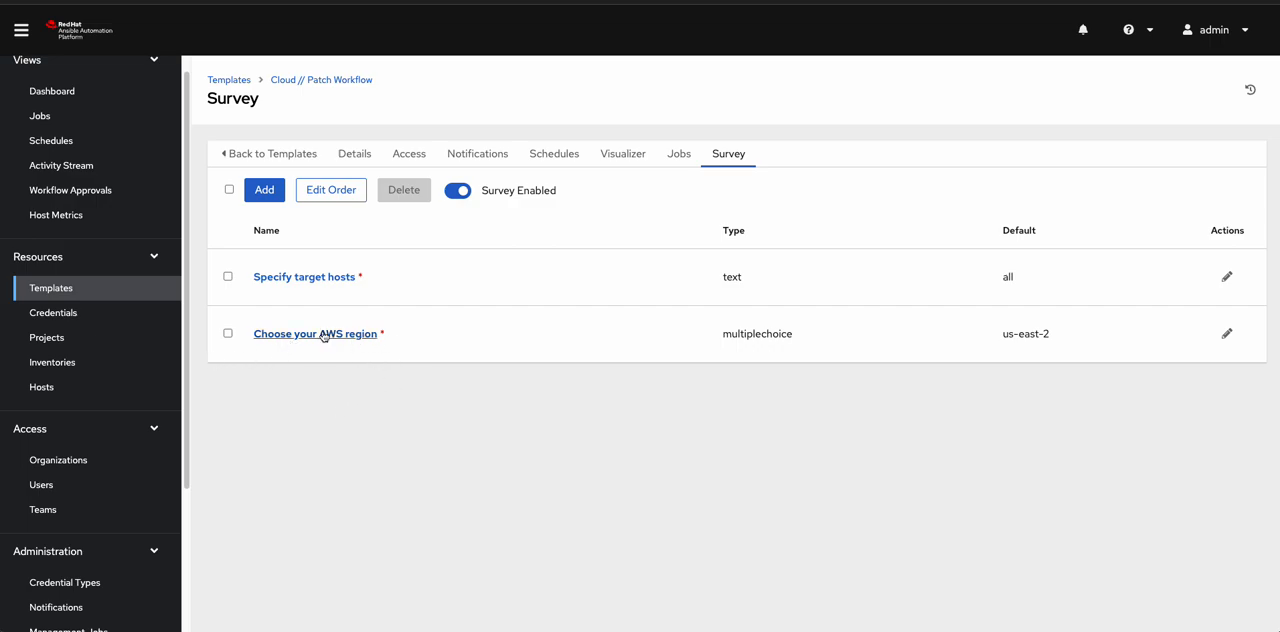
# Save the required AWS region question defaulting to us-east-2 and return to Details.
pyautogui.click(316, 332)
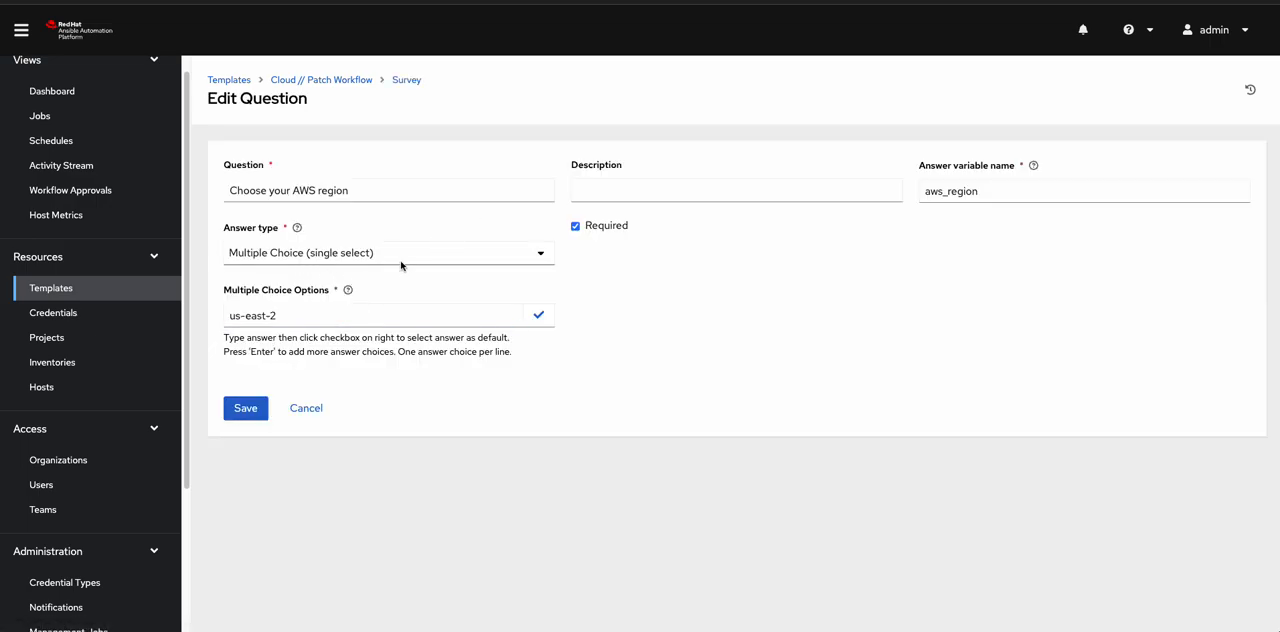
pyautogui.moveTo(332, 500)
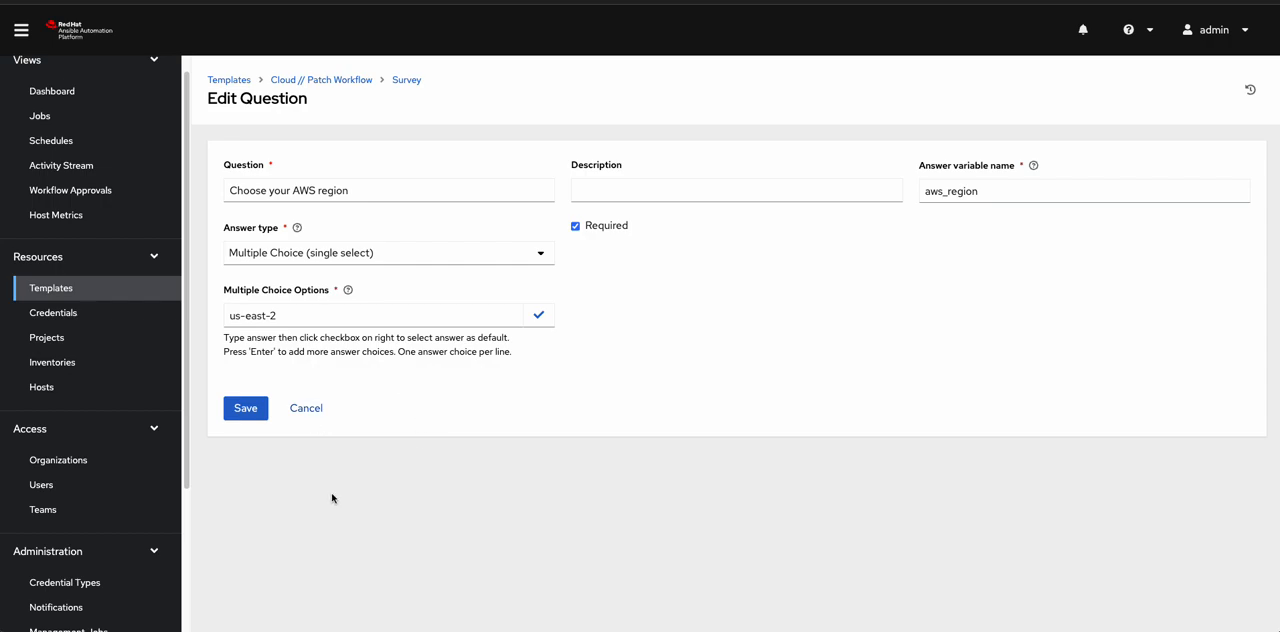
pyautogui.moveTo(882, 336)
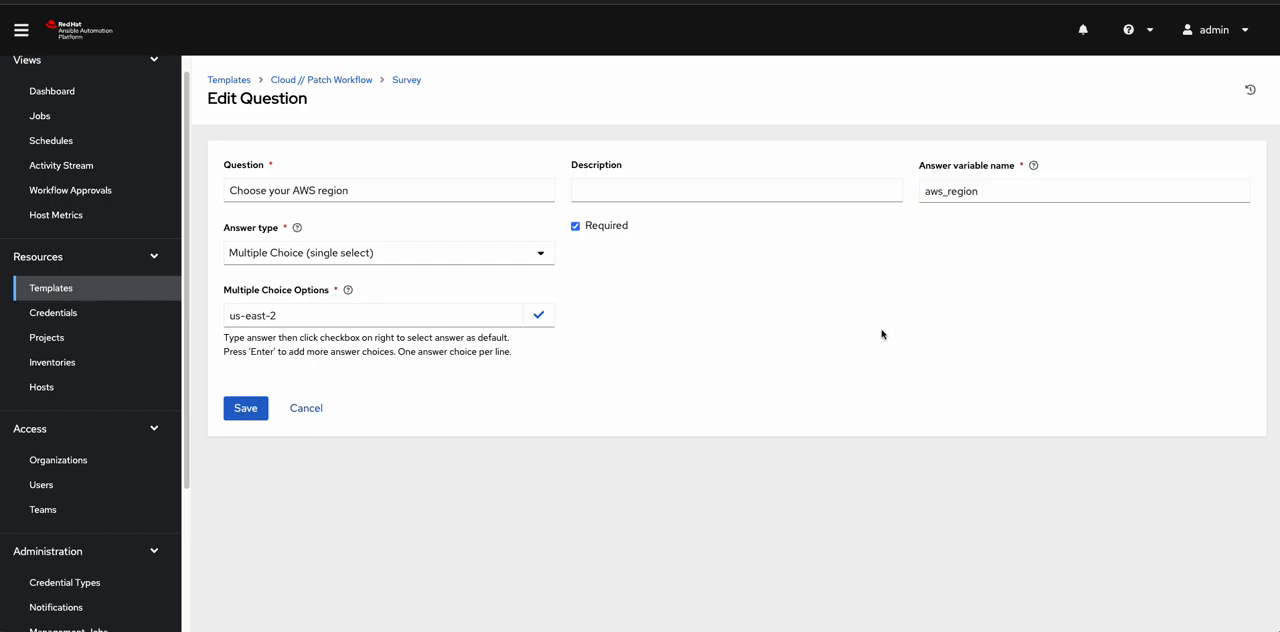
pyautogui.moveTo(280, 432)
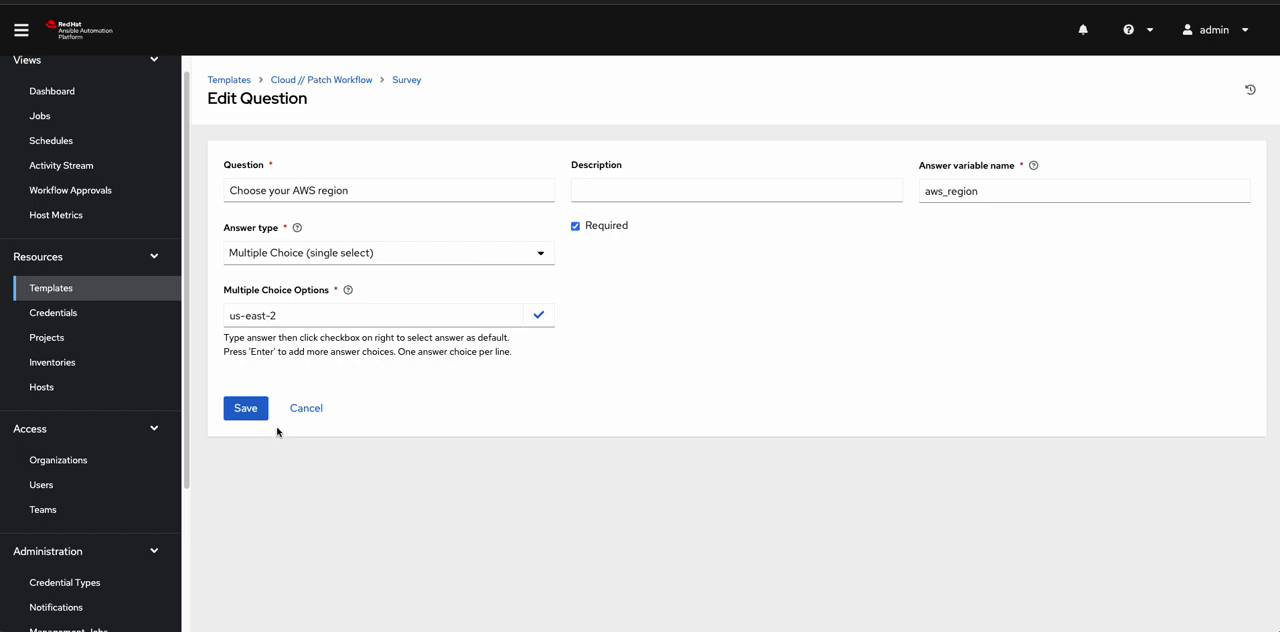
pyautogui.moveTo(272, 368)
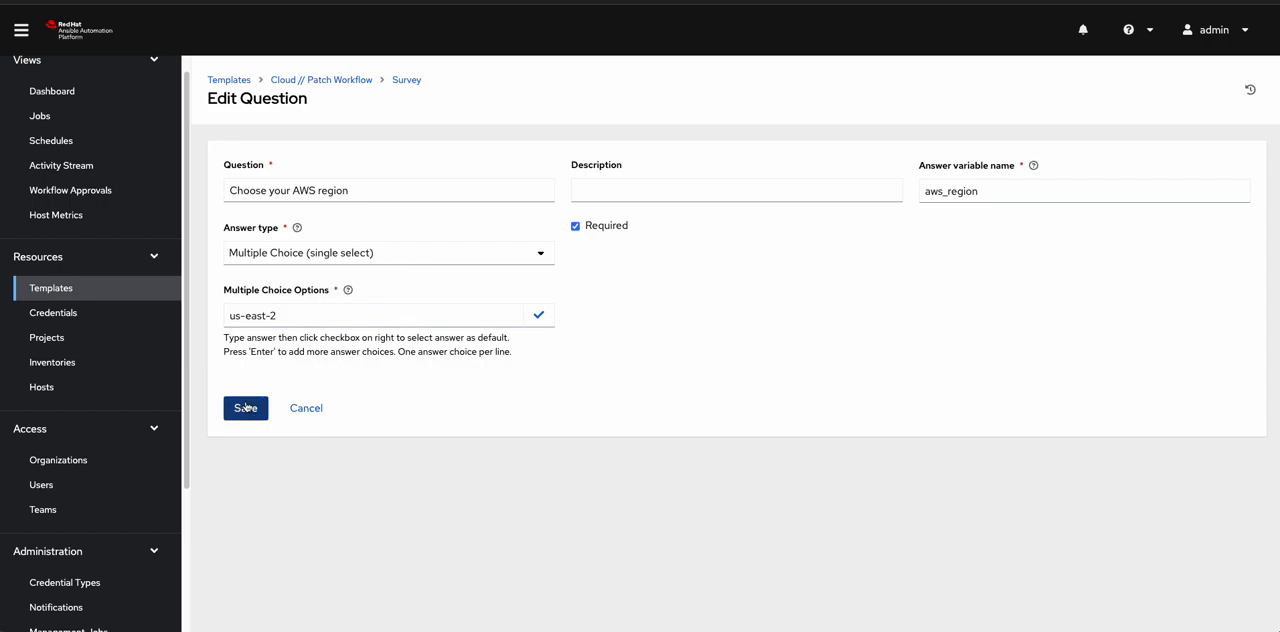
pyautogui.click(244, 408)
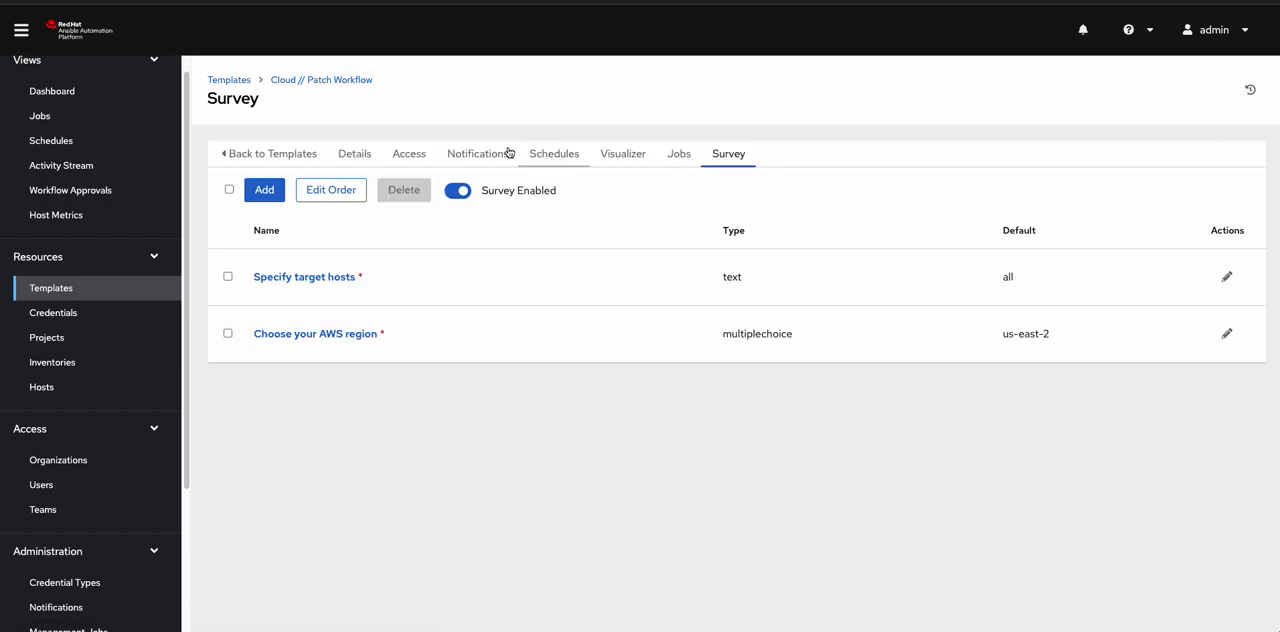
pyautogui.click(354, 152)
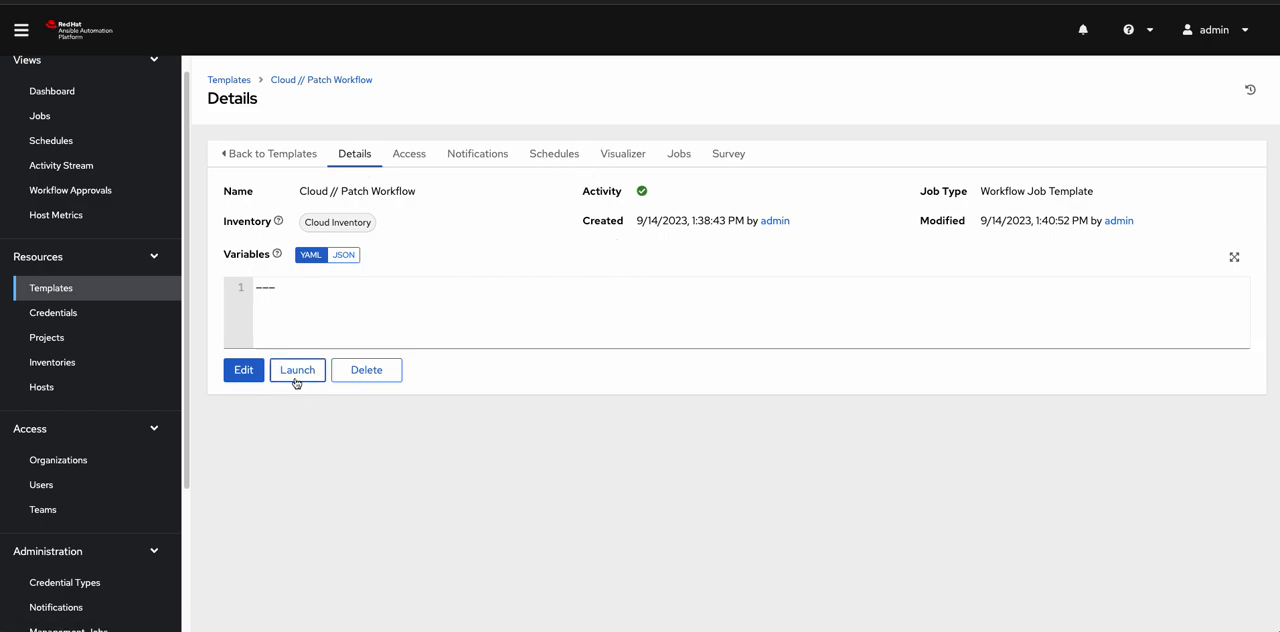
# Launch Cloud // Patch Workflow with hosts all and region us-east-2, job running.
pyautogui.click(296, 370)
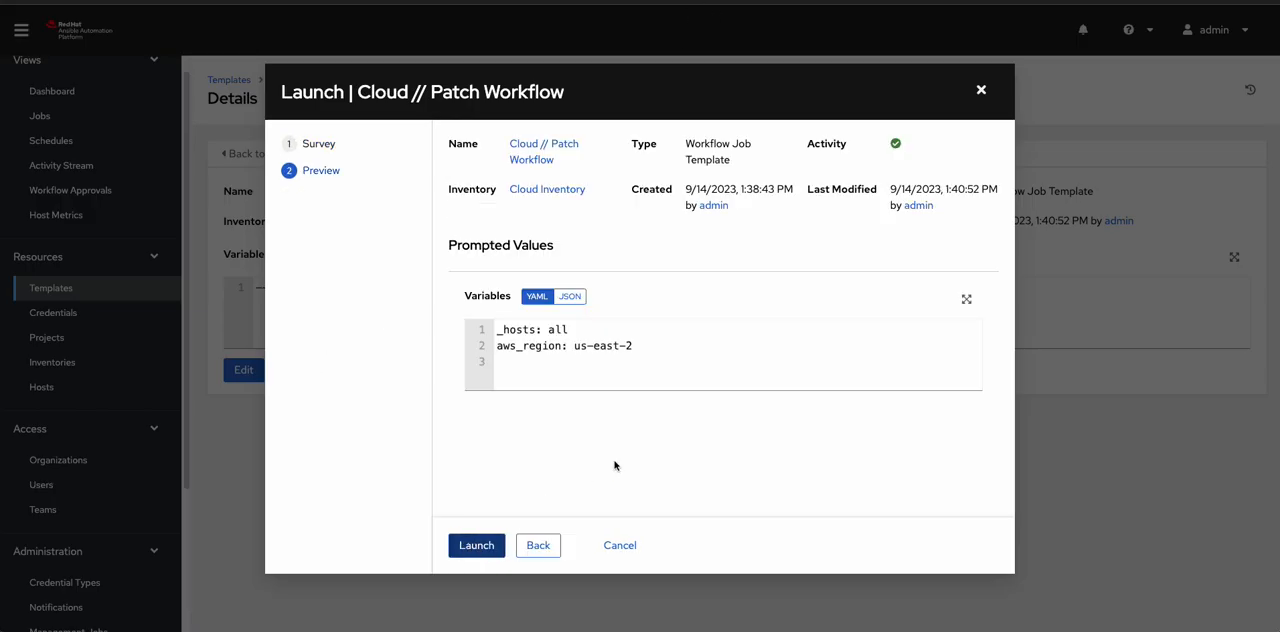
pyautogui.moveTo(940, 428)
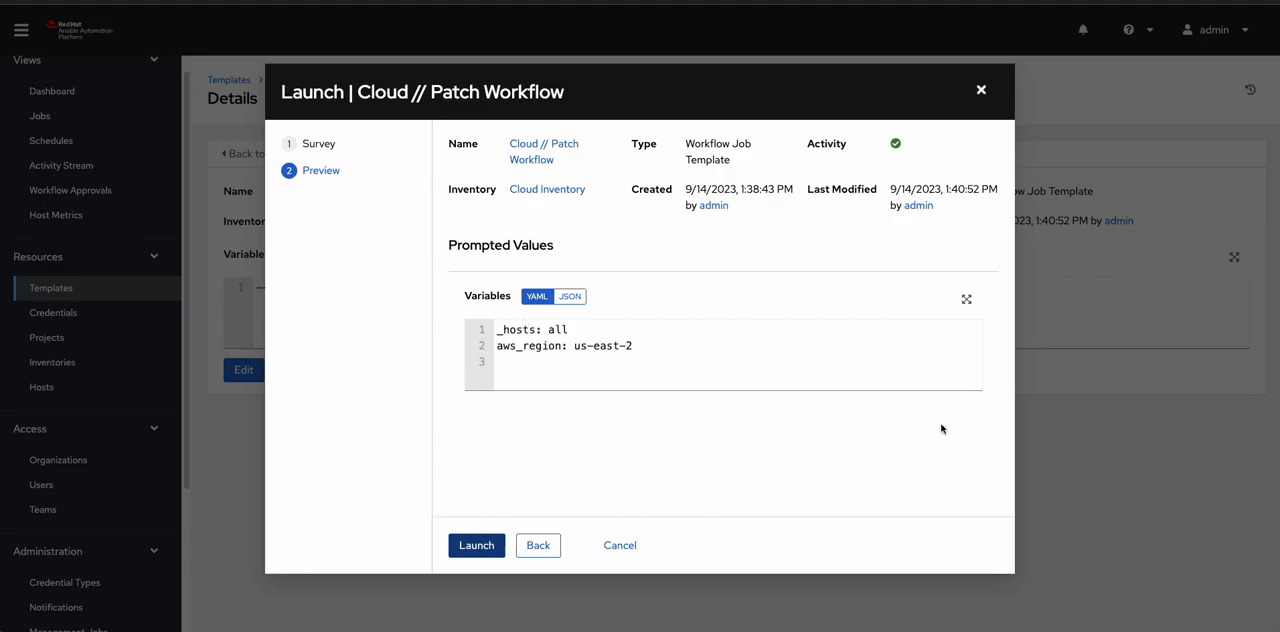
pyautogui.click(476, 544)
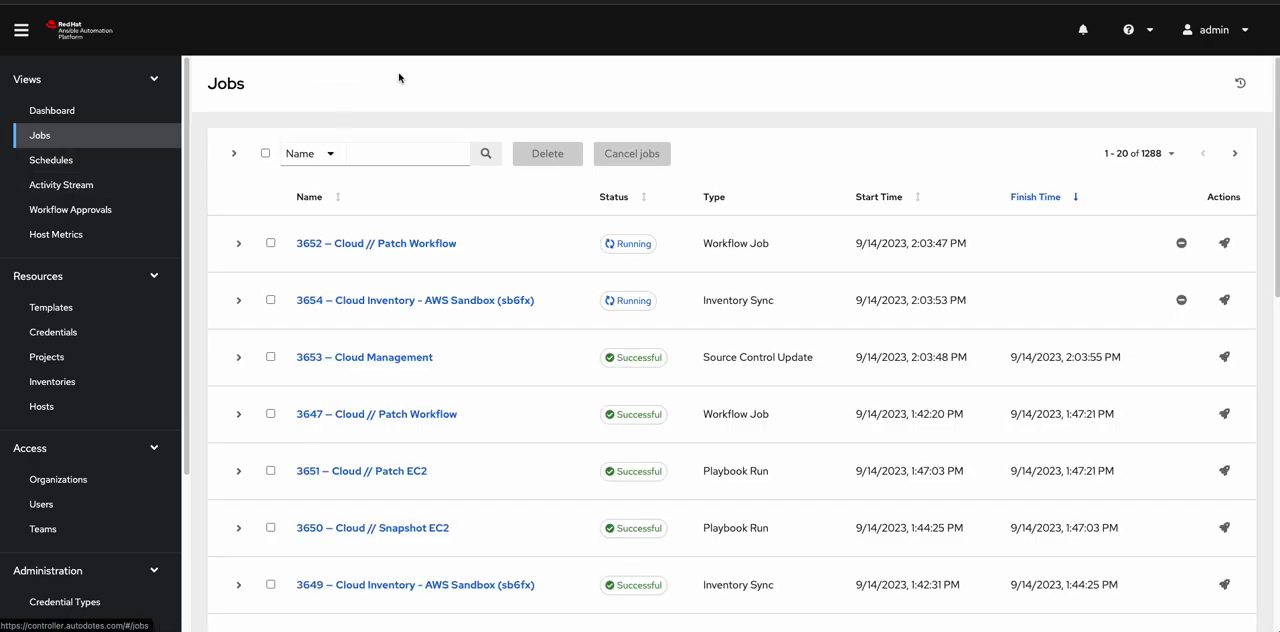
pyautogui.moveTo(670, 414)
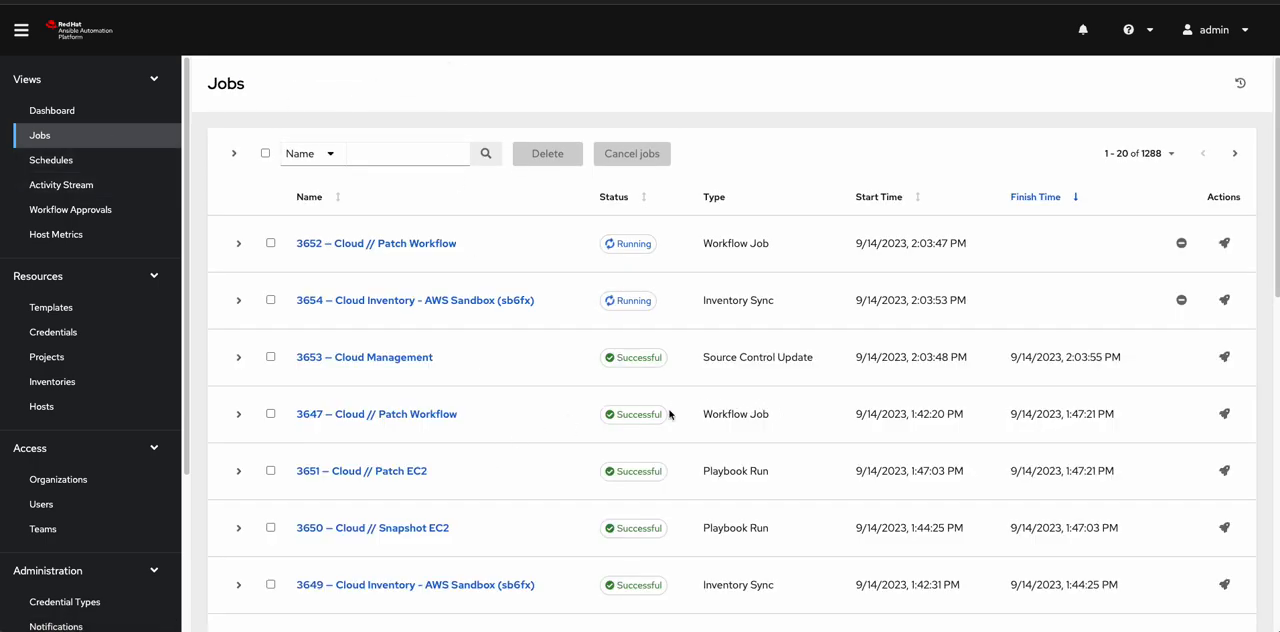
# View the output graph of successful Patch Workflow job 3647 with its five nodes.
pyautogui.click(376, 414)
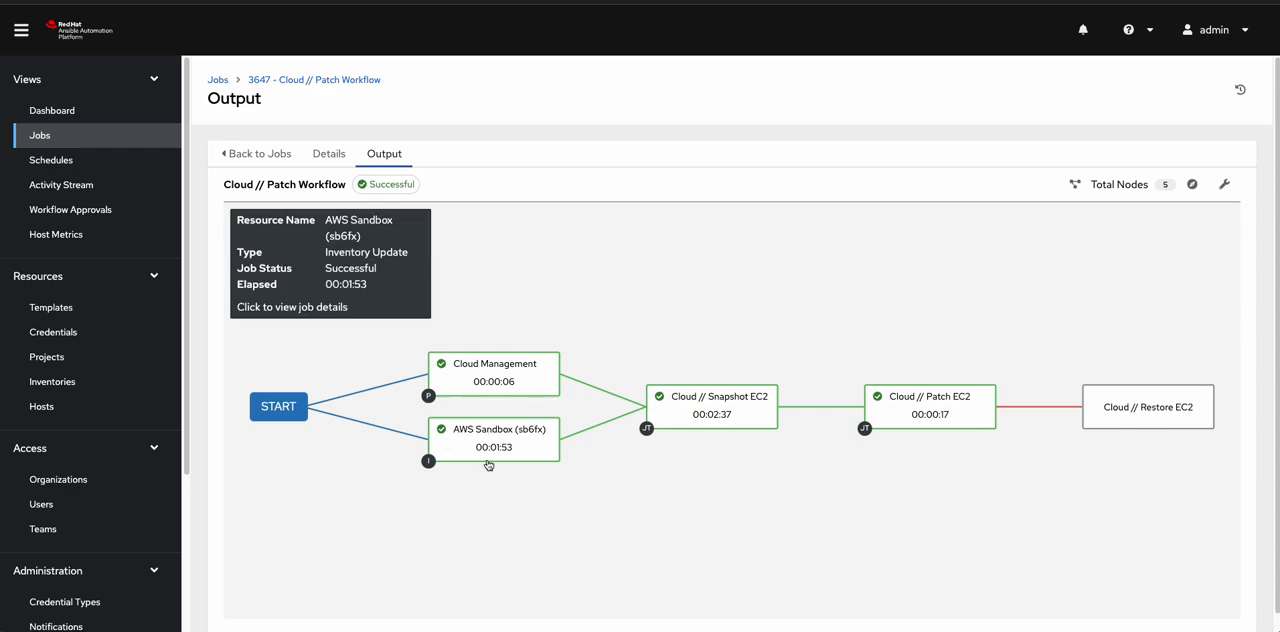
pyautogui.moveTo(712, 404)
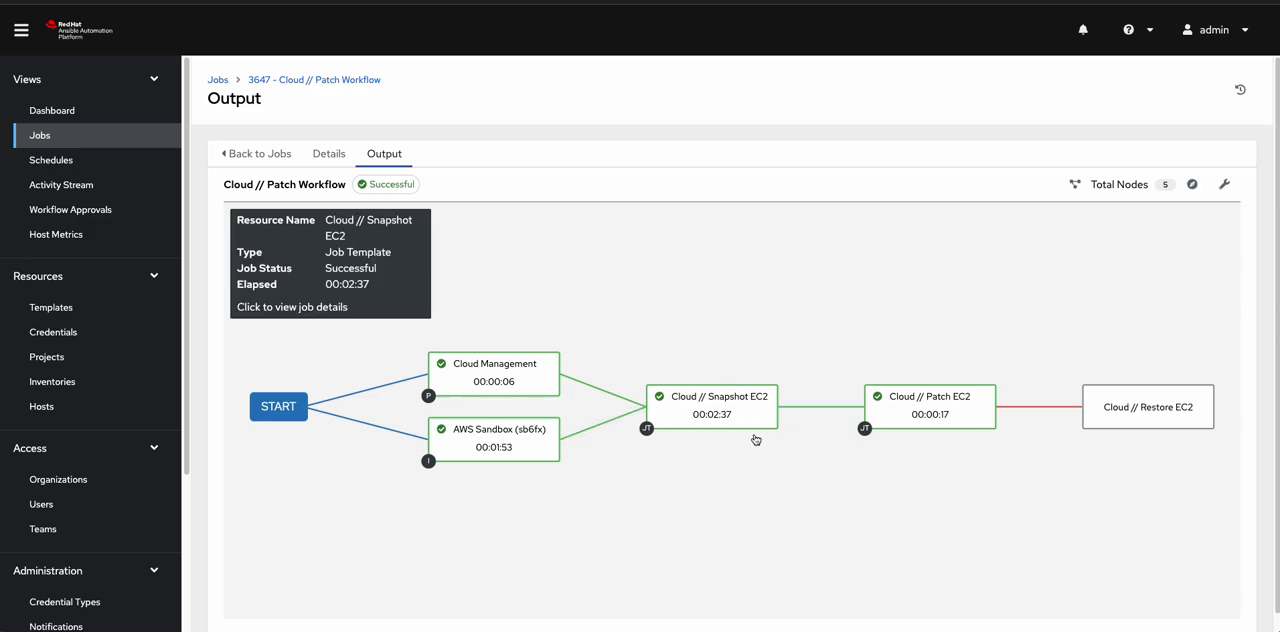
pyautogui.moveTo(928, 404)
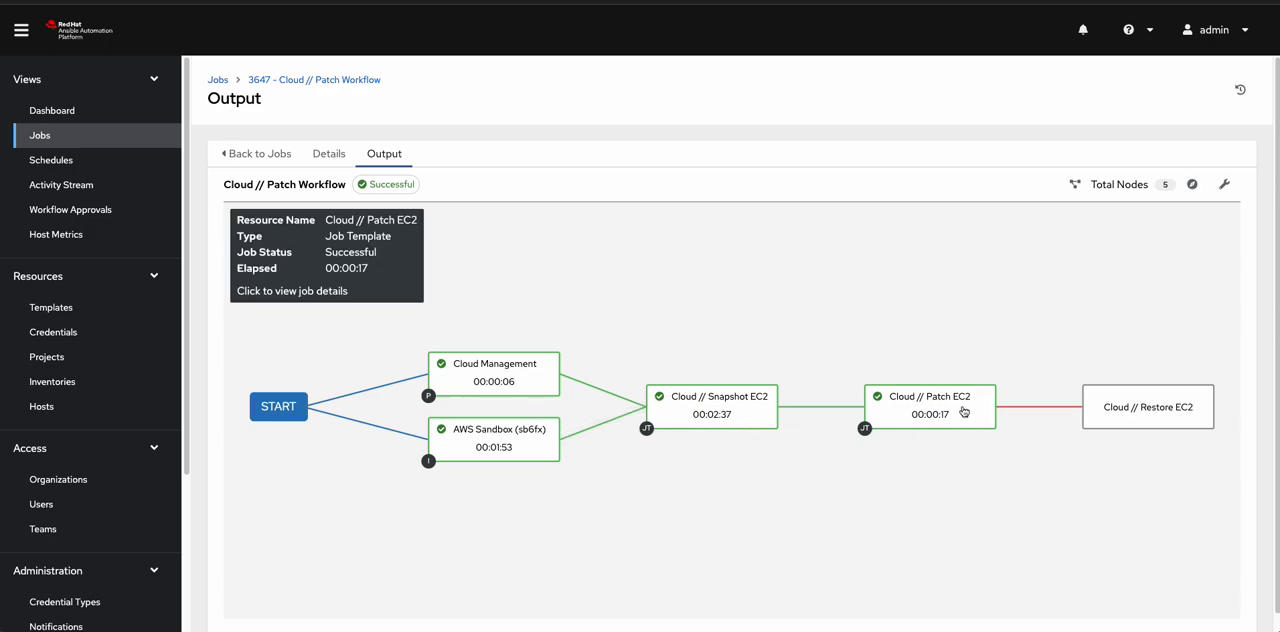
pyautogui.moveTo(896, 400)
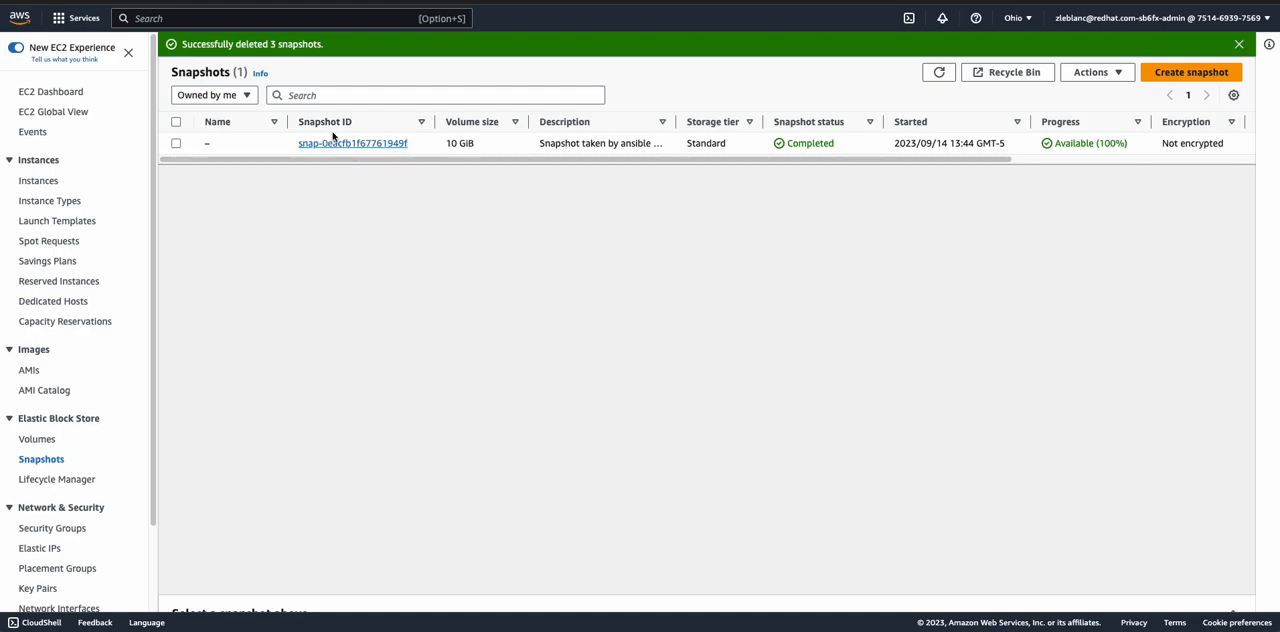
pyautogui.moveTo(852, 66)
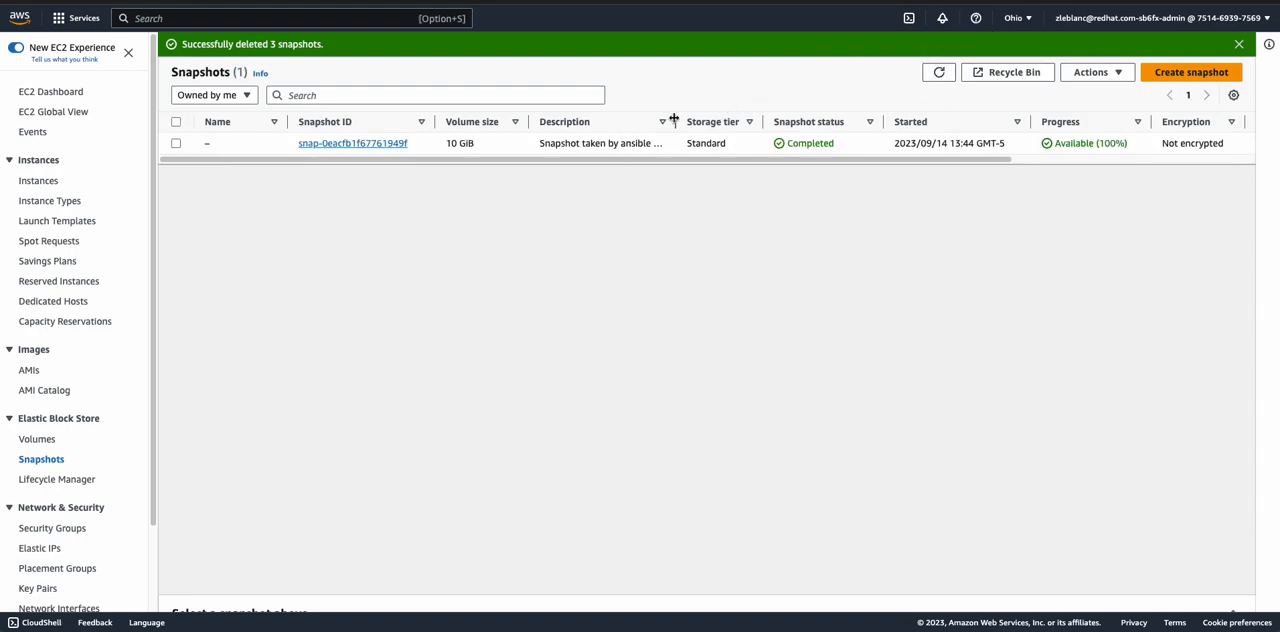
pyautogui.moveTo(778, 90)
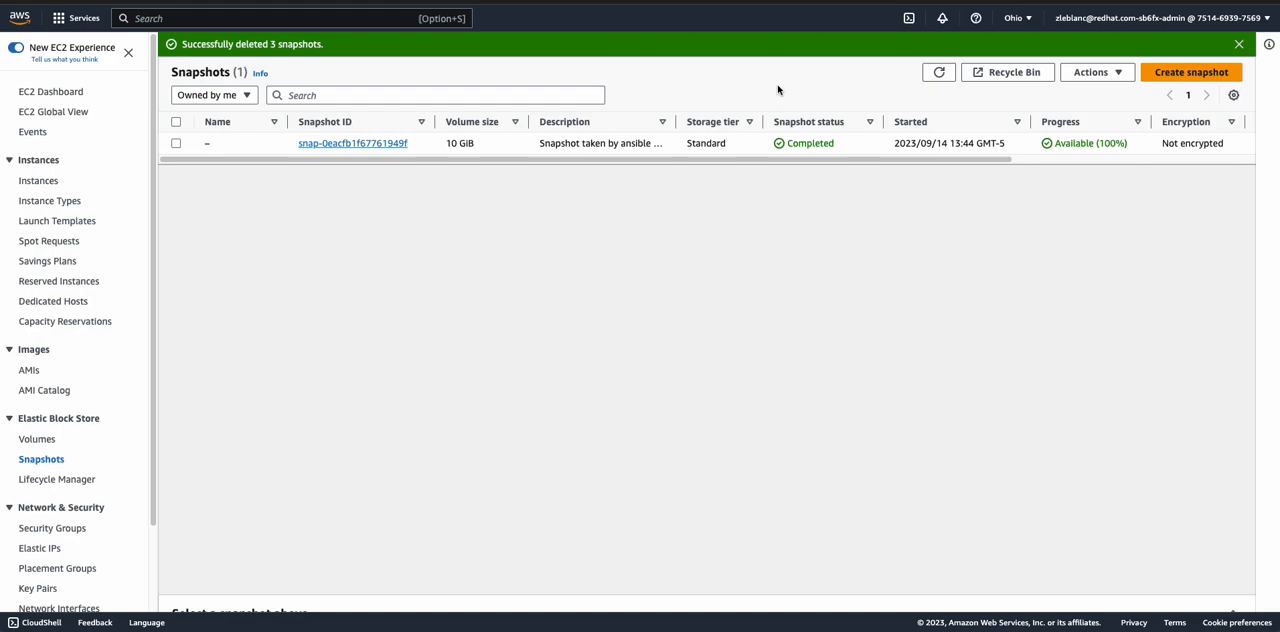
pyautogui.moveTo(800, 106)
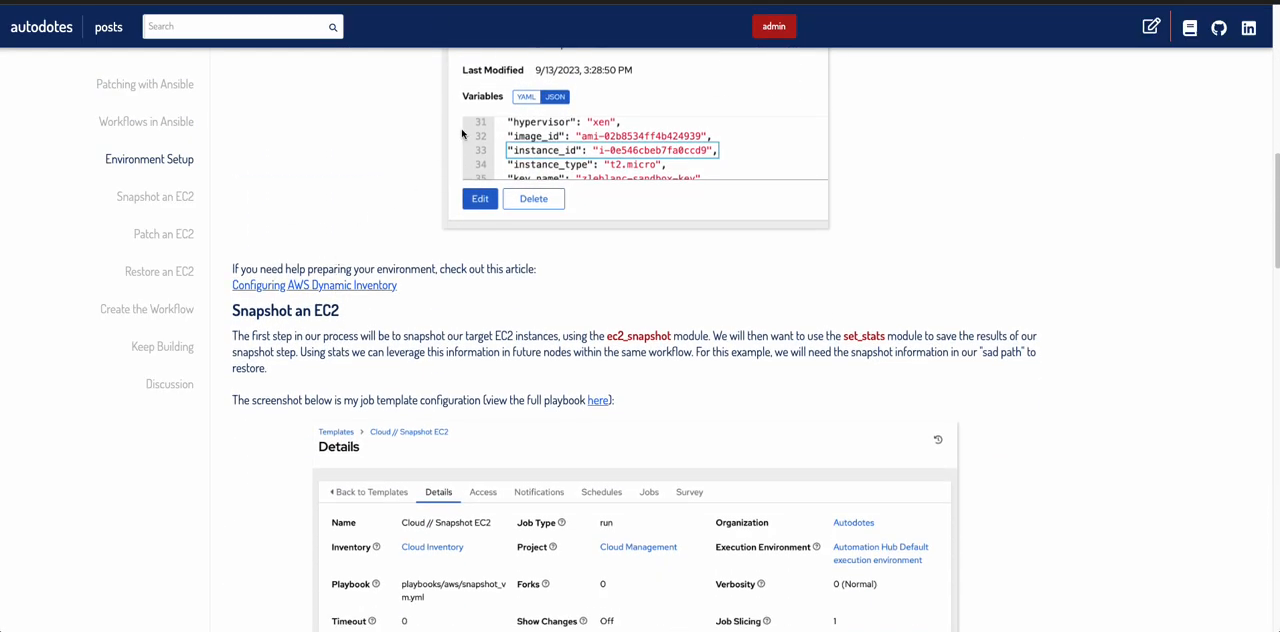
pyautogui.scroll(-3)
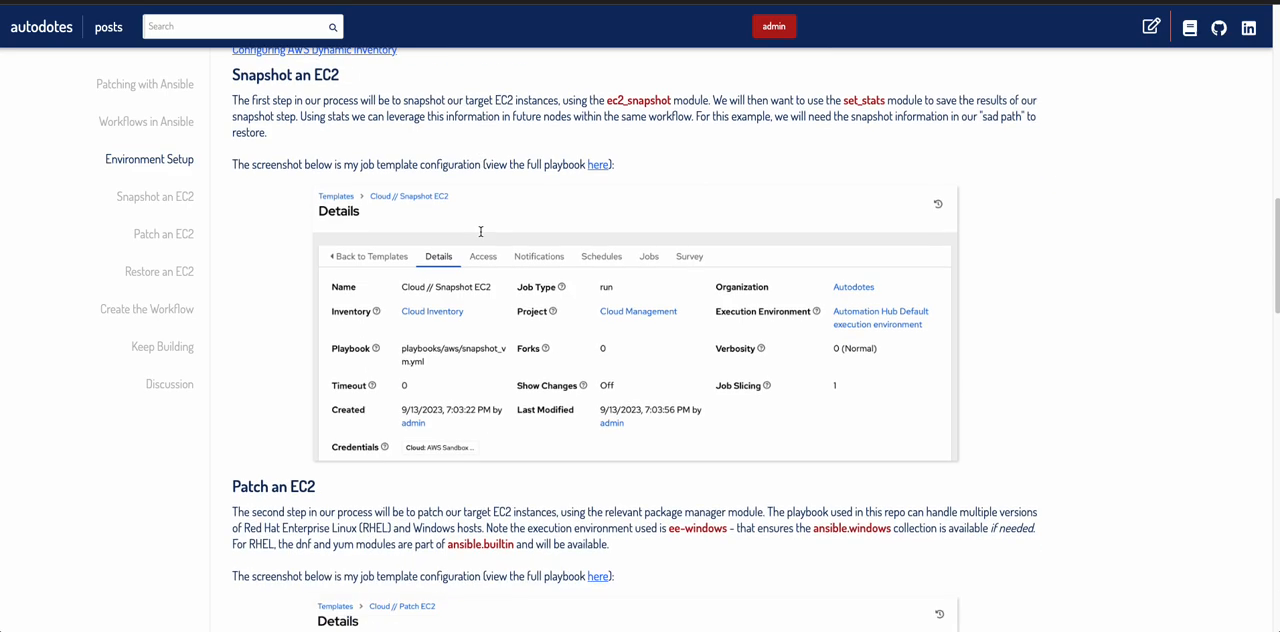
pyautogui.scroll(-3)
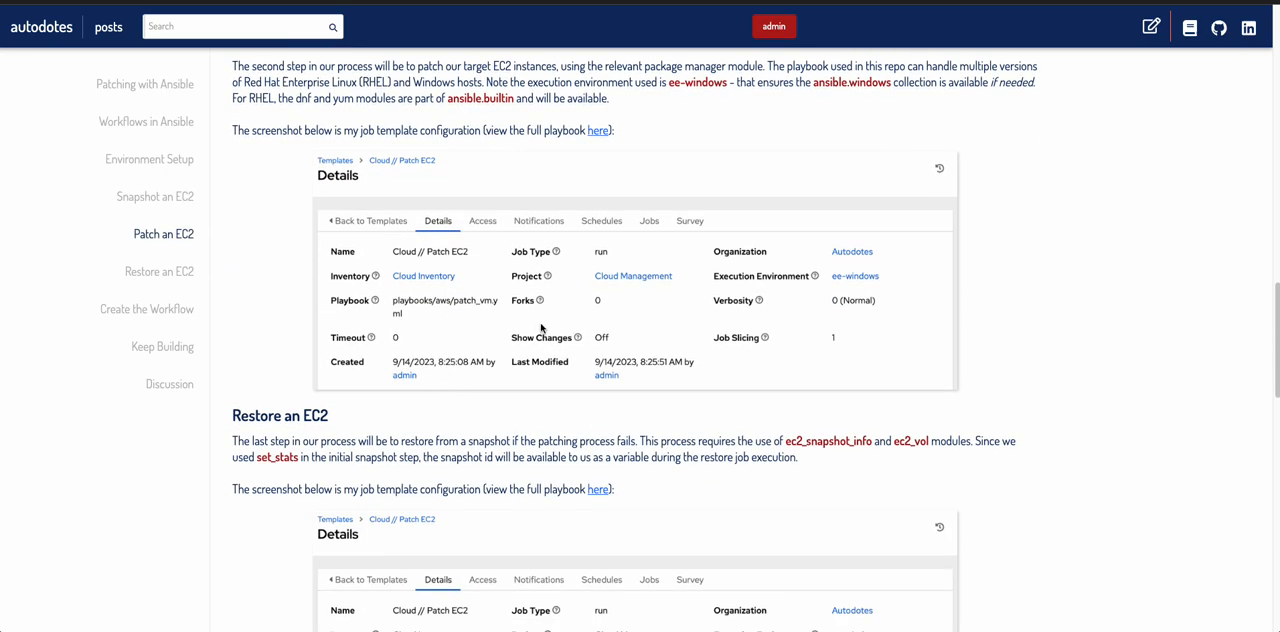
pyautogui.scroll(-3)
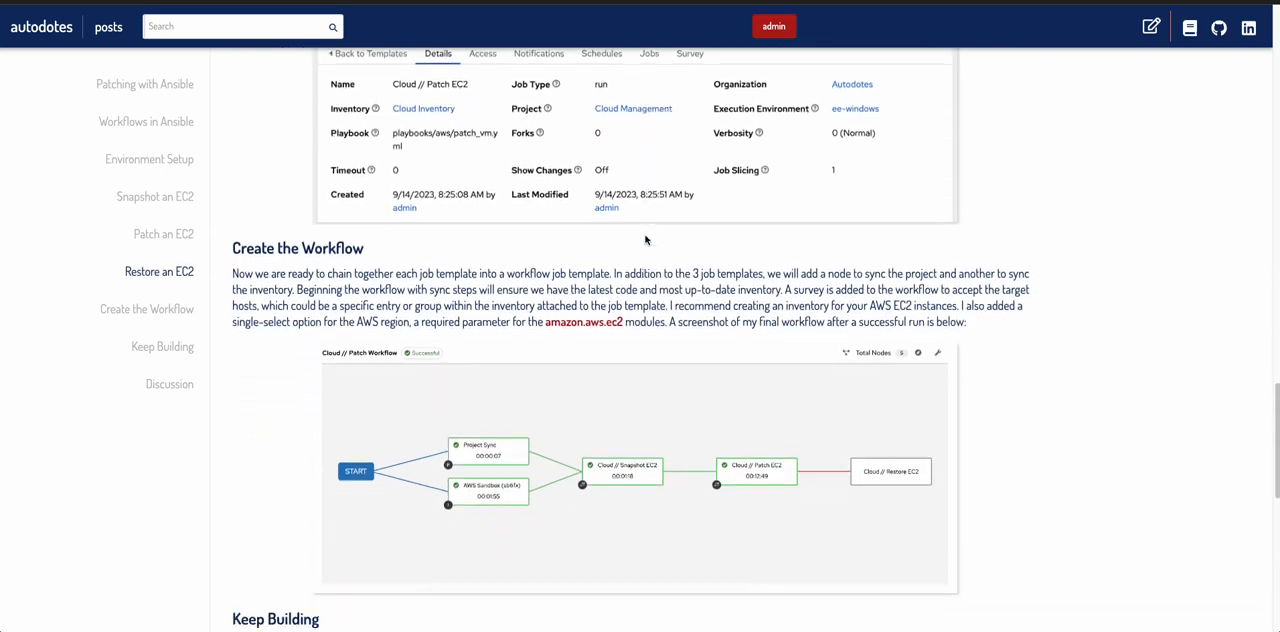
pyautogui.scroll(-3)
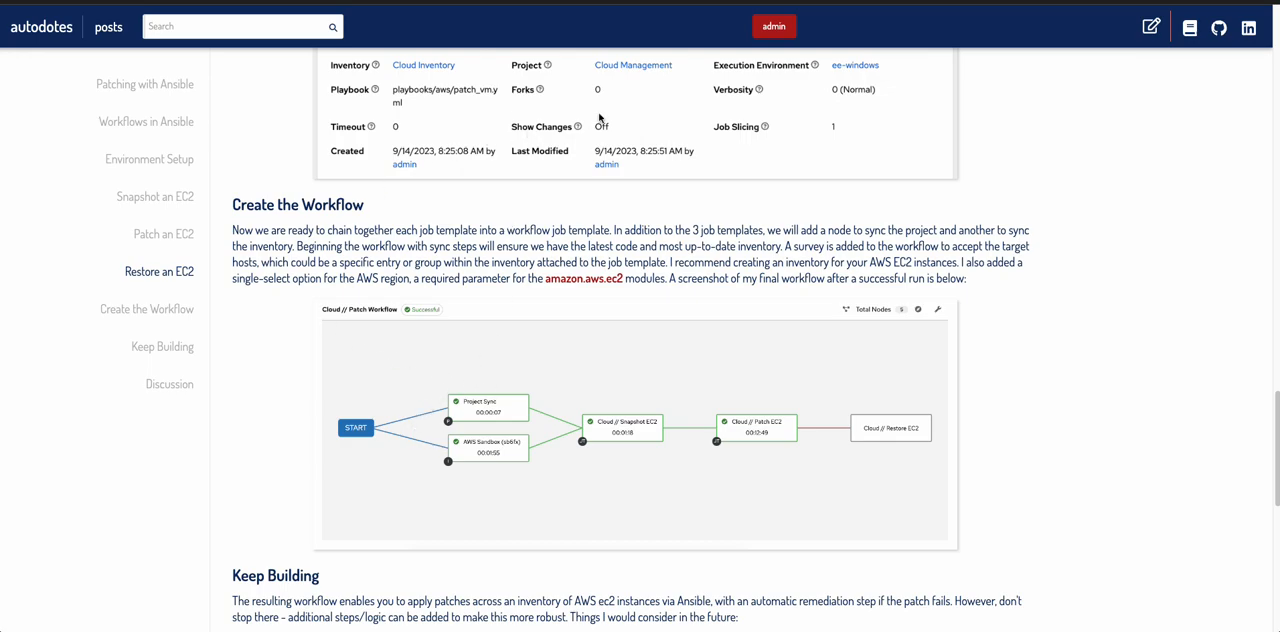
pyautogui.scroll(-3)
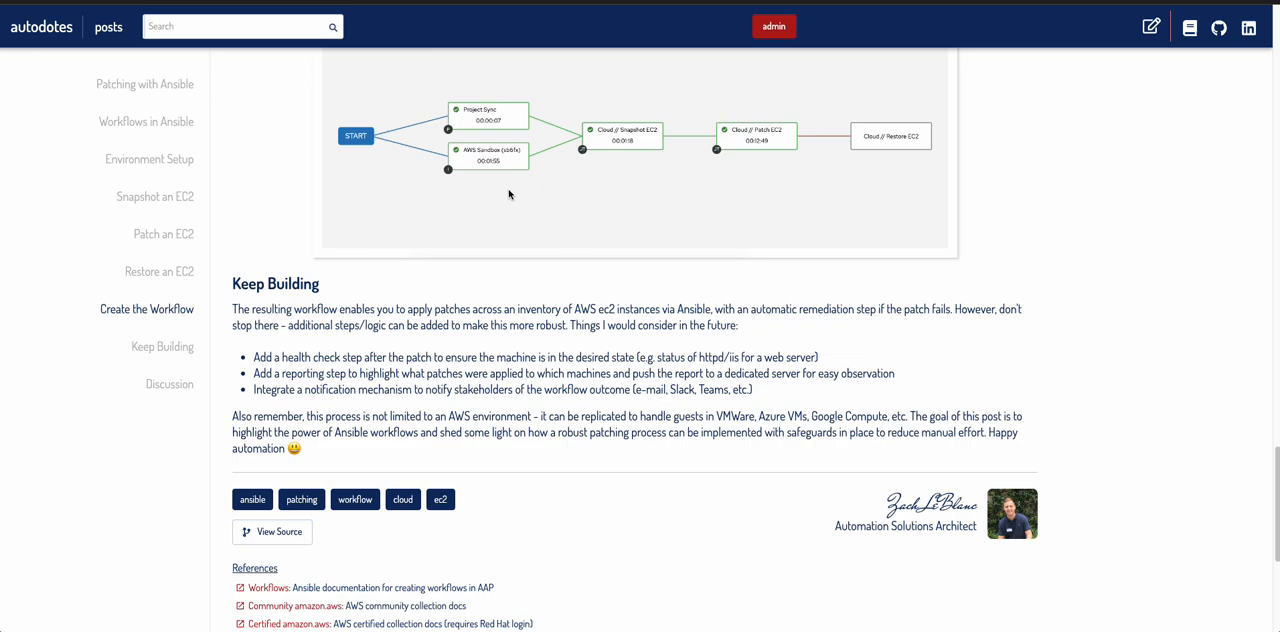
pyautogui.moveTo(366, 196)
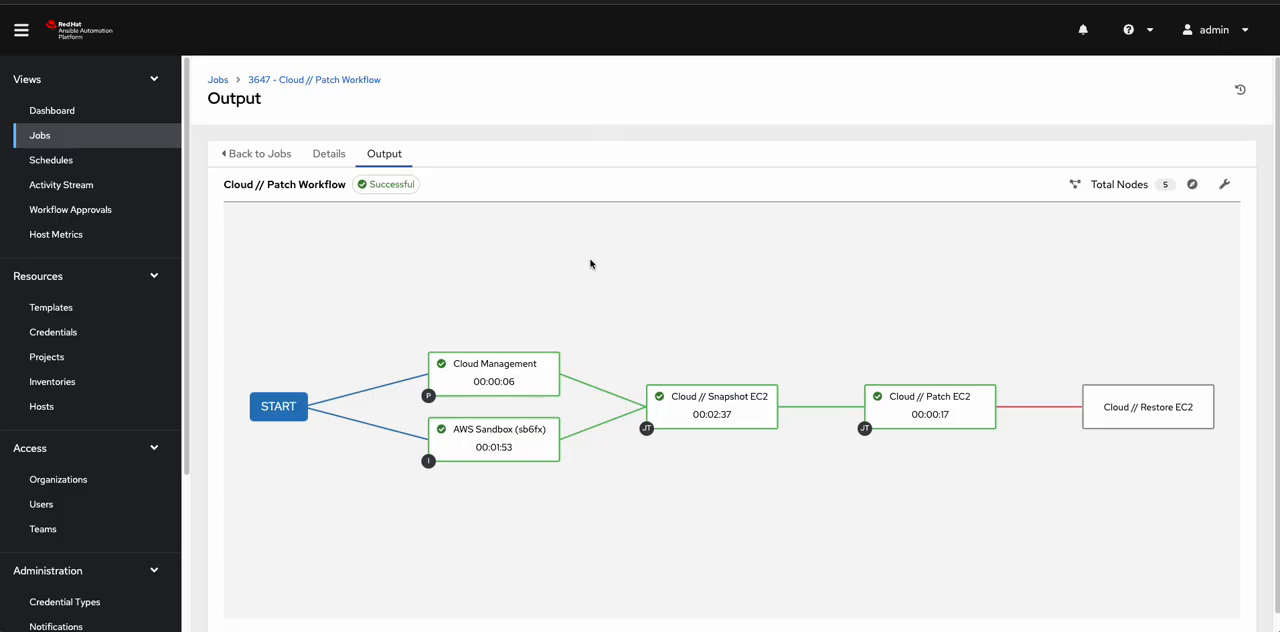
# Return to the Jobs list and open running job 3652 Cloud // Patch Workflow to follow its output.
pyautogui.click(260, 152)
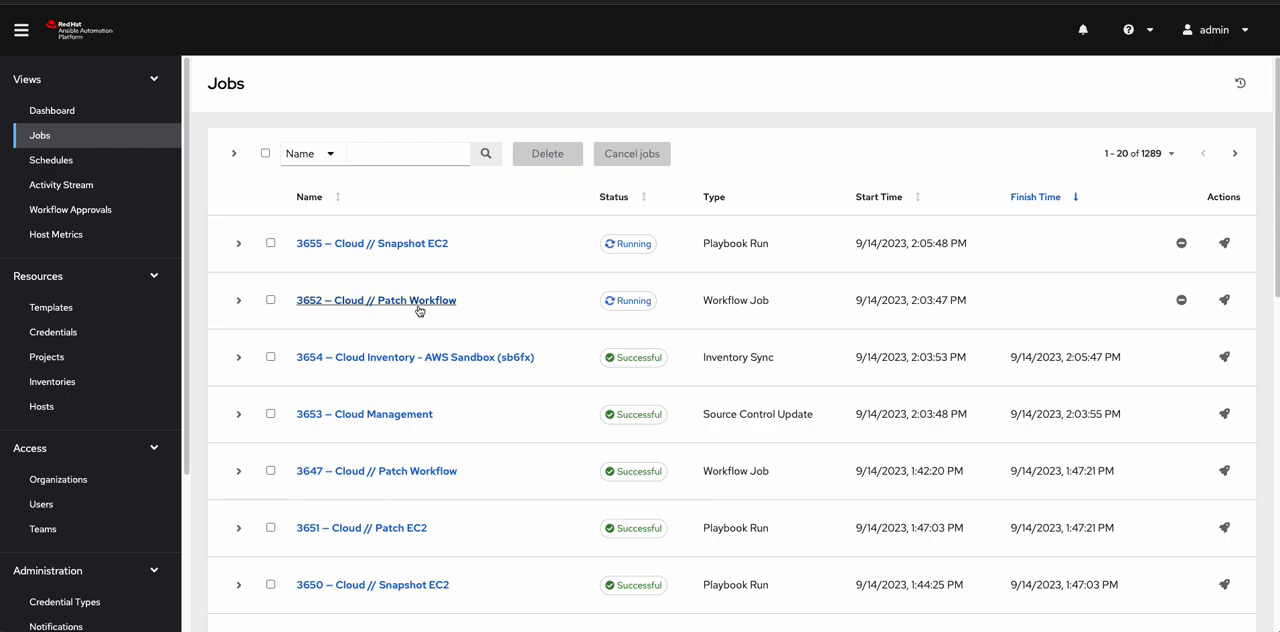
pyautogui.click(376, 300)
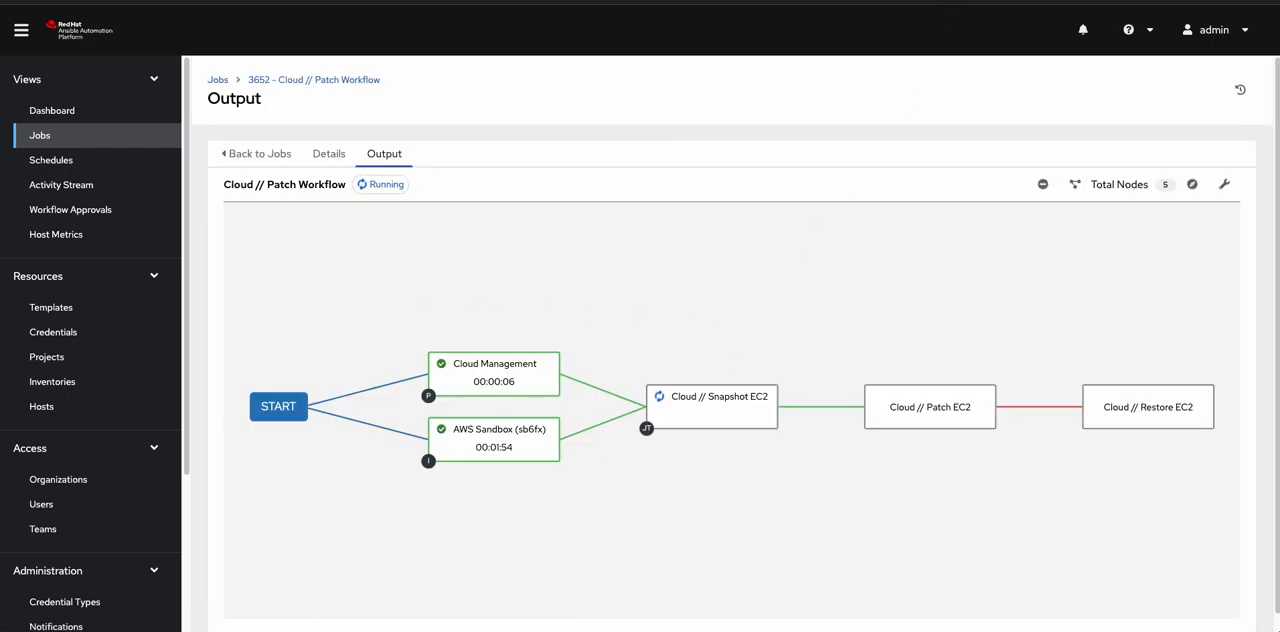
pyautogui.moveTo(1030, 340)
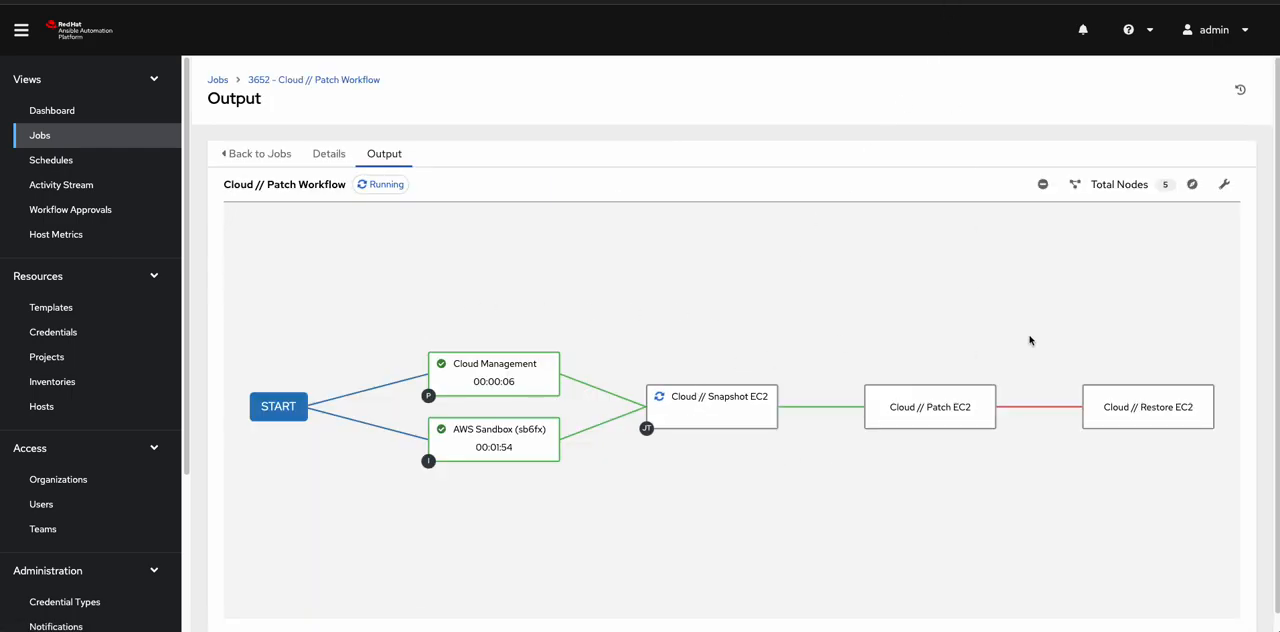
pyautogui.moveTo(908, 326)
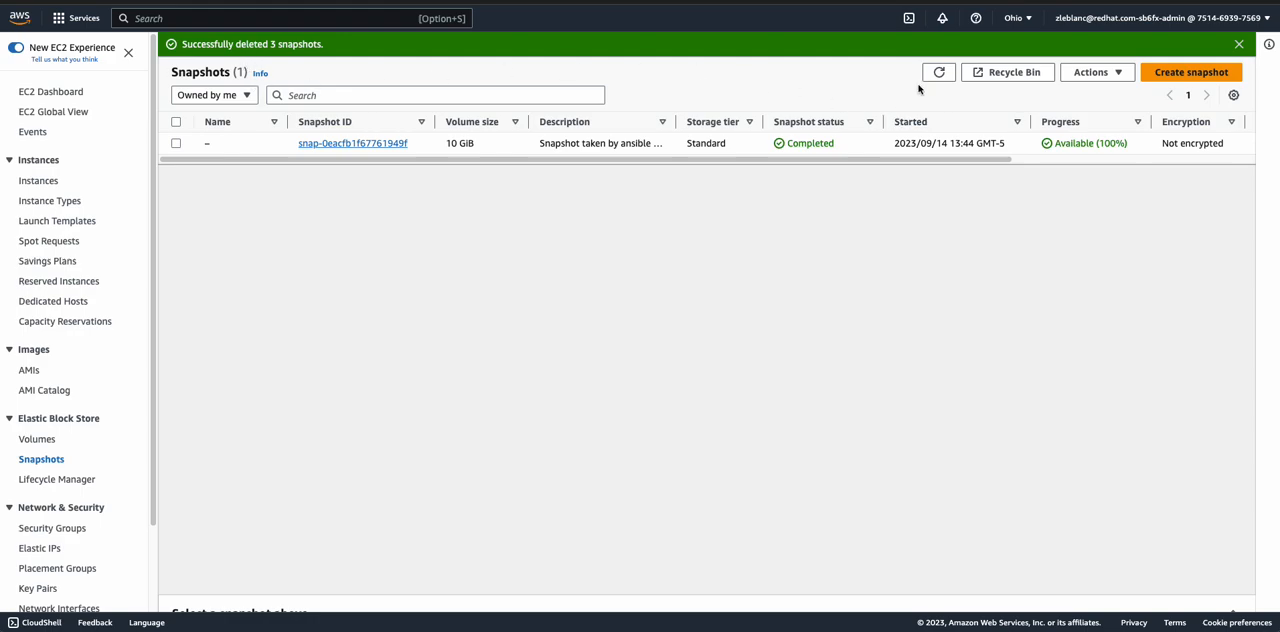
# Refresh the Snapshots page so the new Ansible-created snapshot appears beside the old one.
pyautogui.click(938, 72)
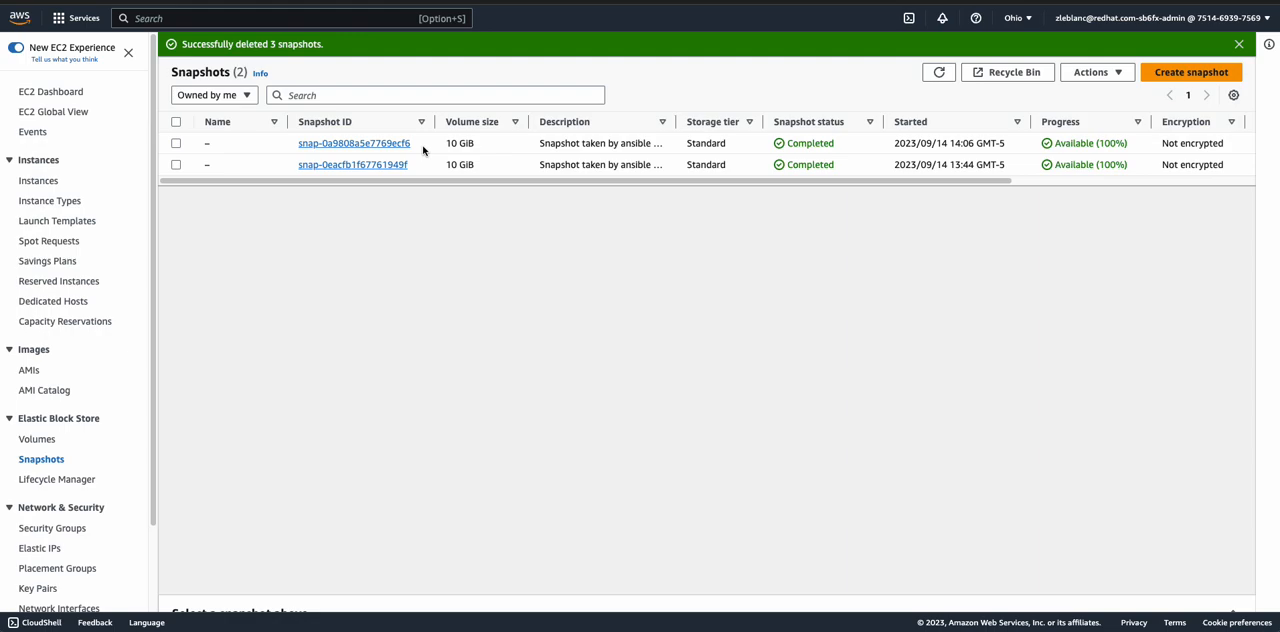
pyautogui.moveTo(870, 280)
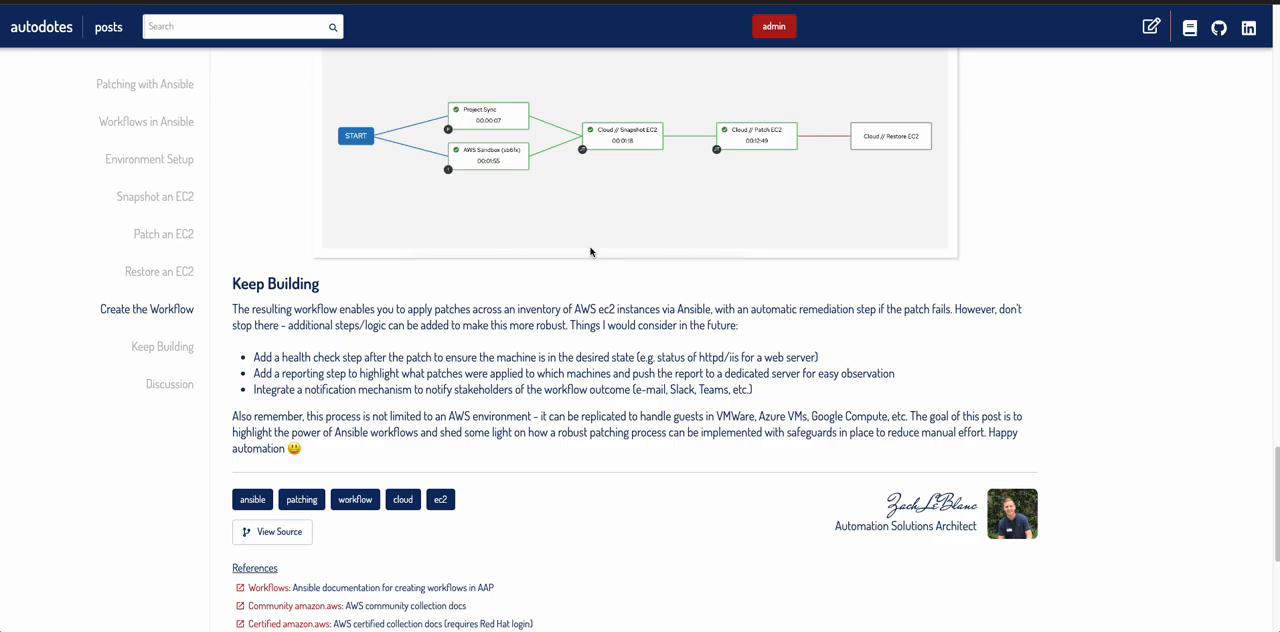
pyautogui.moveTo(670, 260)
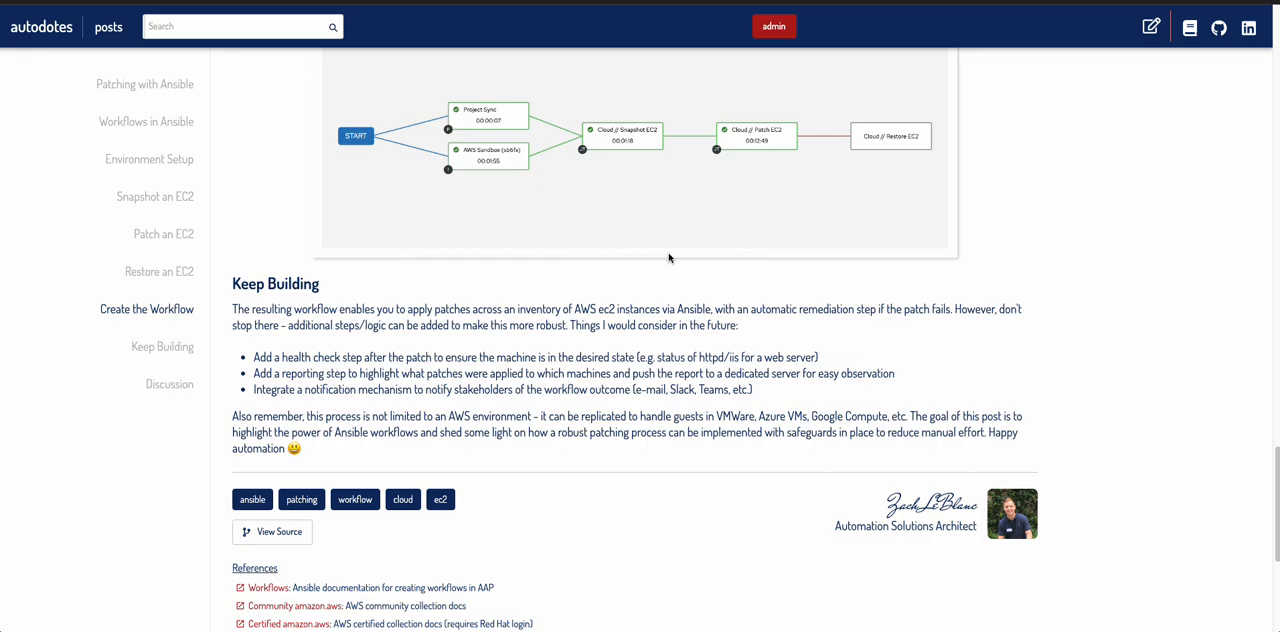
pyautogui.moveTo(836, 318)
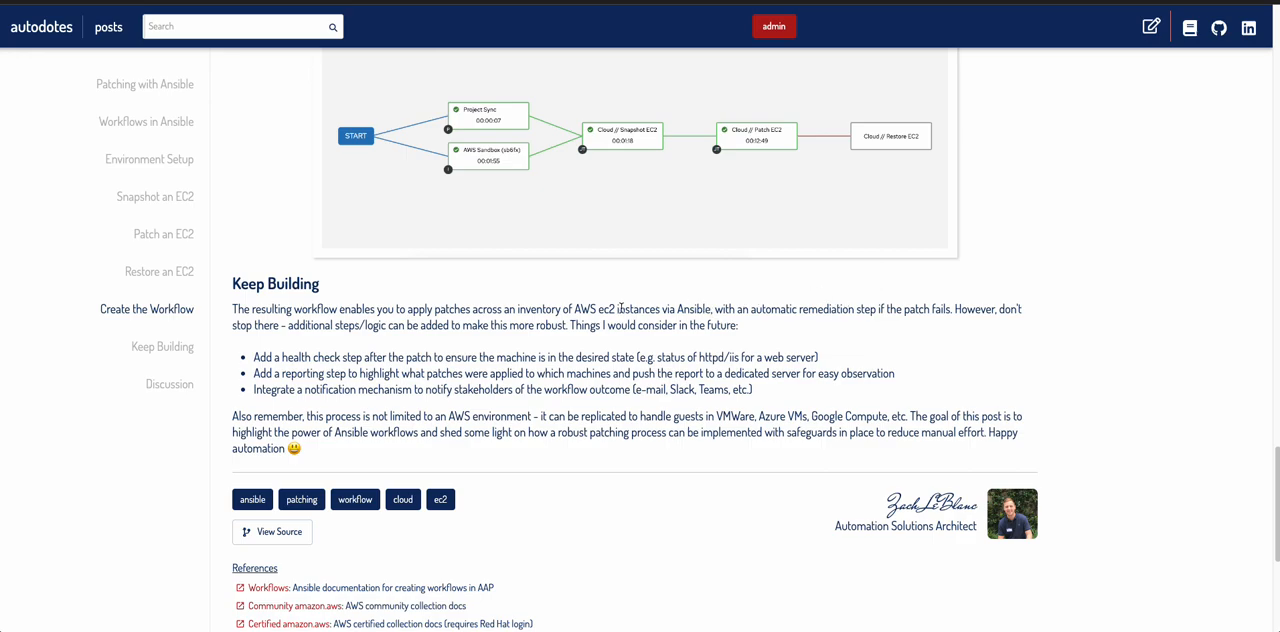
pyautogui.moveTo(620, 308)
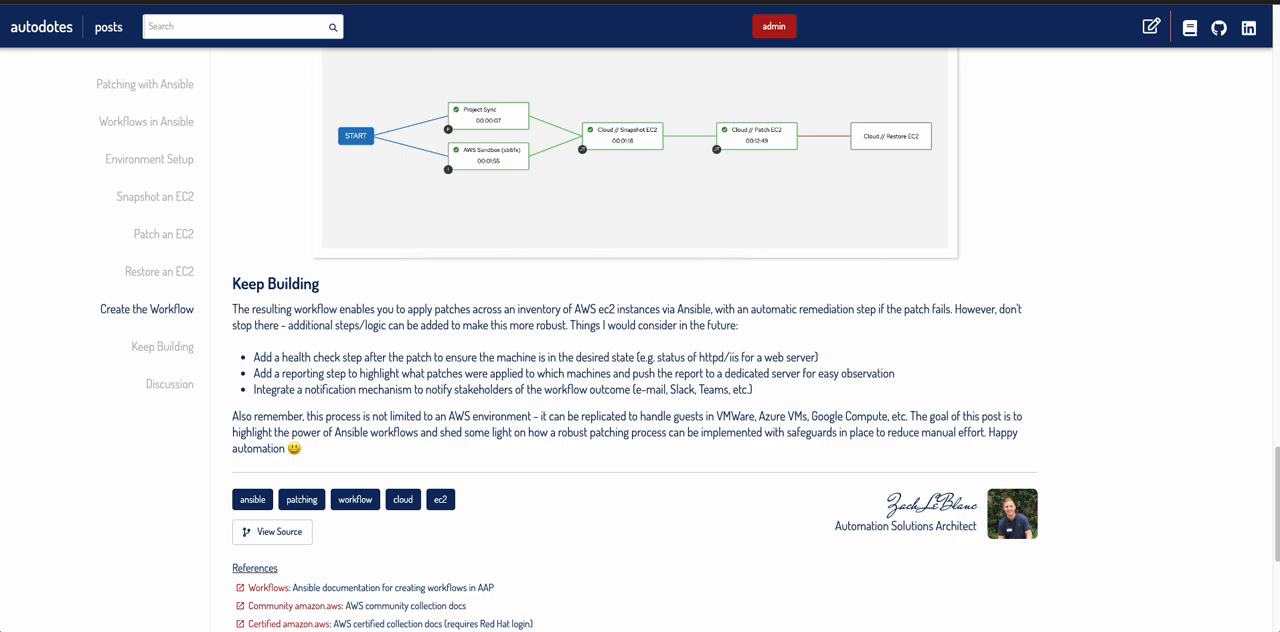